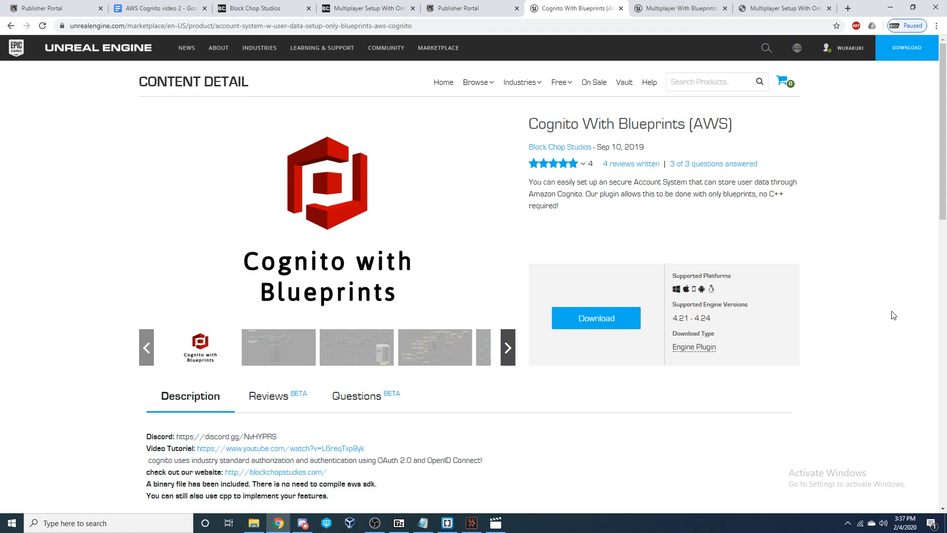
- Leave the Cognito With Blueprints Marketplace page for the Unreal Editor window
{"action": "left_click", "coordinate": [676, 9]}
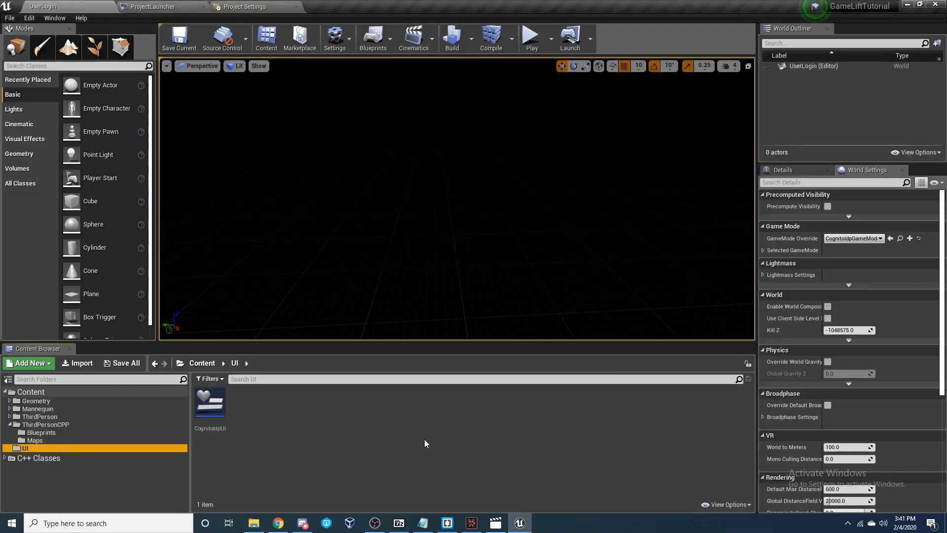
{"action": "mouse_move", "coordinate": [401, 443]}
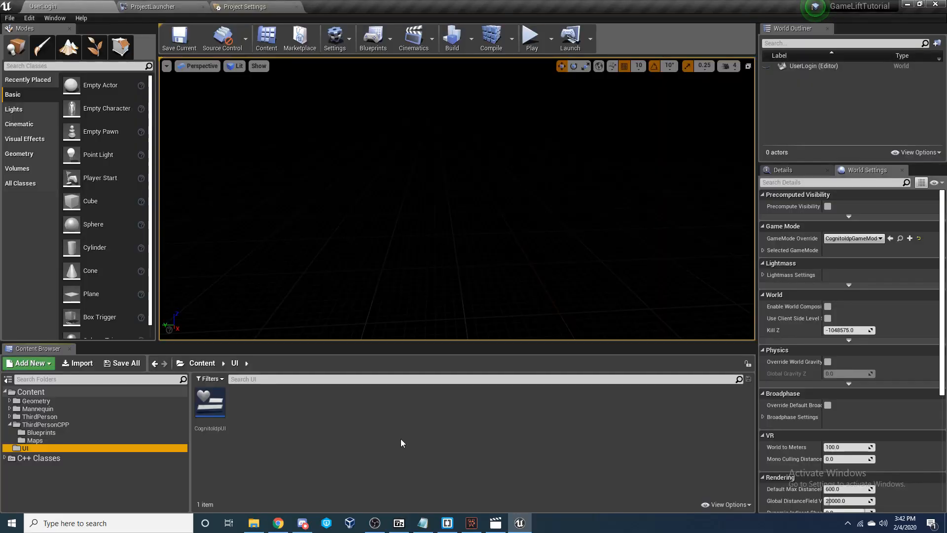
{"action": "mouse_move", "coordinate": [382, 445]}
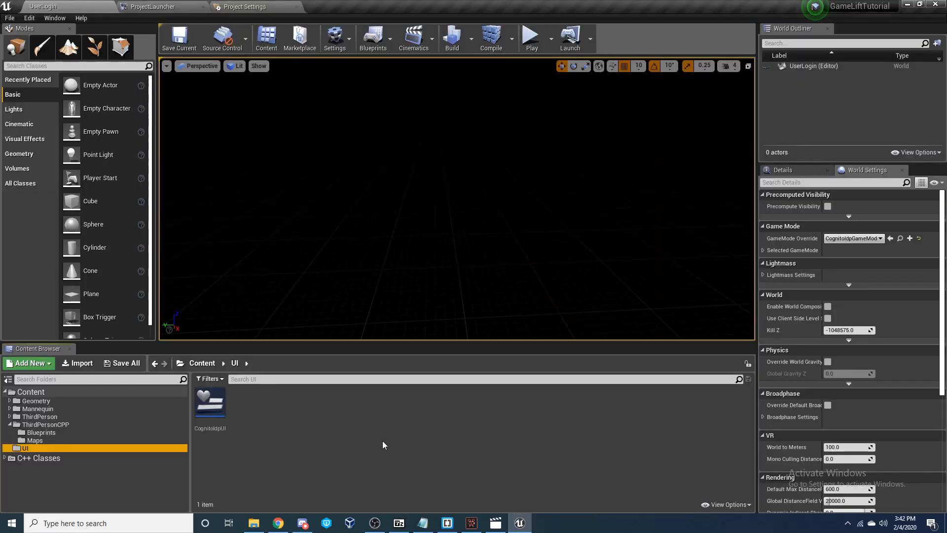
{"action": "mouse_move", "coordinate": [344, 449]}
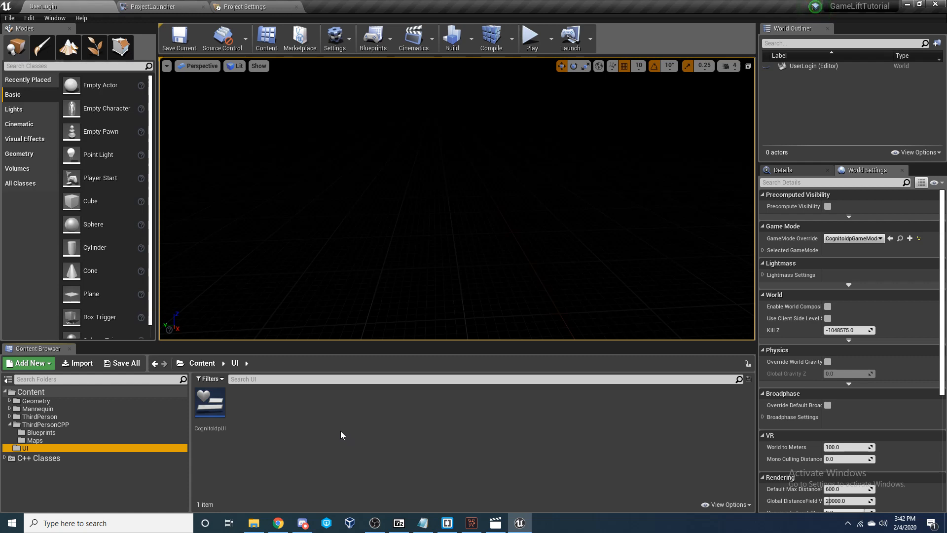
- Open the UserLogin level from ThirdPersonCPP > Maps, then the UI folder's CognitoIdpUI widget
{"action": "left_click", "coordinate": [45, 422]}
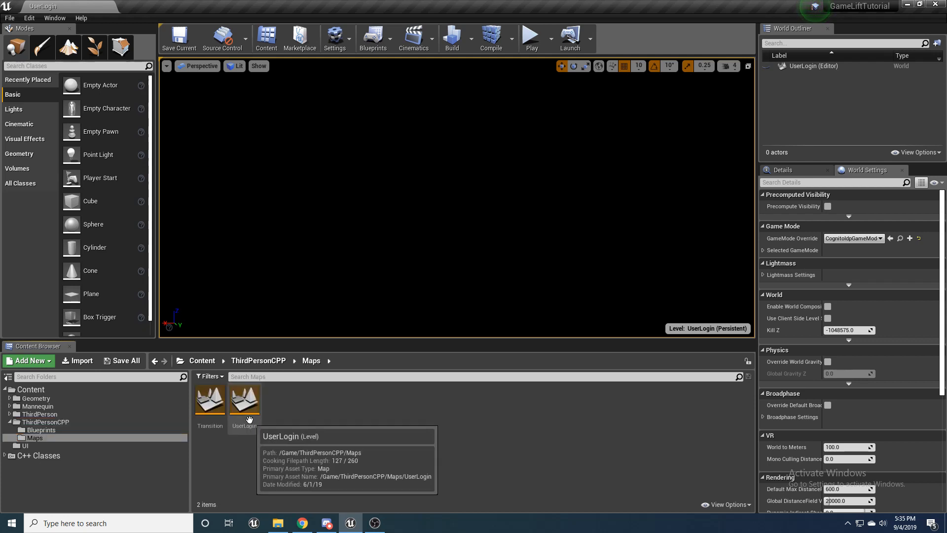
{"action": "double_click", "coordinate": [244, 402]}
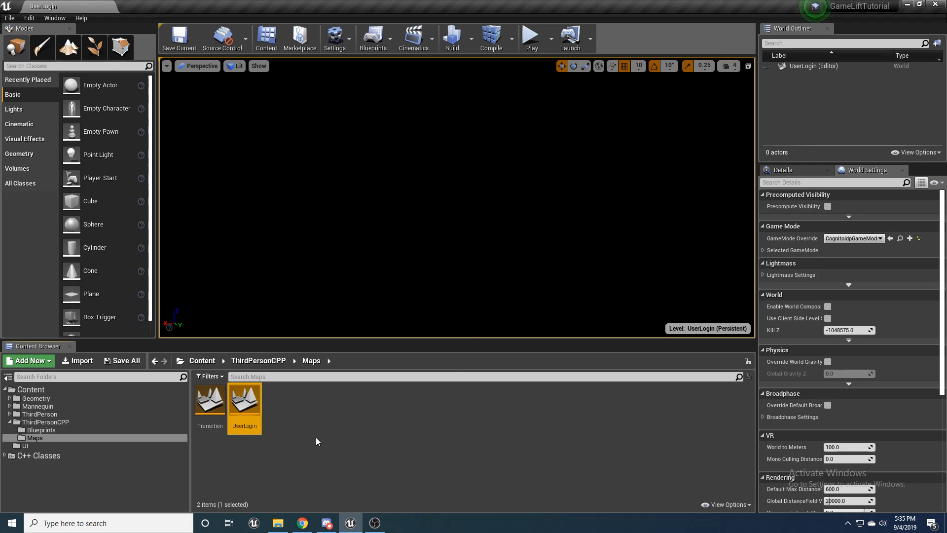
{"action": "mouse_move", "coordinate": [263, 464]}
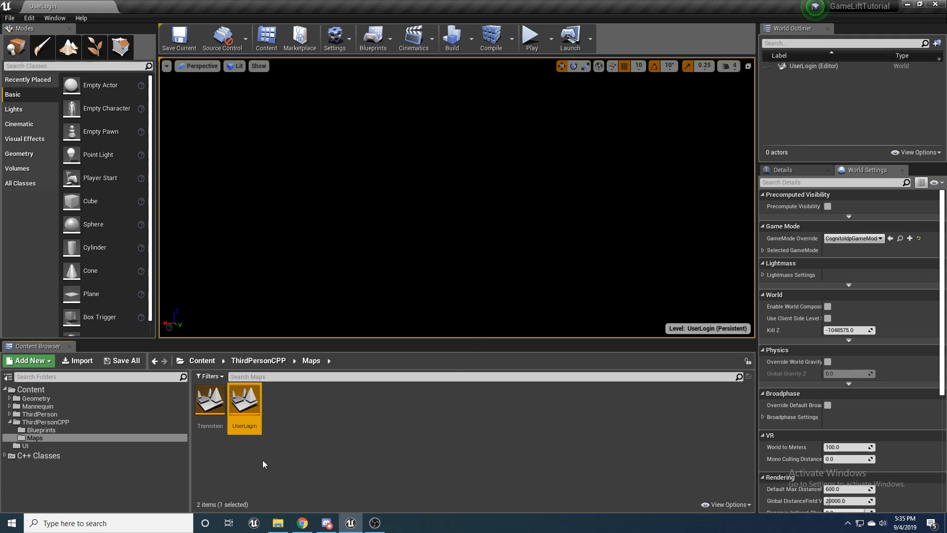
{"action": "left_click", "coordinate": [25, 446]}
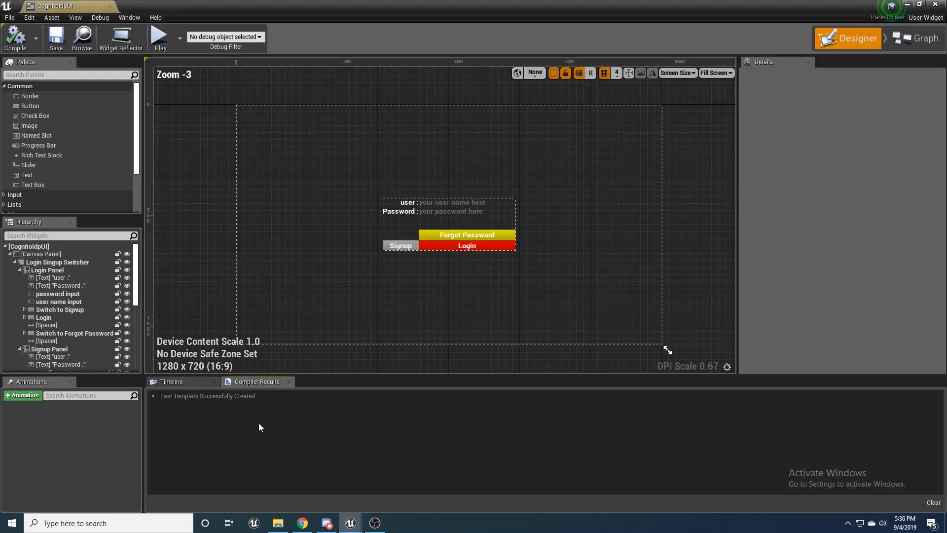
- Inspect the Login, Signup, Comfirm and Password panels, then view the Event Graph
{"action": "left_click", "coordinate": [47, 270]}
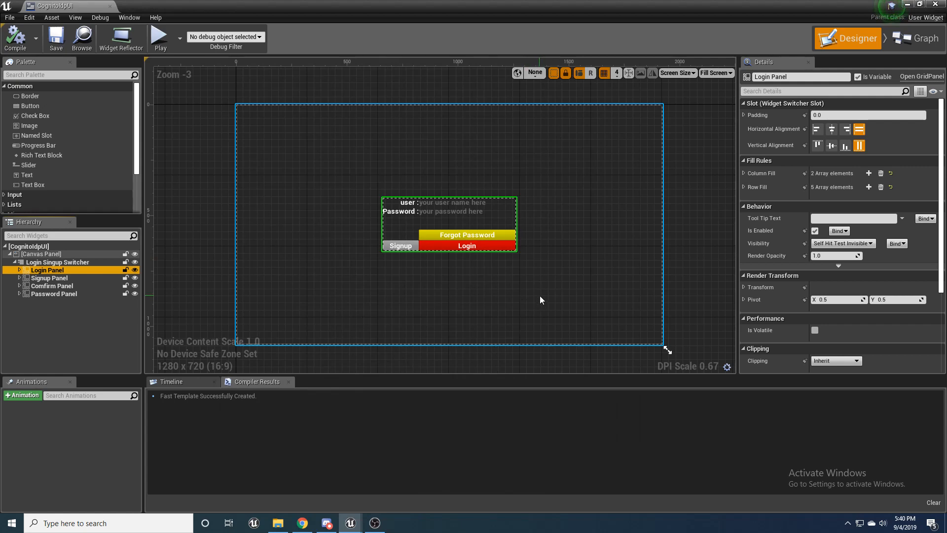
{"action": "mouse_move", "coordinate": [542, 299]}
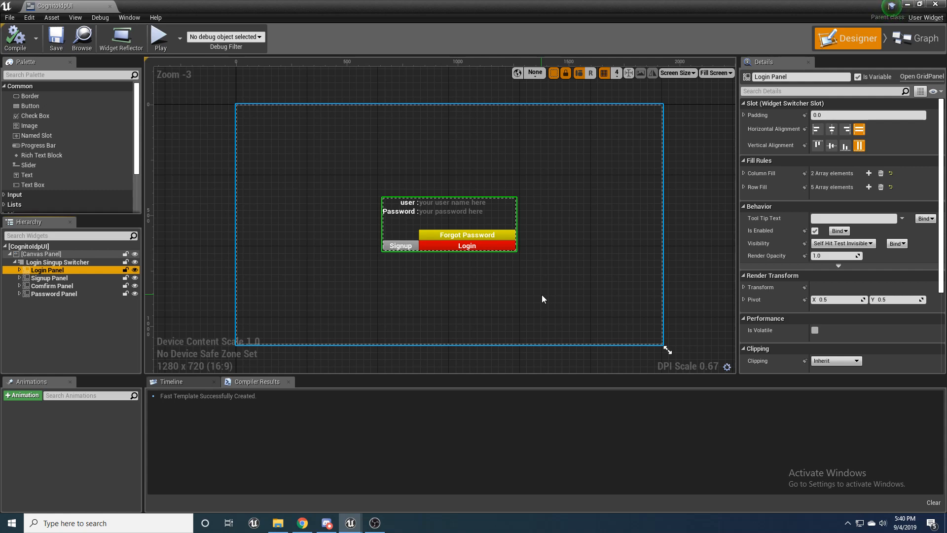
{"action": "mouse_move", "coordinate": [547, 295]}
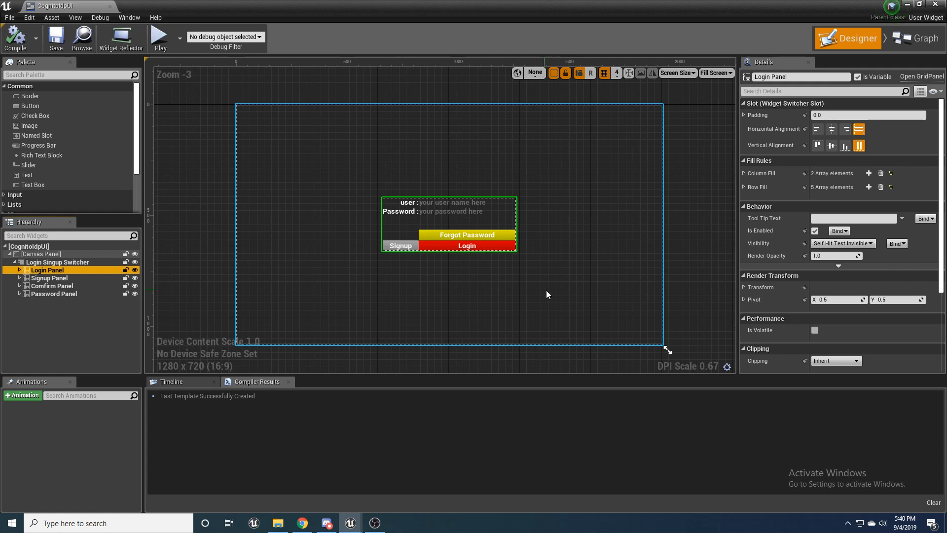
{"action": "mouse_move", "coordinate": [46, 270]}
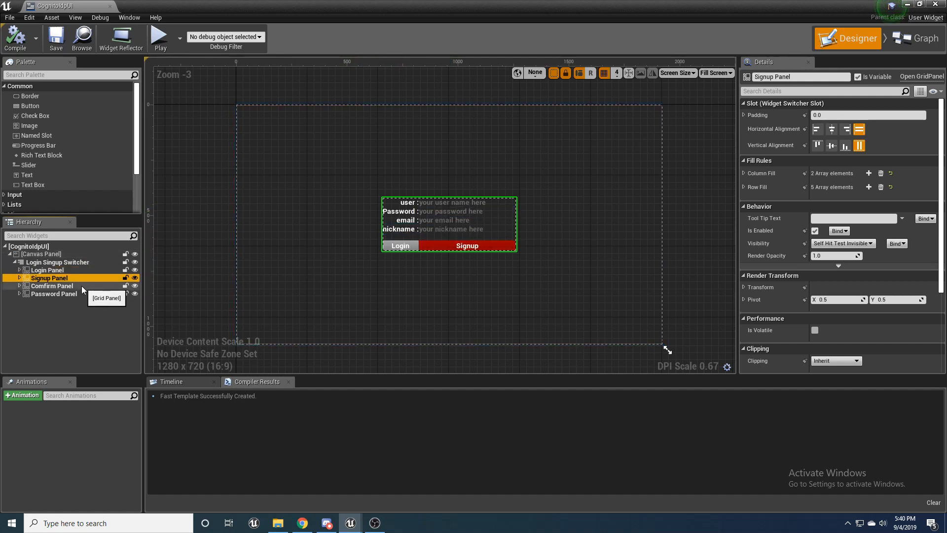
{"action": "left_click", "coordinate": [52, 286]}
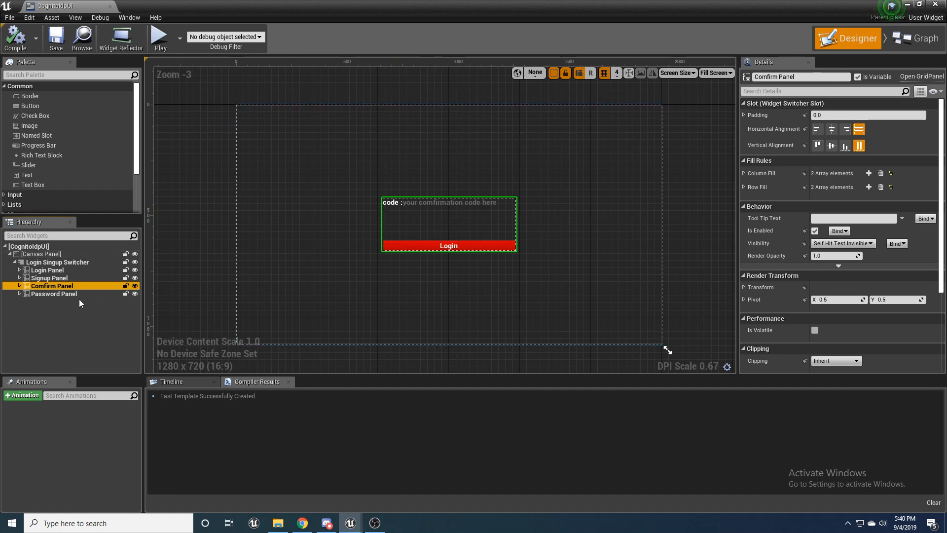
{"action": "left_click", "coordinate": [54, 294]}
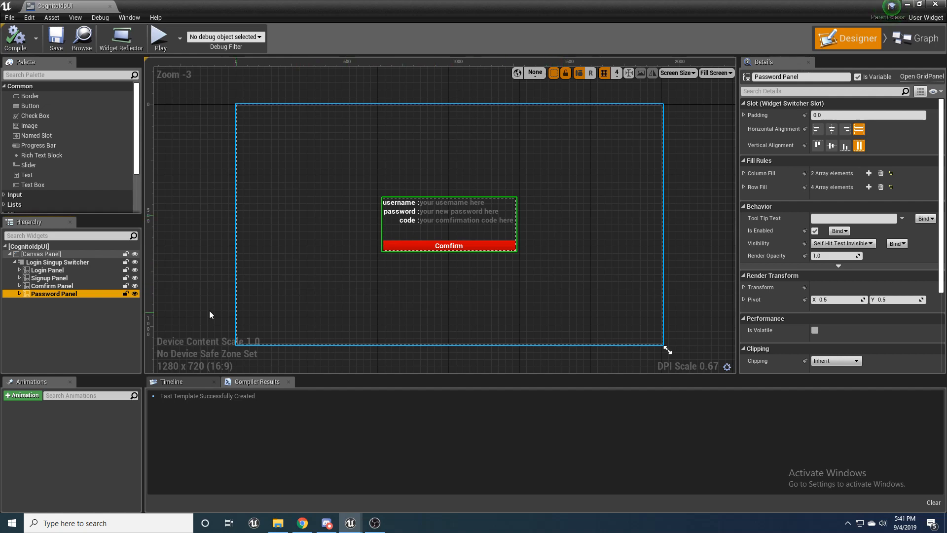
{"action": "left_click", "coordinate": [914, 38]}
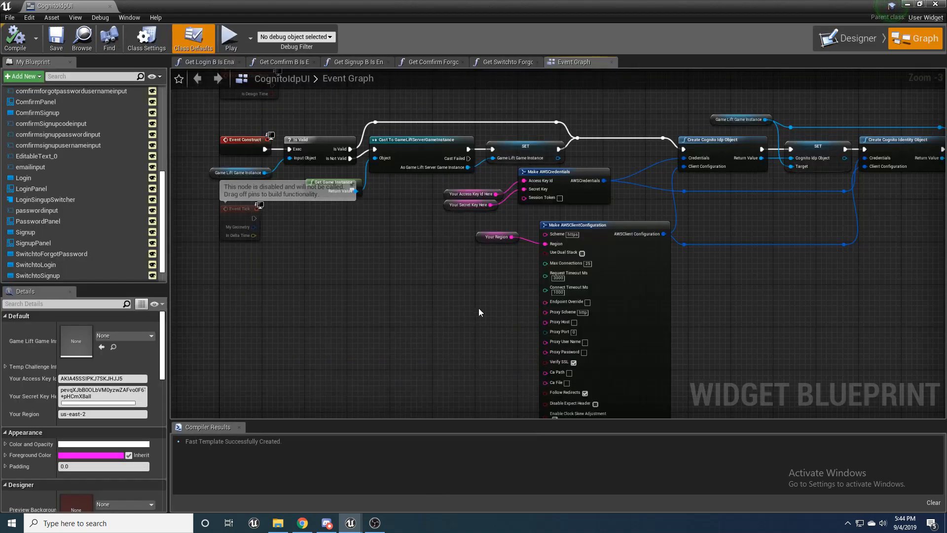
{"action": "mouse_move", "coordinate": [454, 337]}
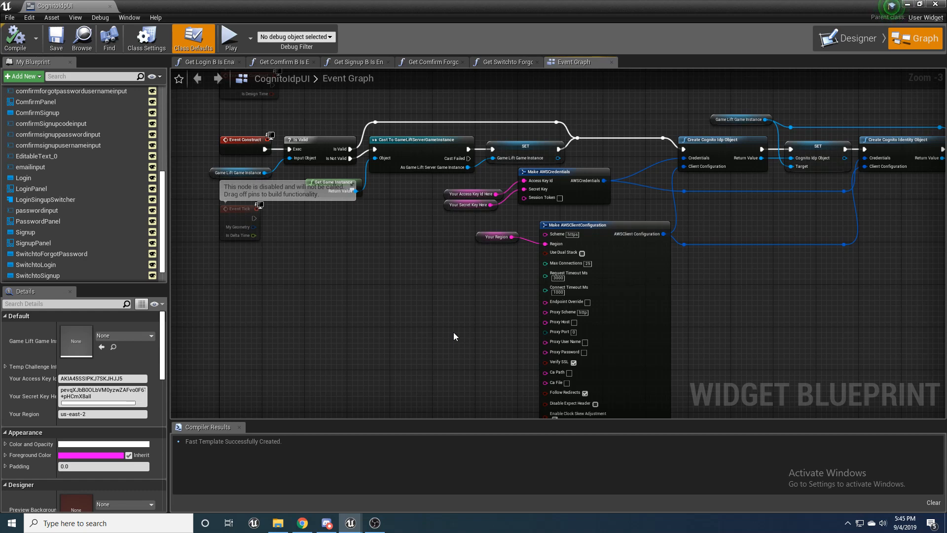
{"action": "mouse_move", "coordinate": [456, 323]}
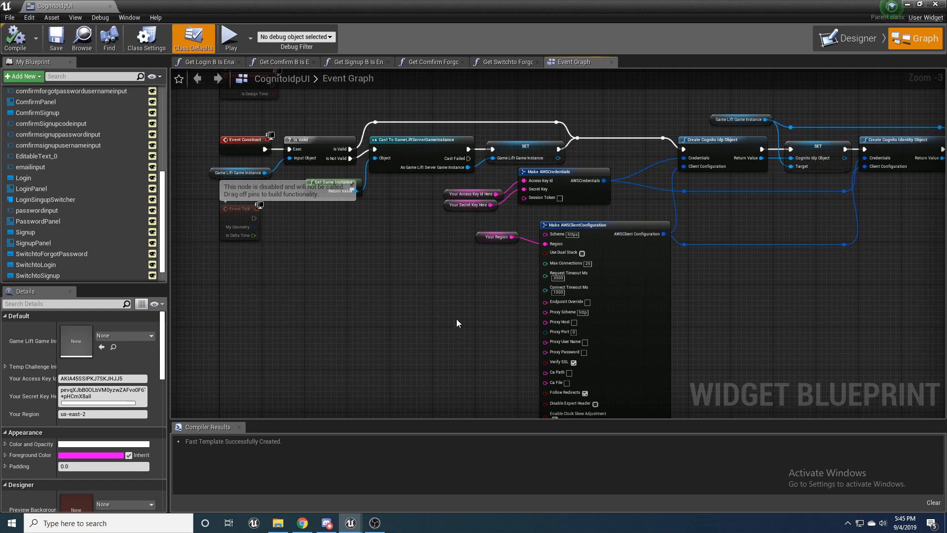
{"action": "mouse_move", "coordinate": [470, 346]}
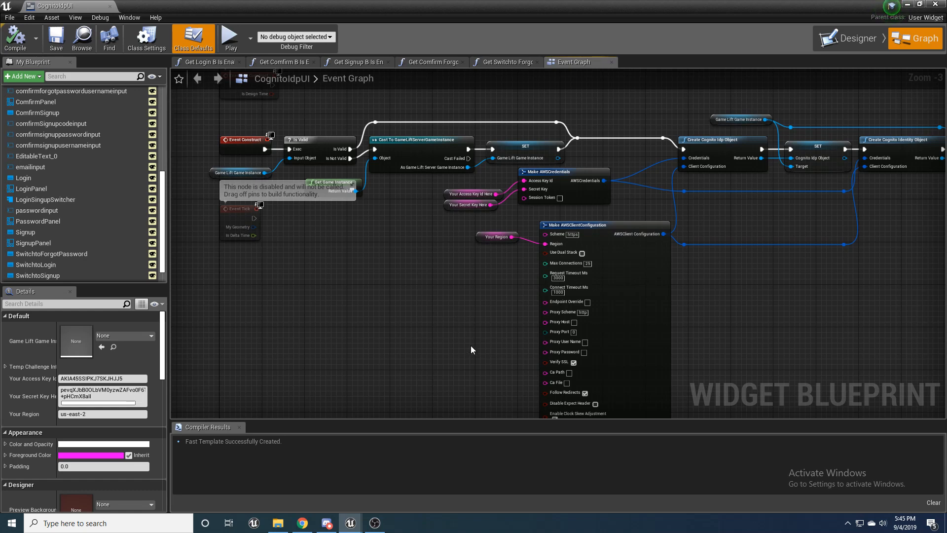
{"action": "mouse_move", "coordinate": [445, 332]}
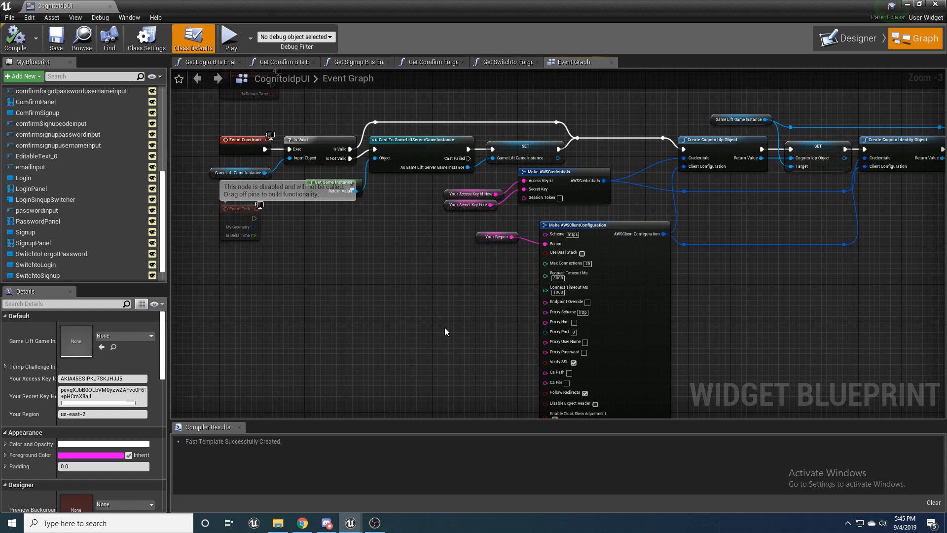
{"action": "mouse_move", "coordinate": [439, 437]}
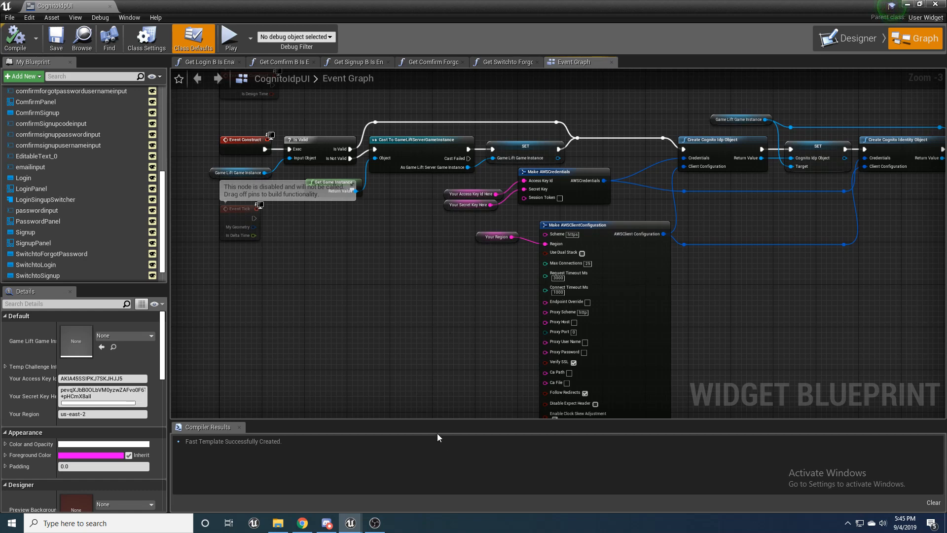
{"action": "mouse_move", "coordinate": [386, 518]}
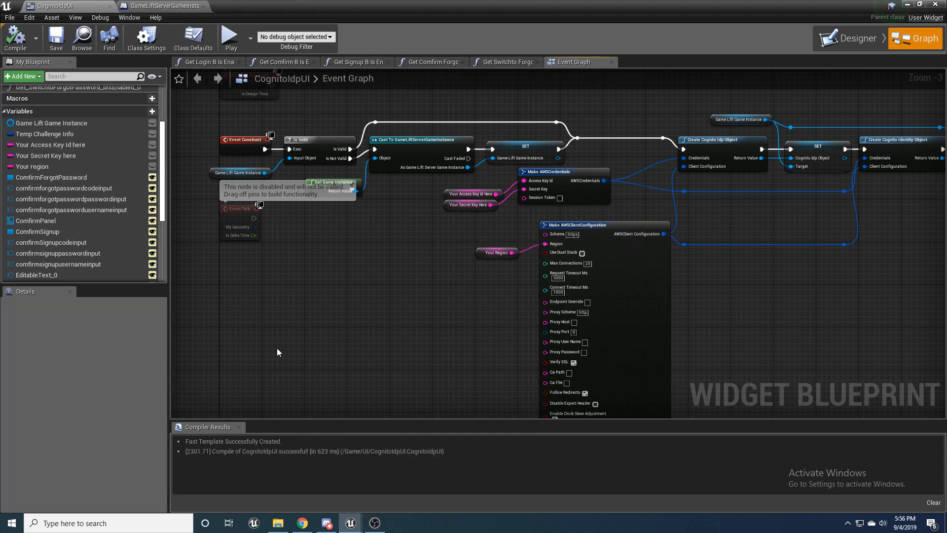
{"action": "mouse_move", "coordinate": [386, 296]}
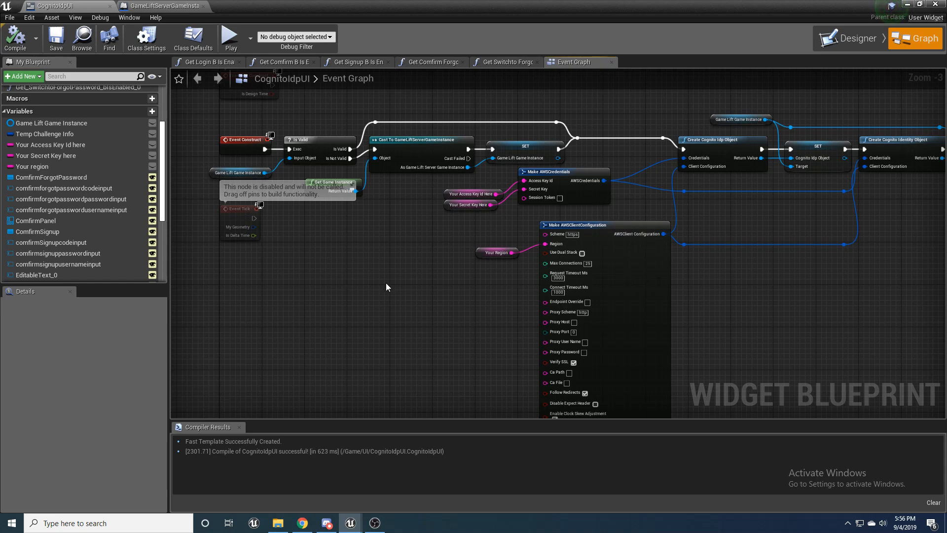
{"action": "mouse_move", "coordinate": [393, 279]}
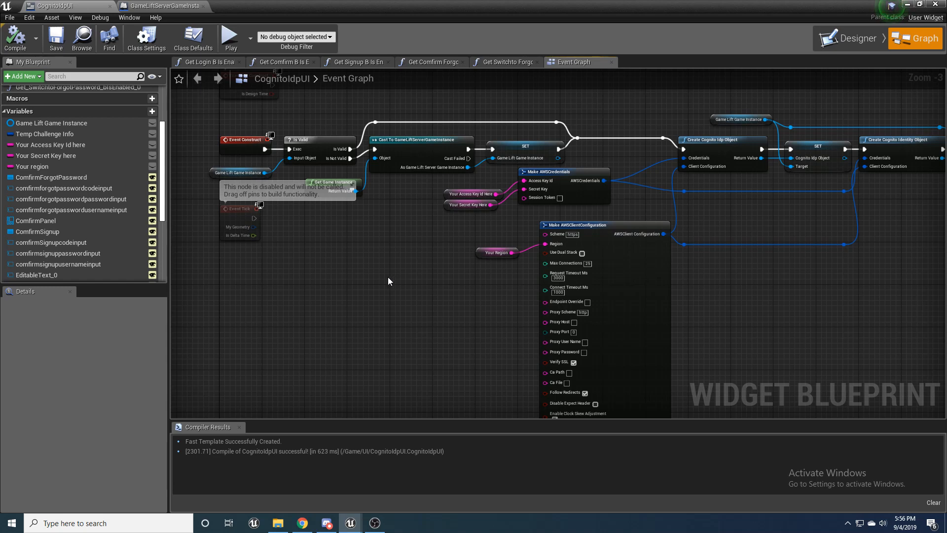
{"action": "mouse_move", "coordinate": [379, 266]}
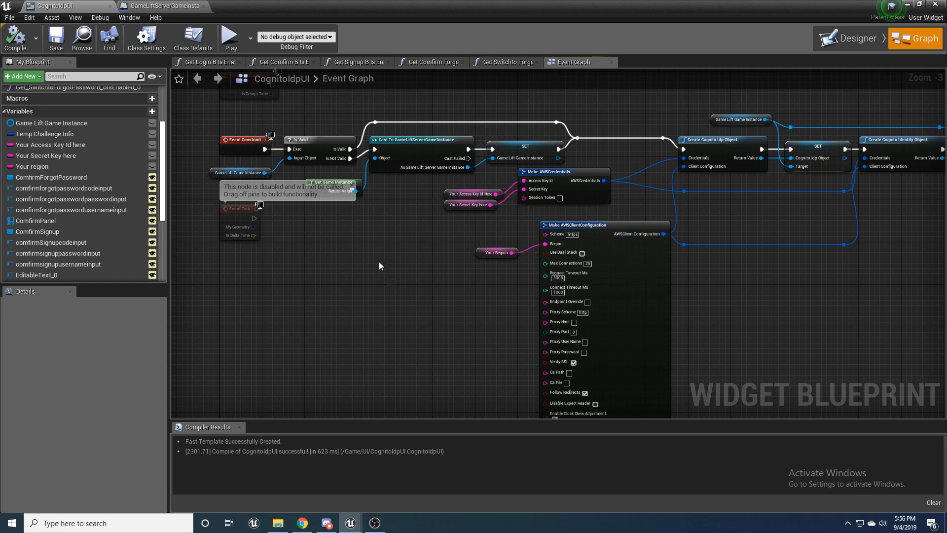
{"action": "mouse_move", "coordinate": [396, 264]}
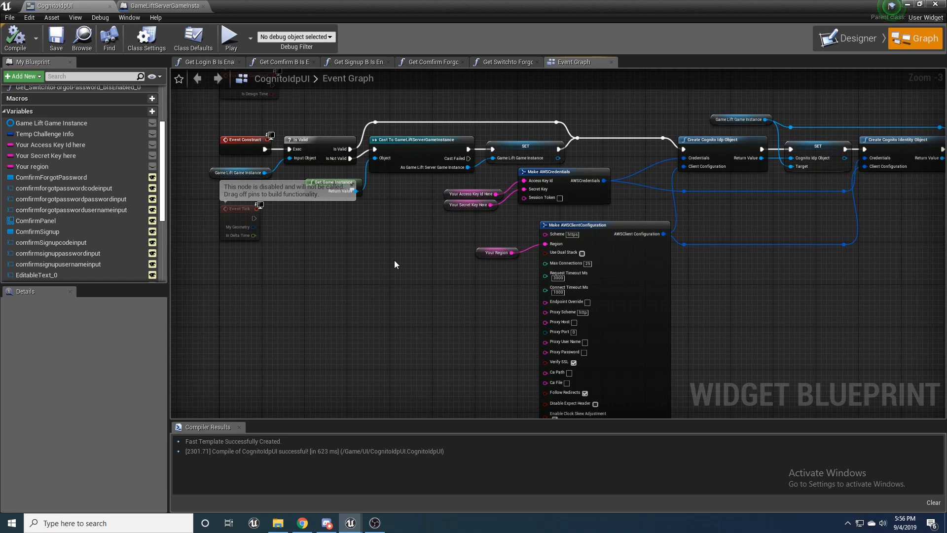
{"action": "mouse_move", "coordinate": [164, 5]}
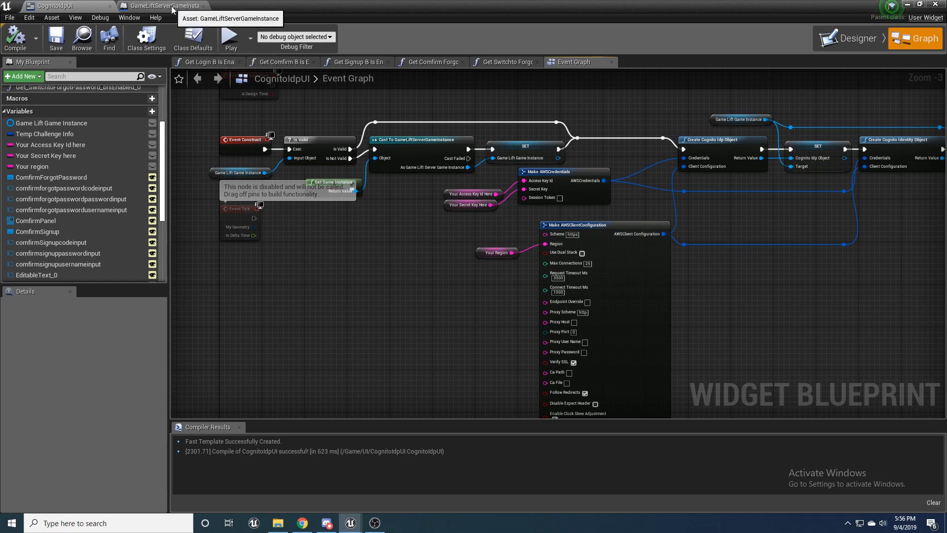
- Inspect Game Session Id, Refresh/Access Token, ClientId and both Cognito object variables
{"action": "left_click", "coordinate": [164, 6]}
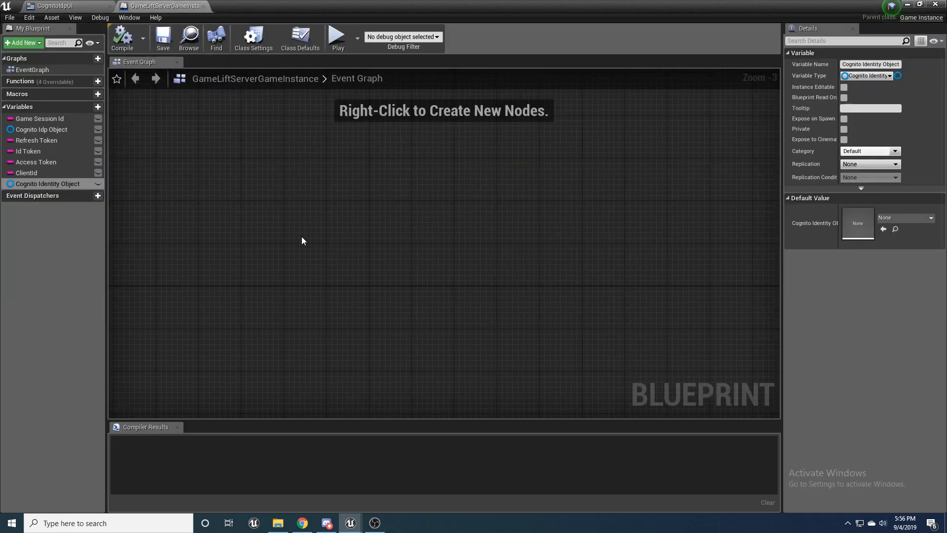
{"action": "mouse_move", "coordinate": [293, 278]}
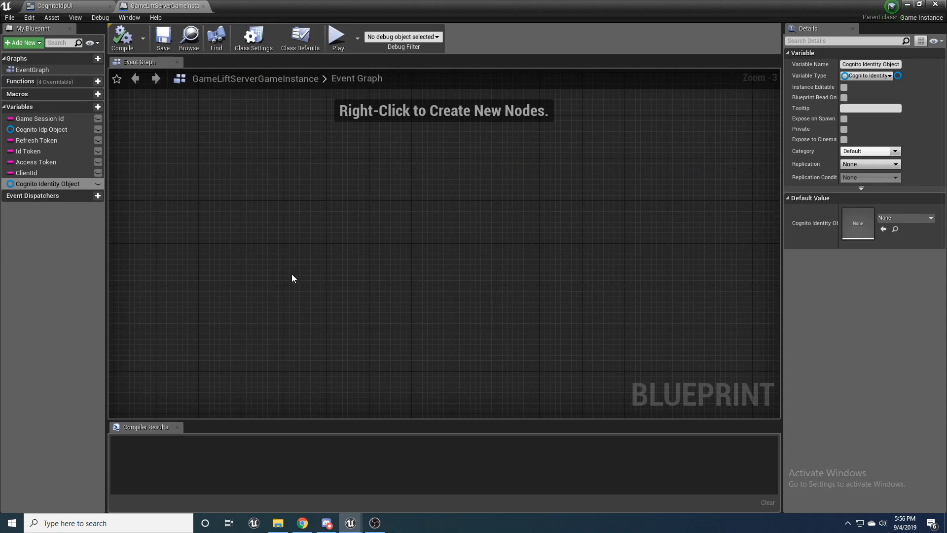
{"action": "mouse_move", "coordinate": [268, 280]}
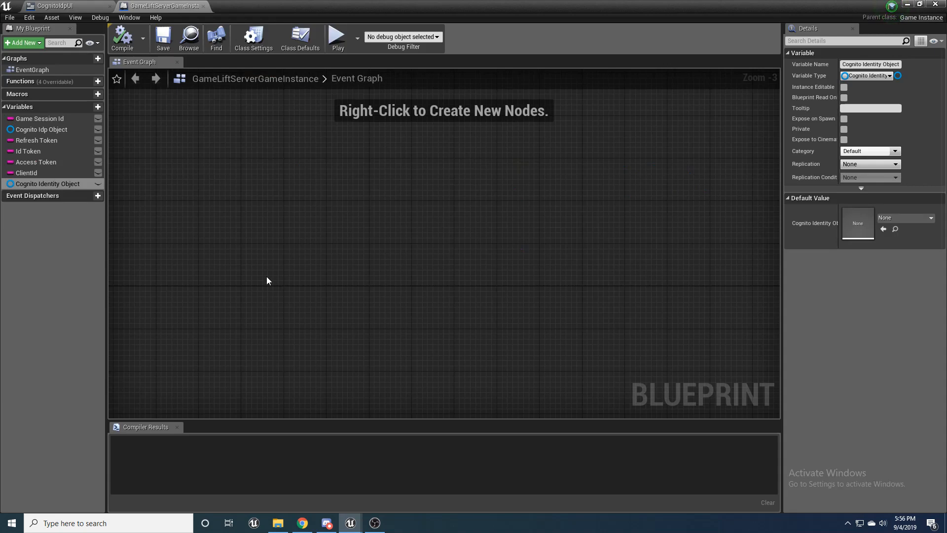
{"action": "mouse_move", "coordinate": [256, 230]}
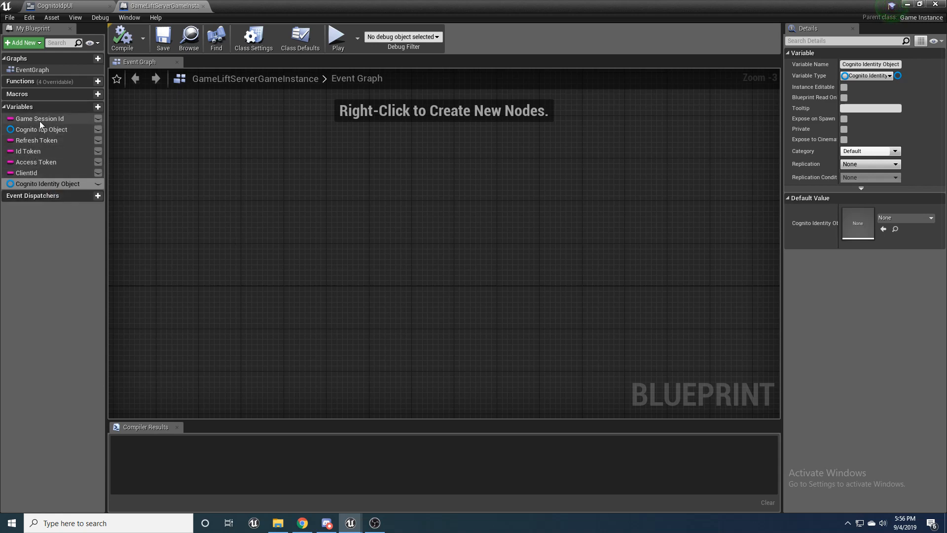
{"action": "left_click", "coordinate": [40, 118]}
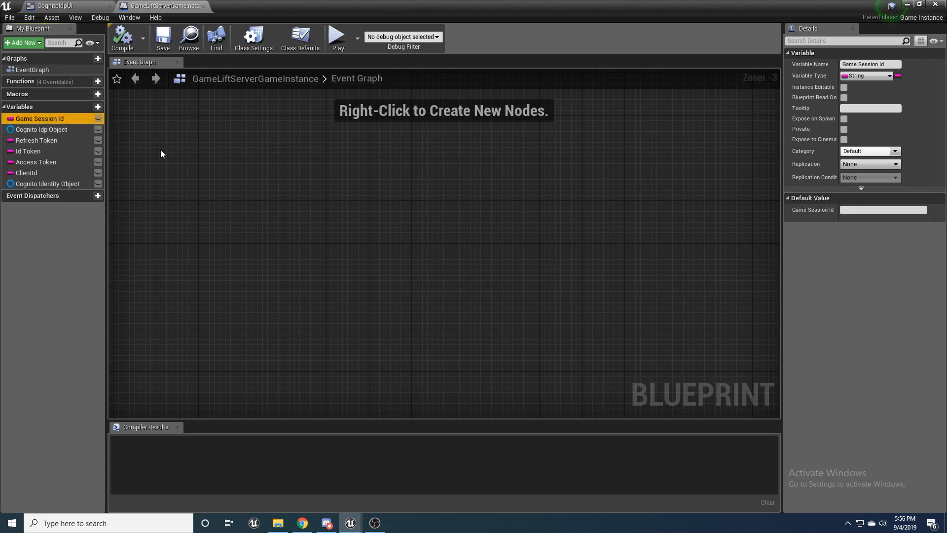
{"action": "mouse_move", "coordinate": [72, 183]}
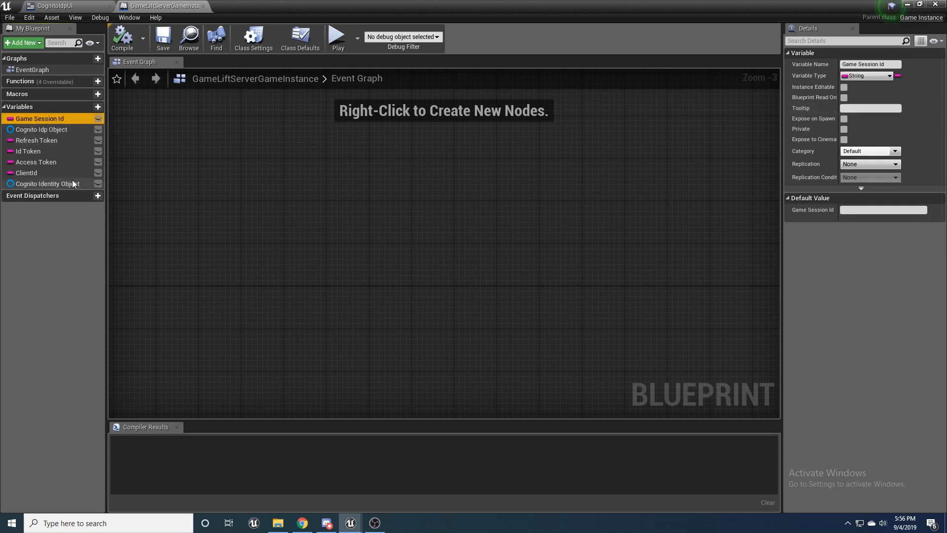
{"action": "left_click", "coordinate": [28, 151]}
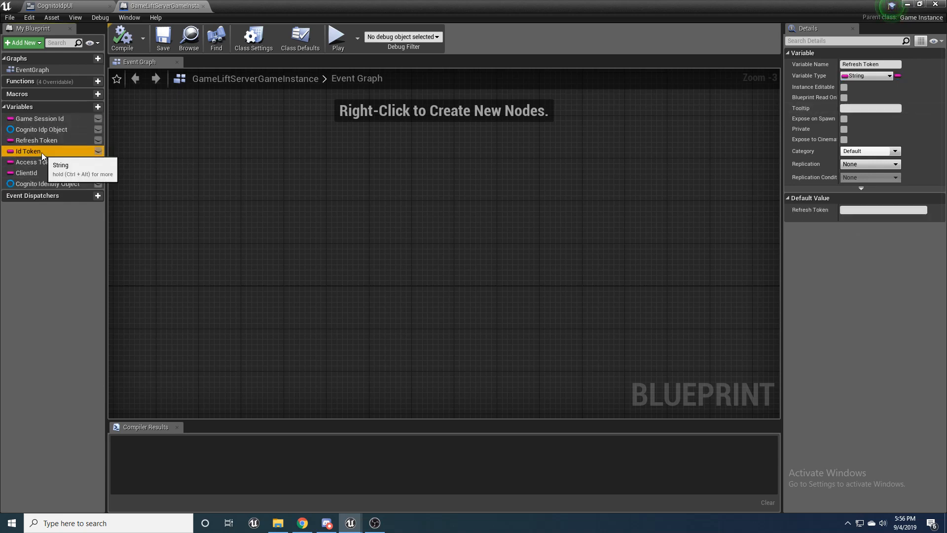
{"action": "left_click", "coordinate": [36, 162]}
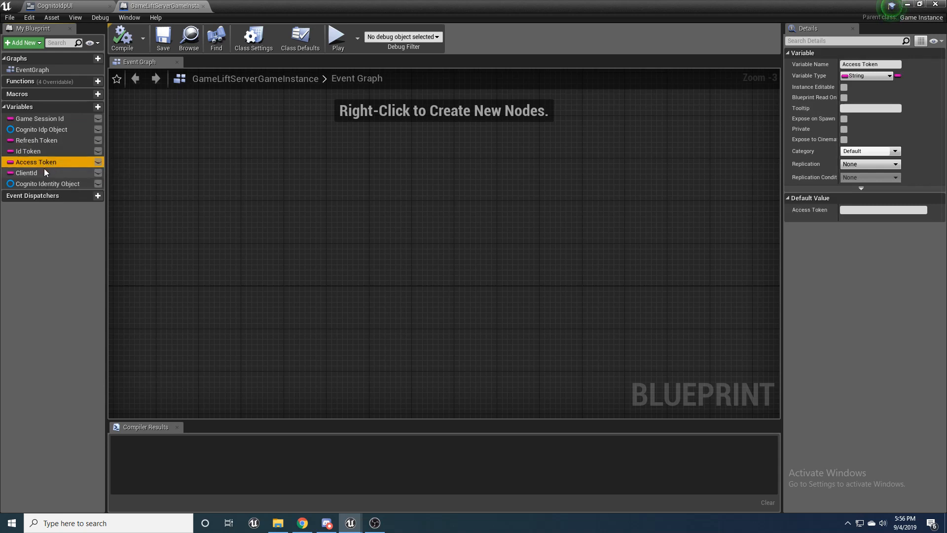
{"action": "left_click", "coordinate": [27, 173]}
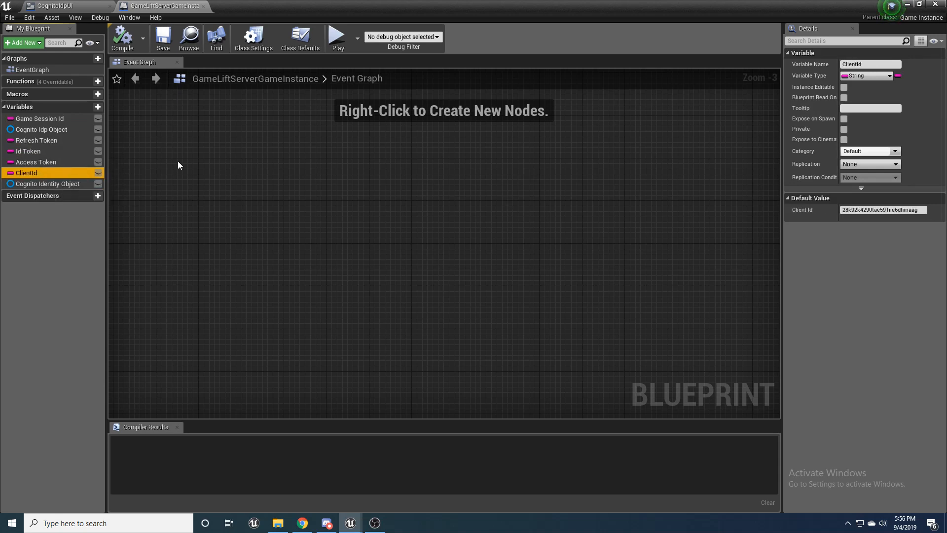
{"action": "left_click", "coordinate": [41, 130]}
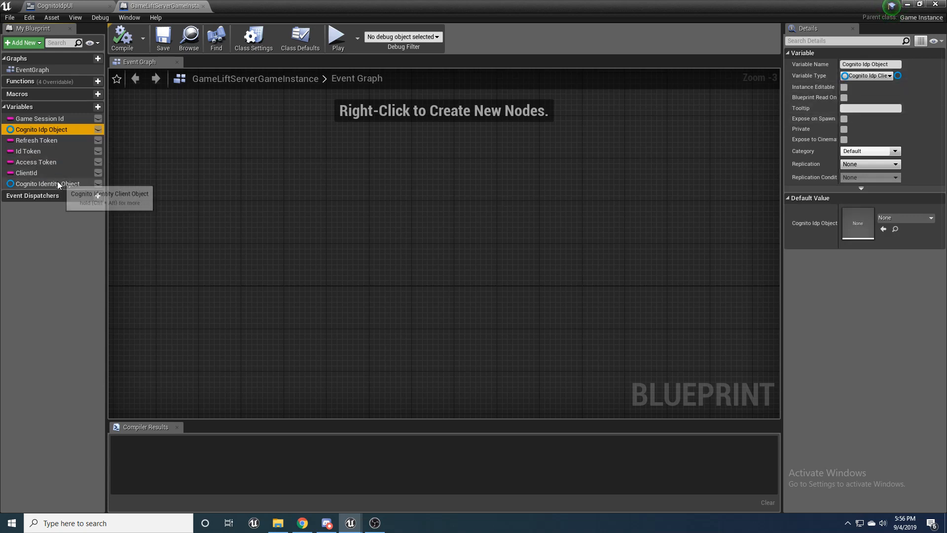
{"action": "left_click", "coordinate": [48, 183]}
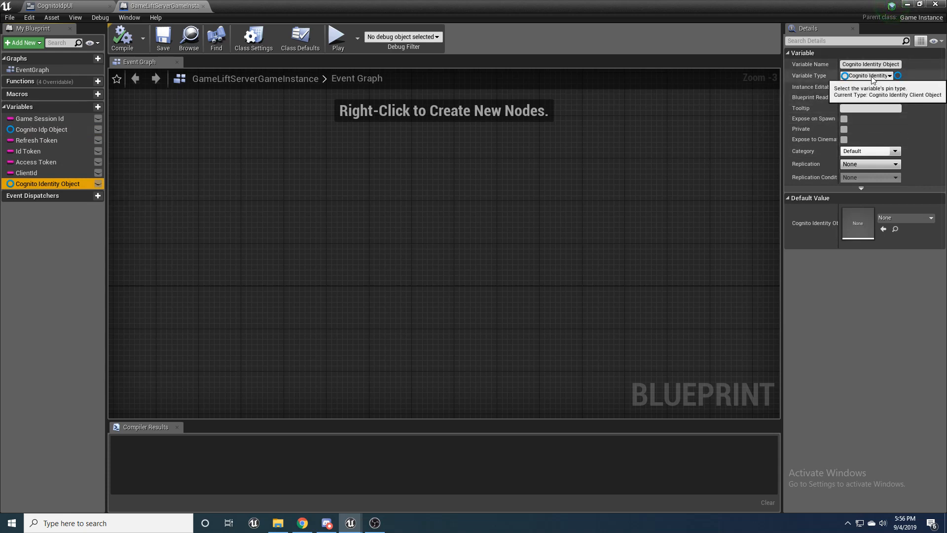
{"action": "mouse_move", "coordinate": [253, 126]}
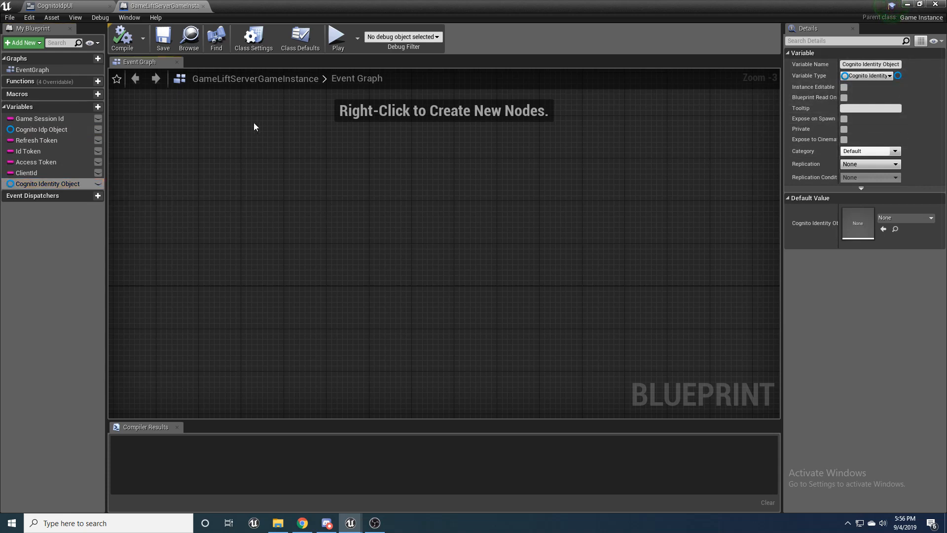
{"action": "mouse_move", "coordinate": [188, 36]}
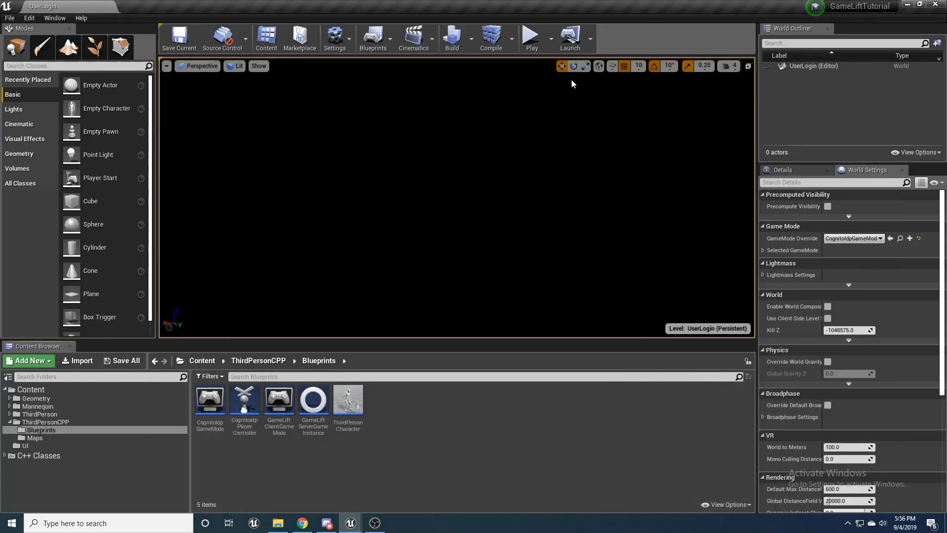
{"action": "left_click", "coordinate": [334, 37]}
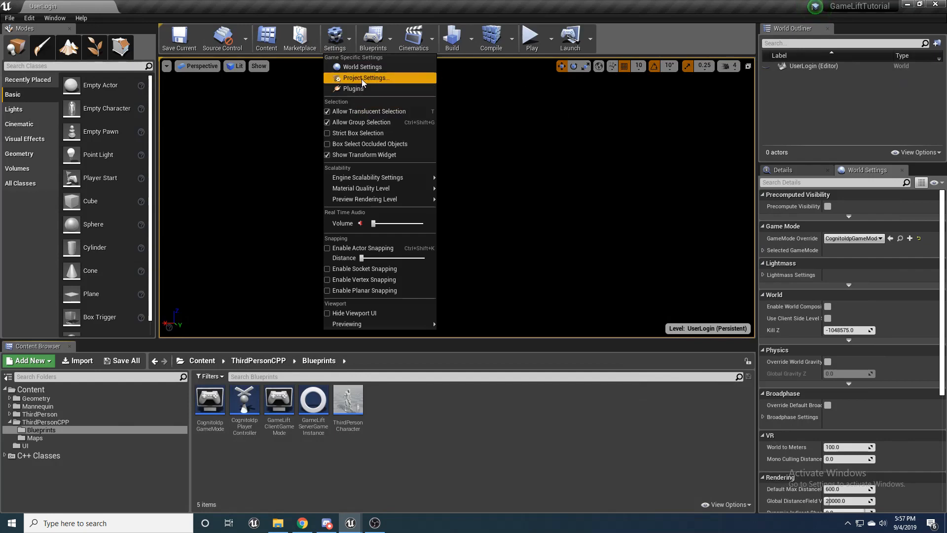
{"action": "left_click", "coordinate": [365, 78]}
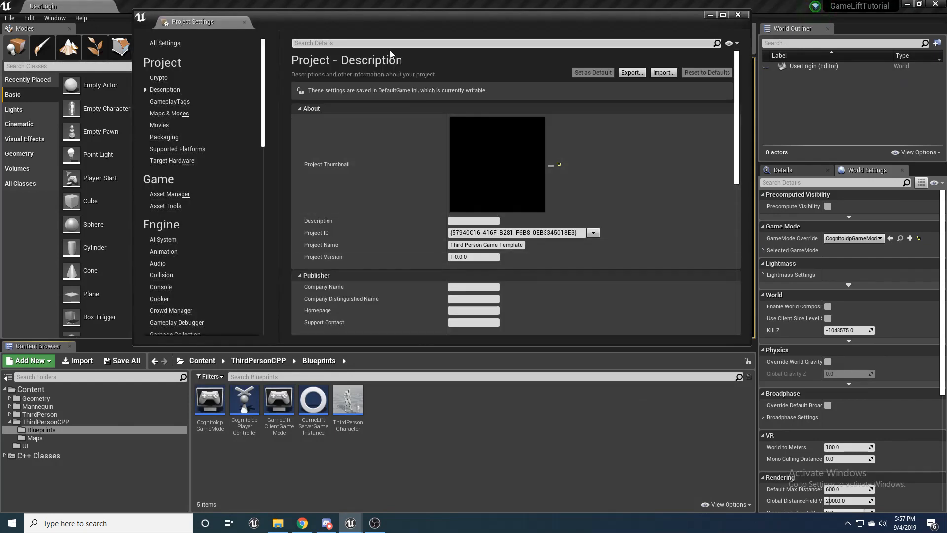
{"action": "type", "text": "game instance"}
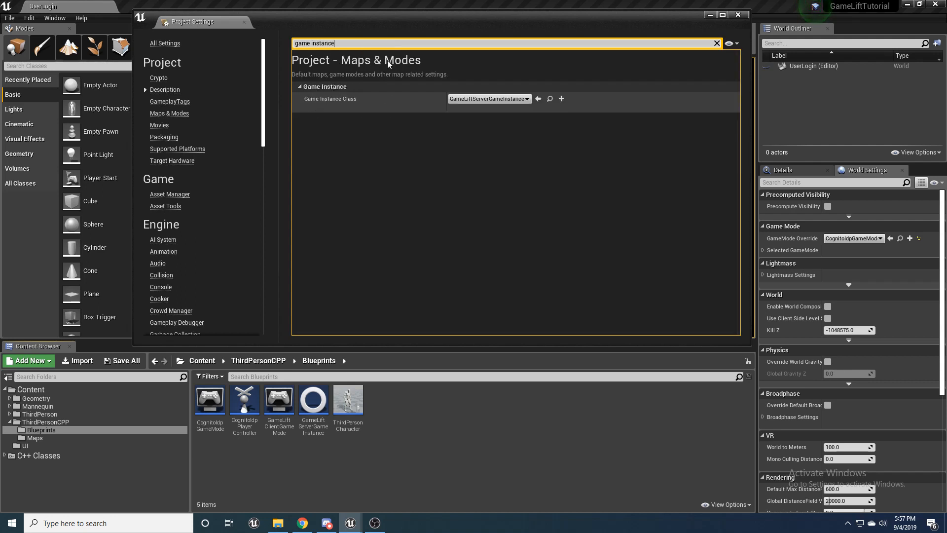
{"action": "left_click", "coordinate": [489, 99]}
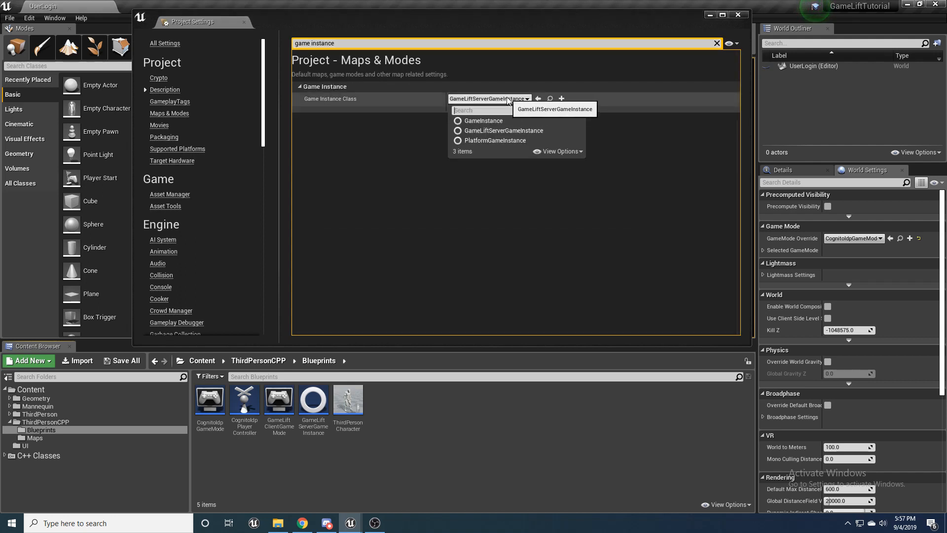
{"action": "left_click", "coordinate": [503, 130]}
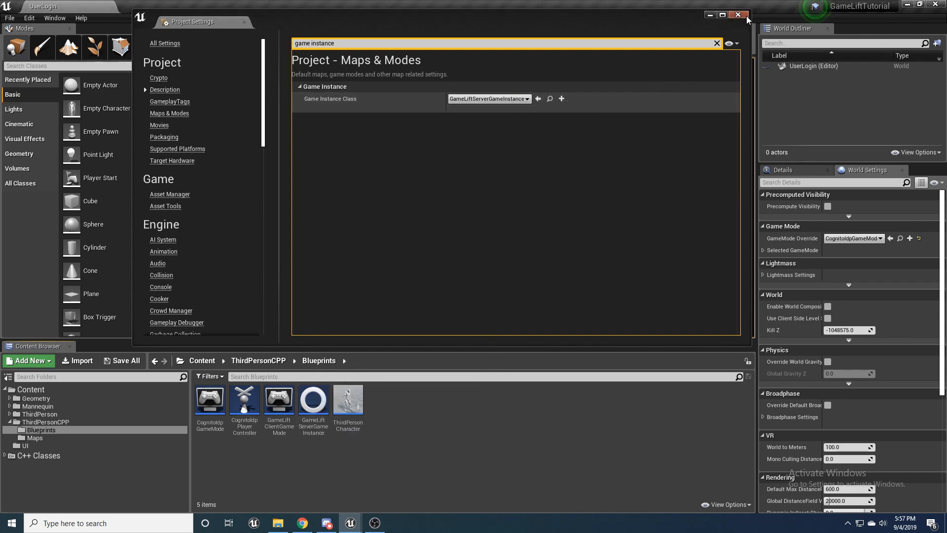
{"action": "left_click", "coordinate": [738, 14]}
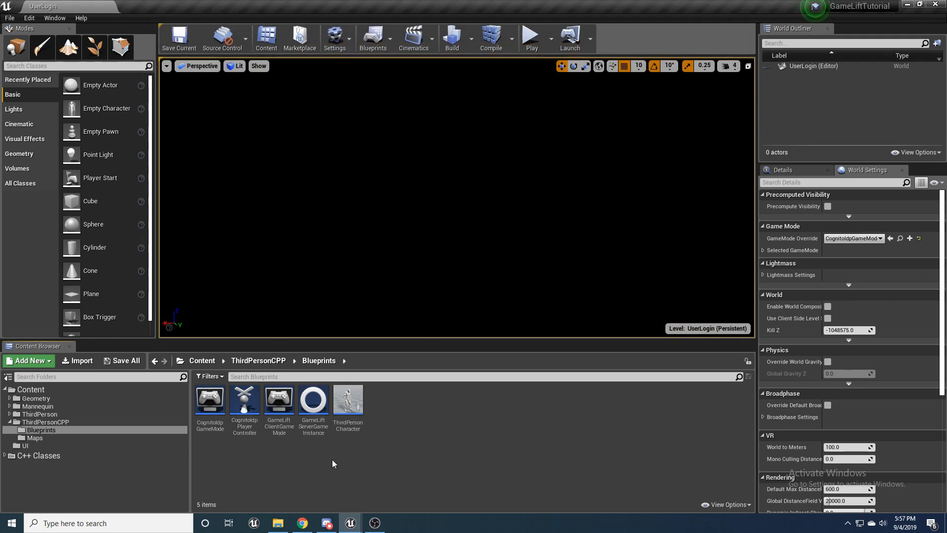
{"action": "left_click", "coordinate": [34, 438]}
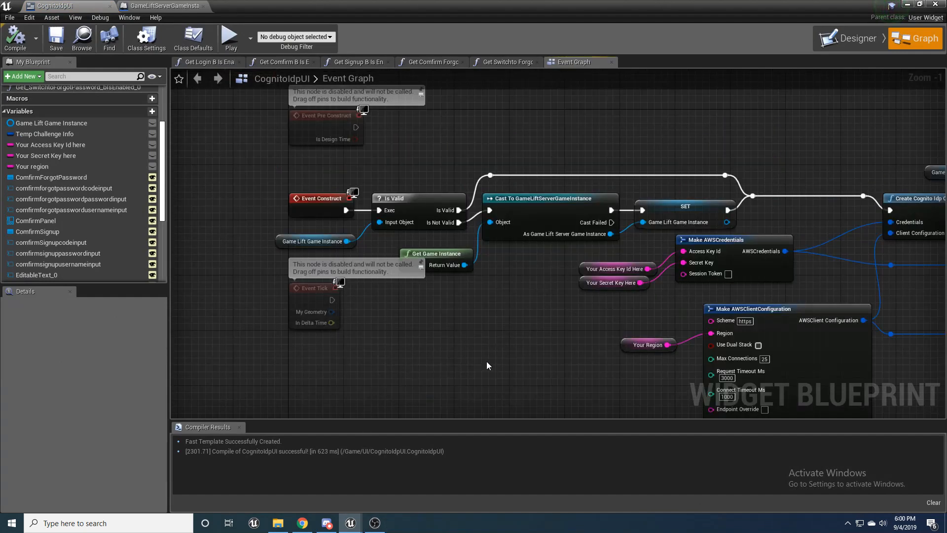
{"action": "mouse_move", "coordinate": [490, 354]}
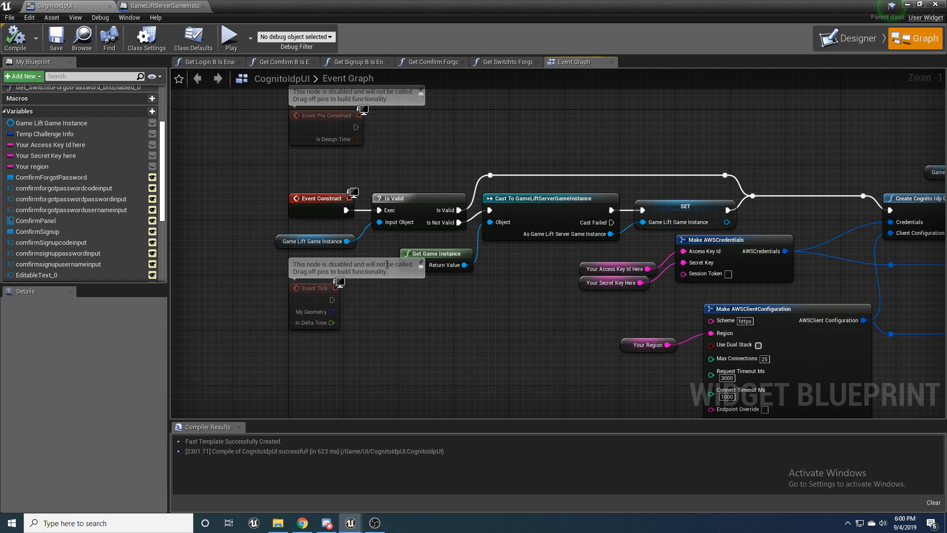
{"action": "mouse_move", "coordinate": [329, 235]}
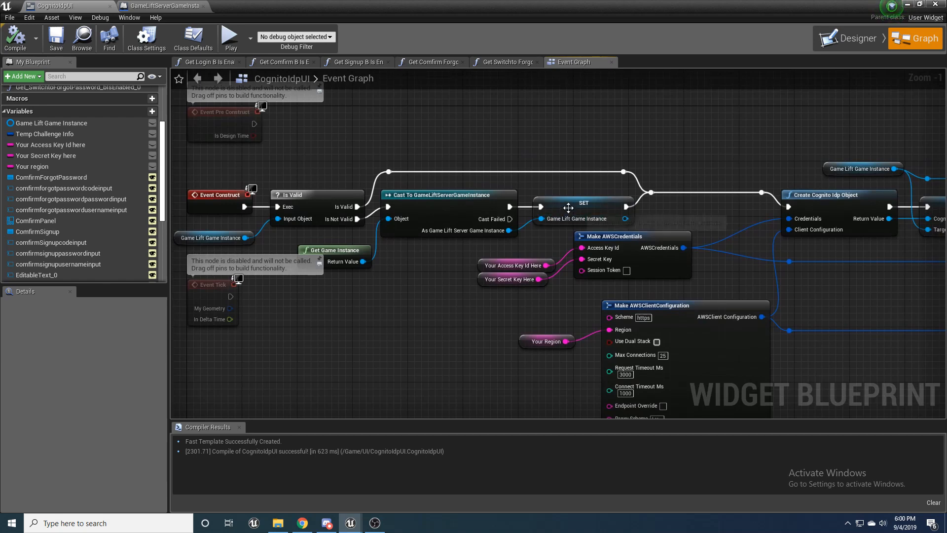
{"action": "mouse_move", "coordinate": [589, 198]}
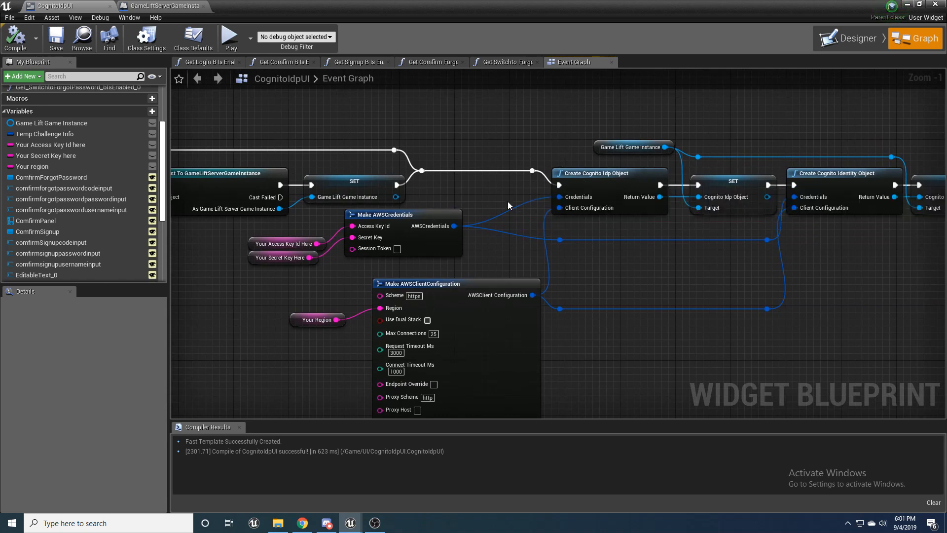
{"action": "mouse_move", "coordinate": [498, 252]}
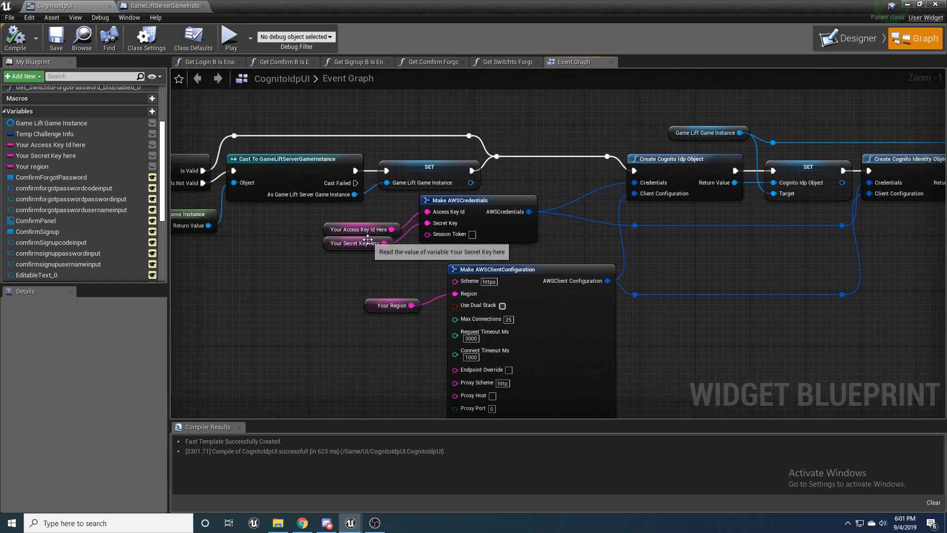
{"action": "mouse_move", "coordinate": [391, 284]}
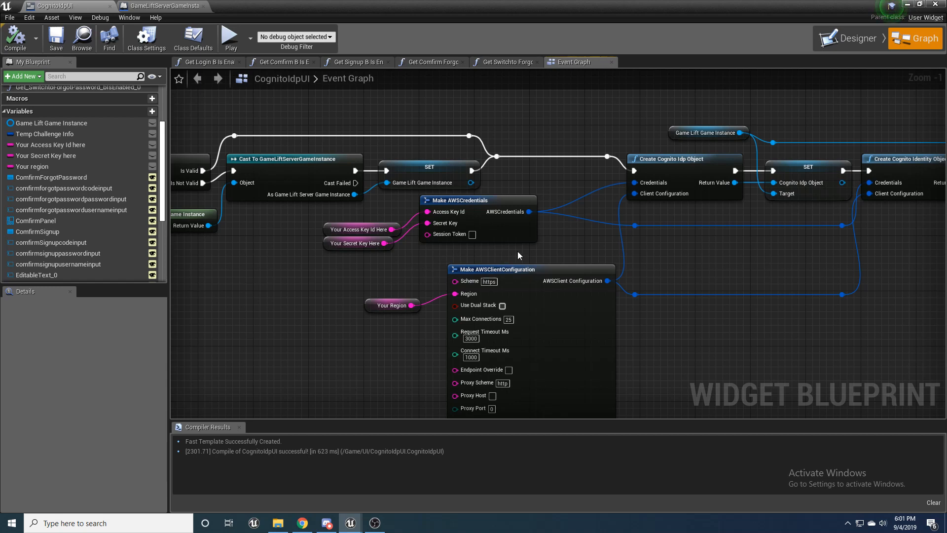
{"action": "mouse_move", "coordinate": [509, 256]}
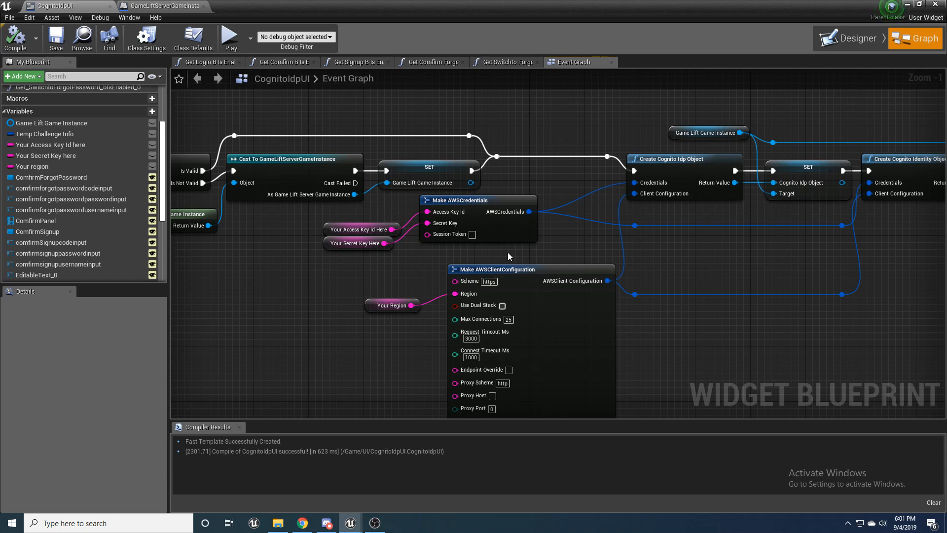
{"action": "mouse_move", "coordinate": [704, 262]}
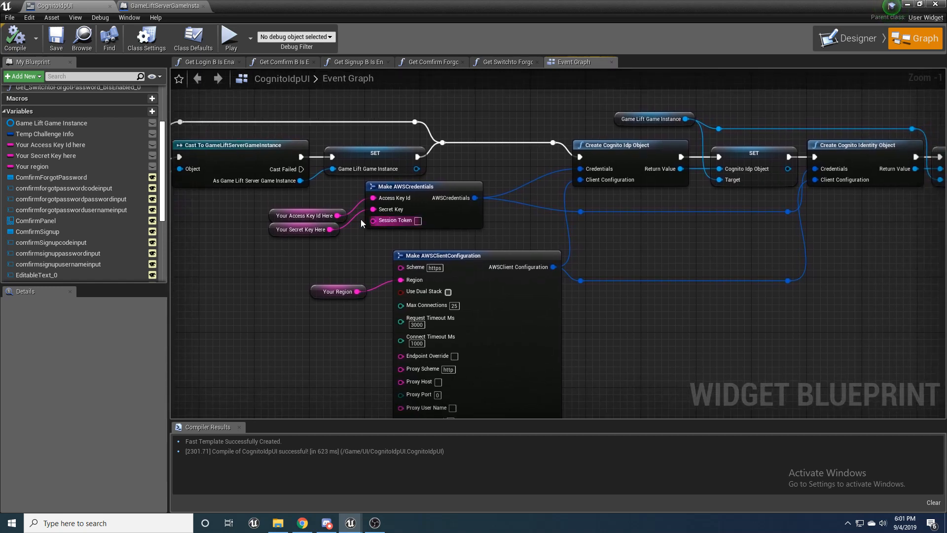
- Follow the Event Construct chain through Create Cognito Identity Object
{"action": "left_click", "coordinate": [304, 215]}
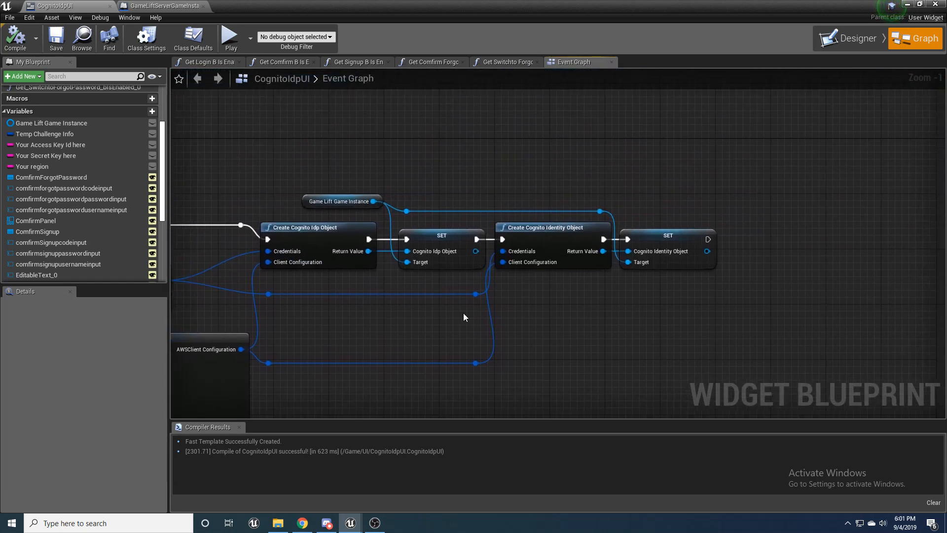
{"action": "mouse_move", "coordinate": [525, 306]}
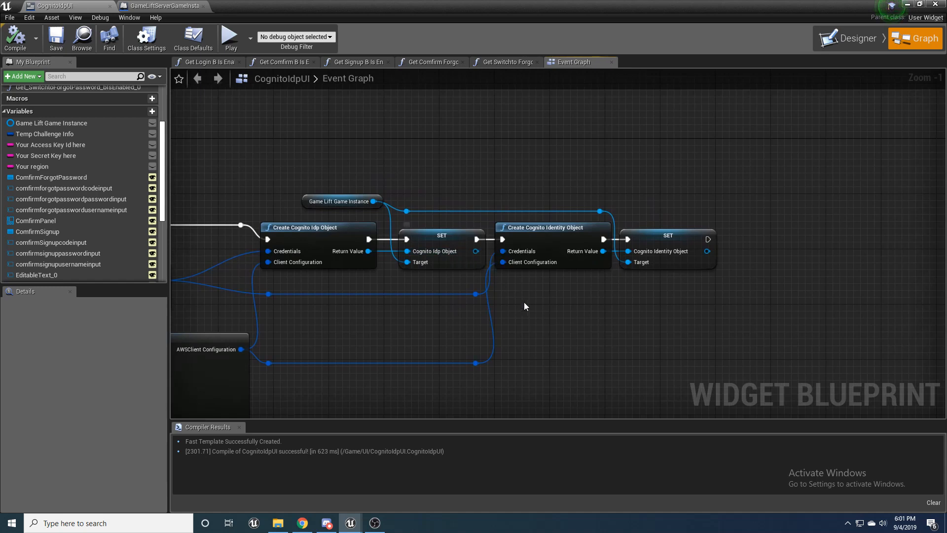
{"action": "mouse_move", "coordinate": [504, 267]}
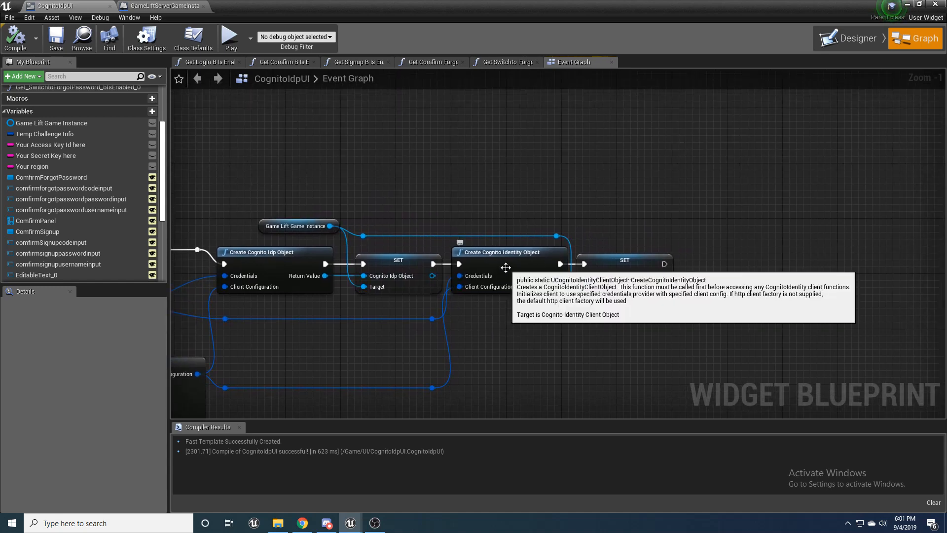
{"action": "mouse_move", "coordinate": [508, 340]}
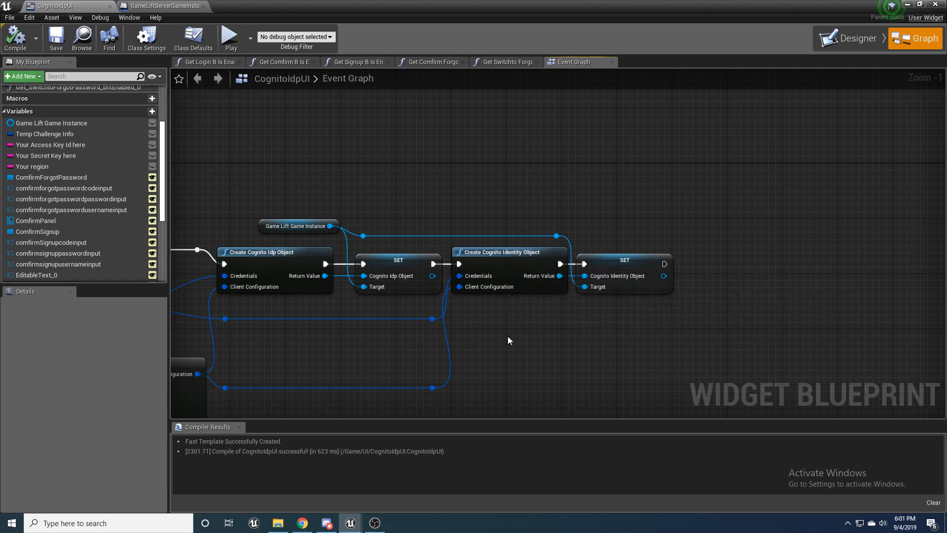
{"action": "mouse_move", "coordinate": [504, 338]}
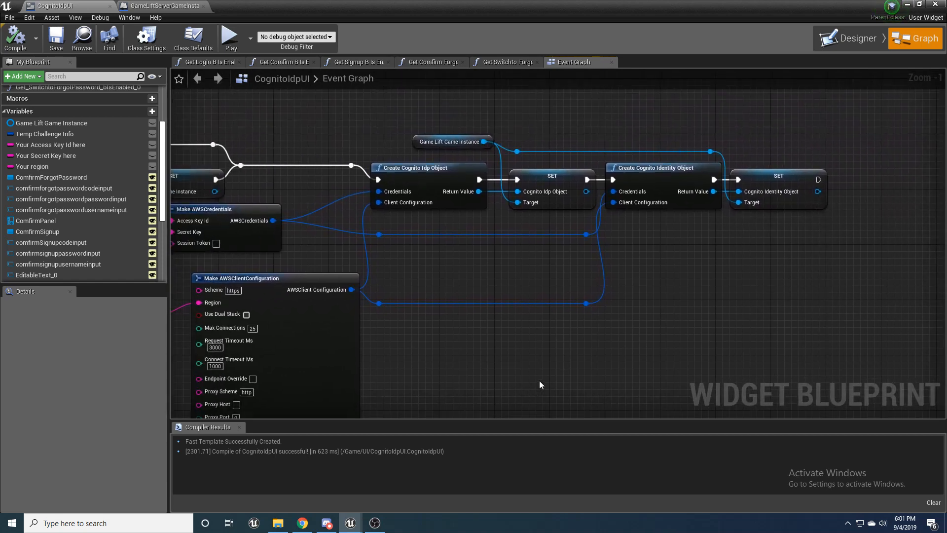
{"action": "mouse_move", "coordinate": [768, 181]}
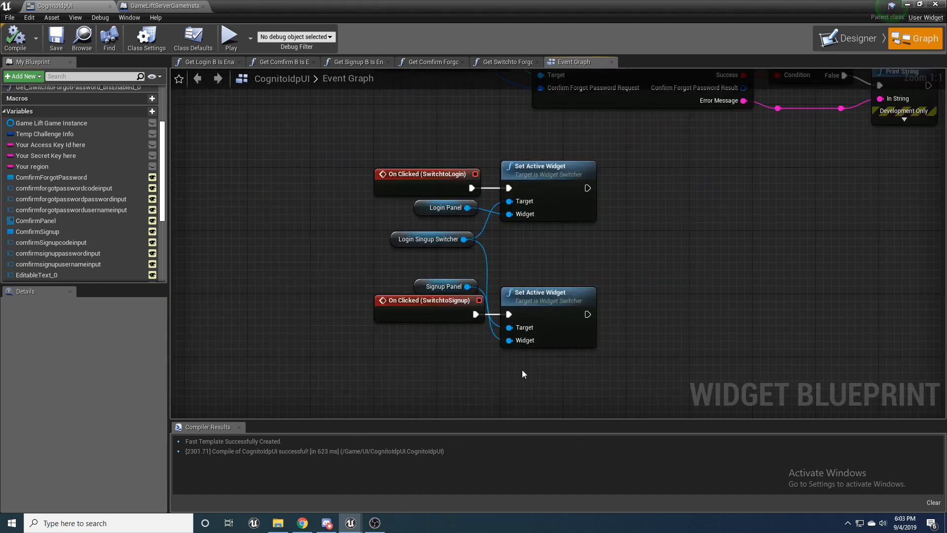
{"action": "mouse_move", "coordinate": [443, 361]}
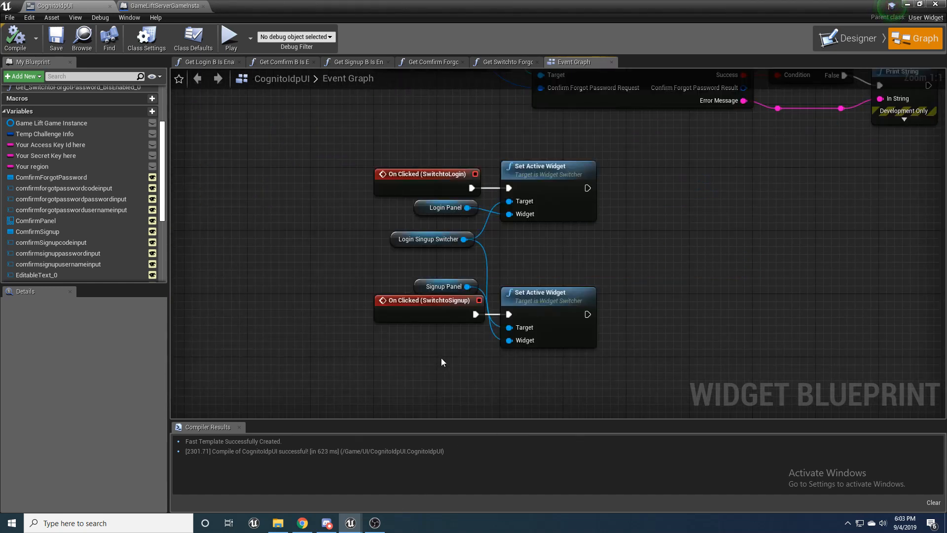
{"action": "mouse_move", "coordinate": [430, 316]}
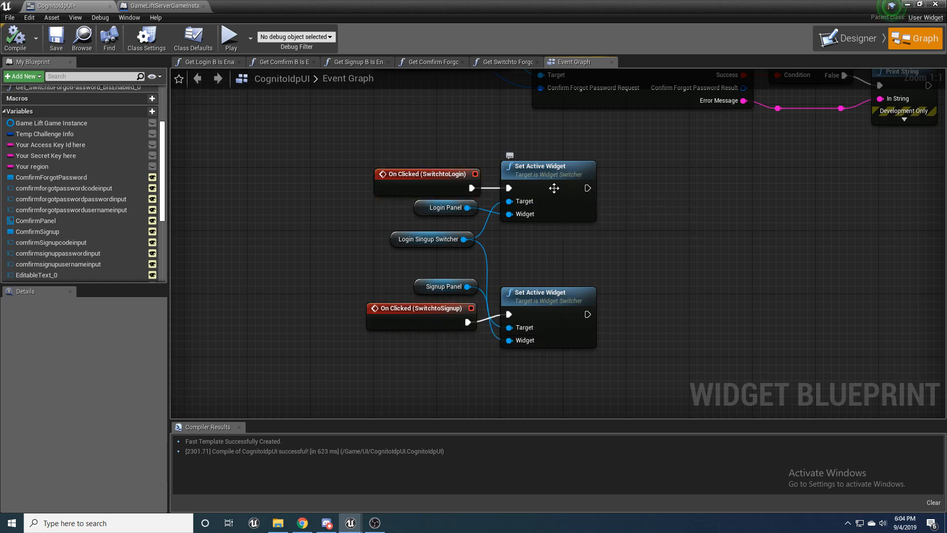
{"action": "mouse_move", "coordinate": [558, 326]}
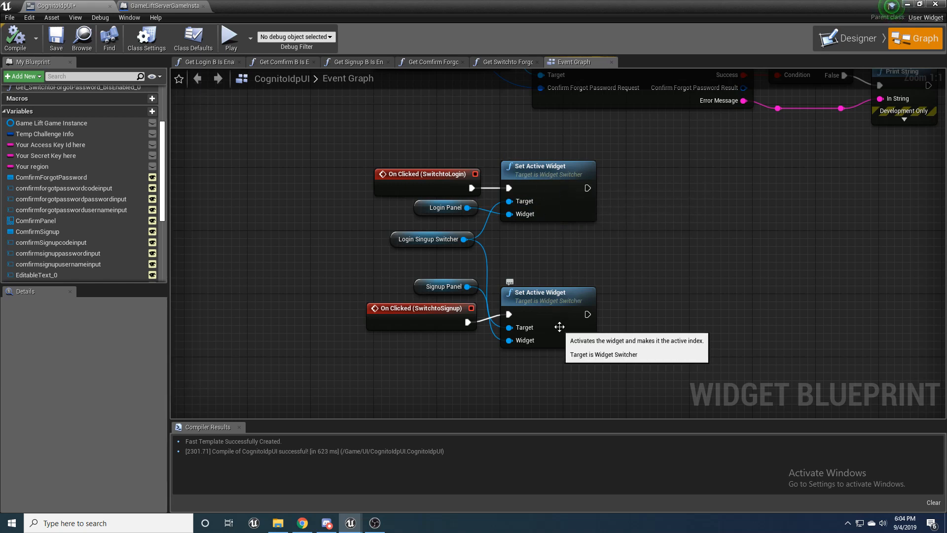
{"action": "left_click", "coordinate": [854, 37]}
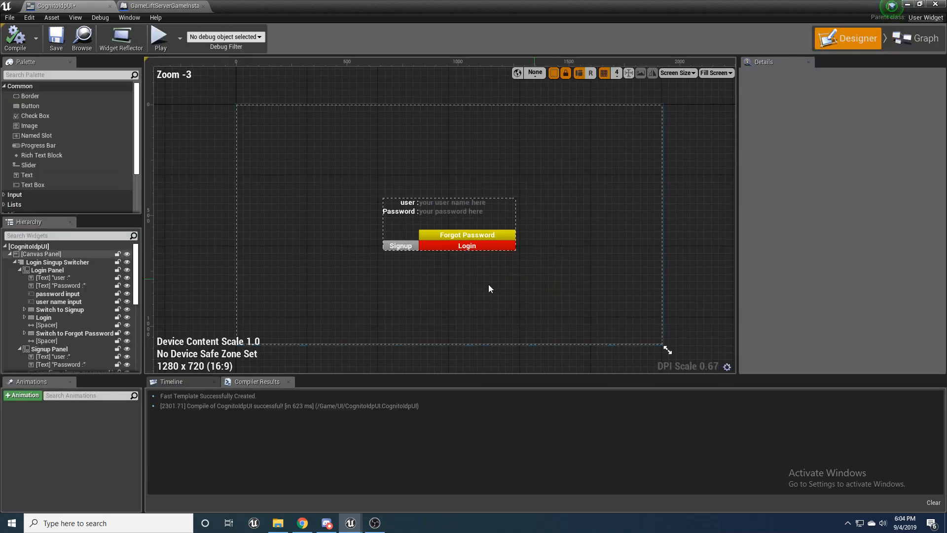
{"action": "left_click", "coordinate": [47, 270]}
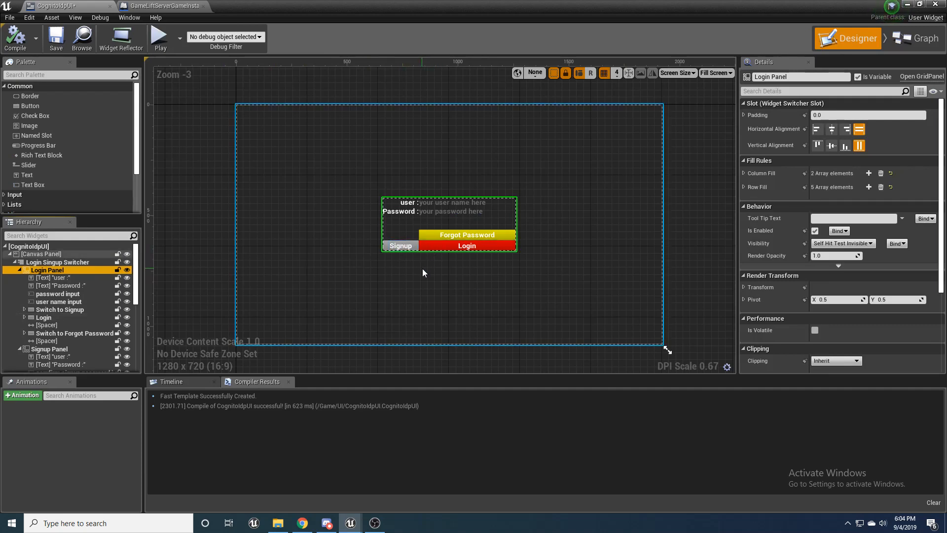
{"action": "mouse_move", "coordinate": [477, 267]}
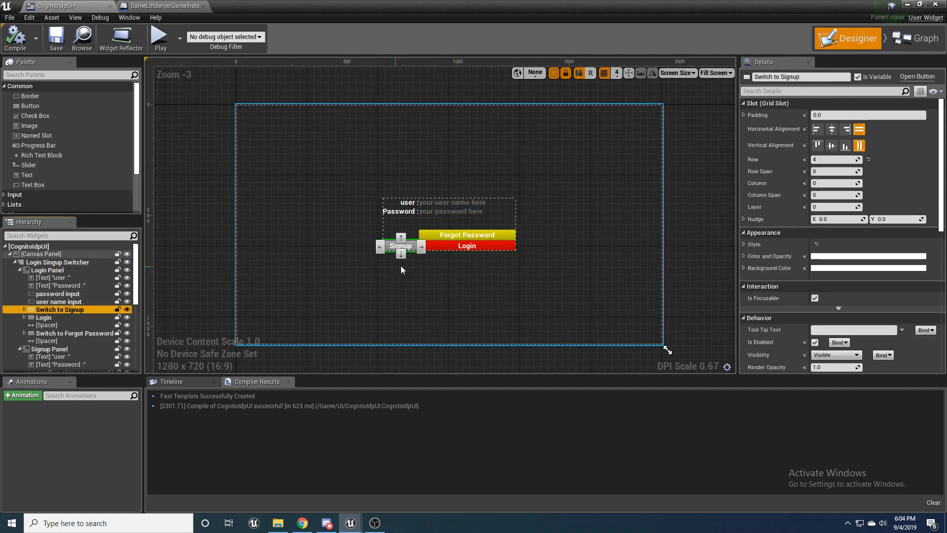
{"action": "mouse_move", "coordinate": [55, 319]}
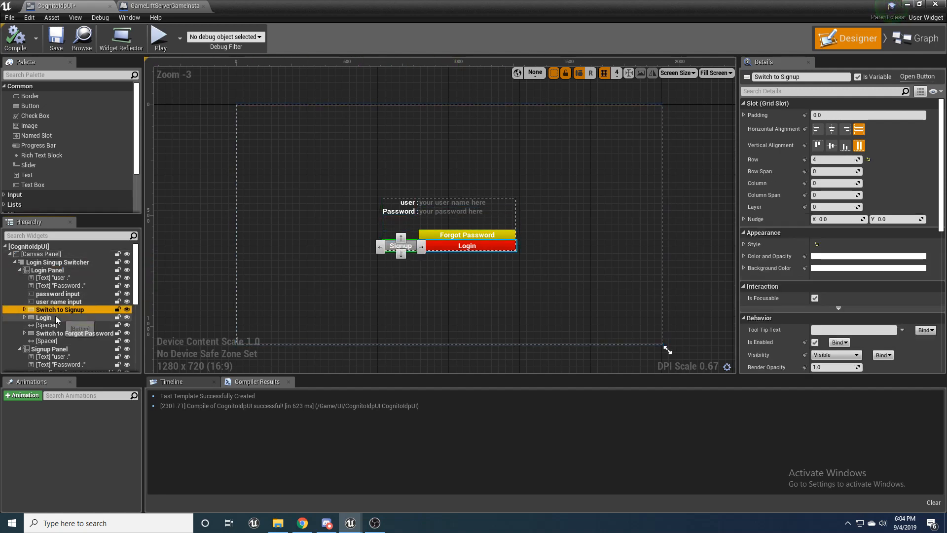
{"action": "left_click", "coordinate": [49, 349]}
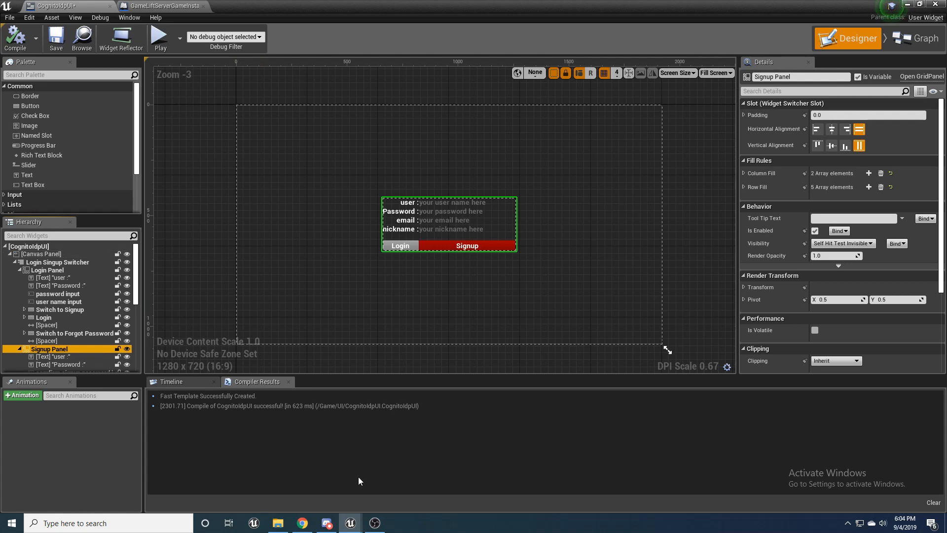
{"action": "left_click", "coordinate": [916, 38]}
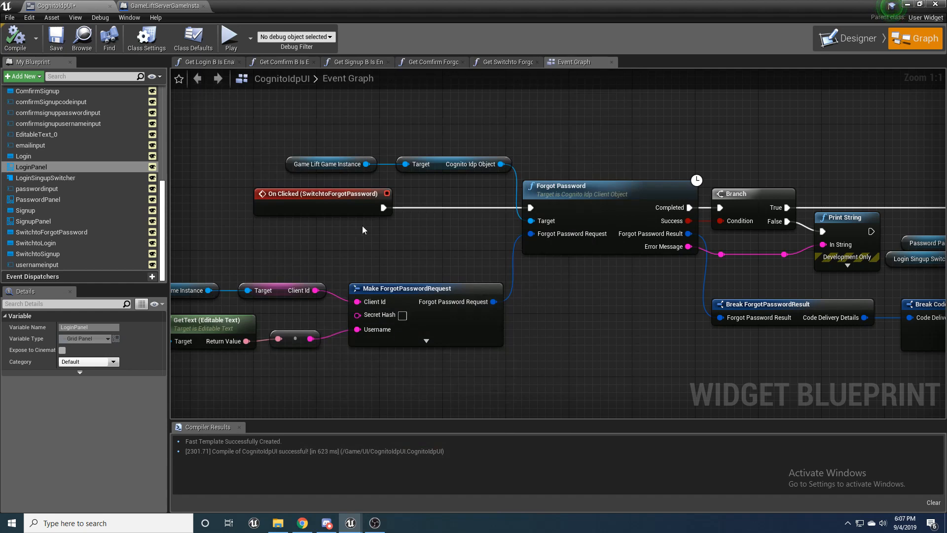
{"action": "left_click", "coordinate": [853, 38]}
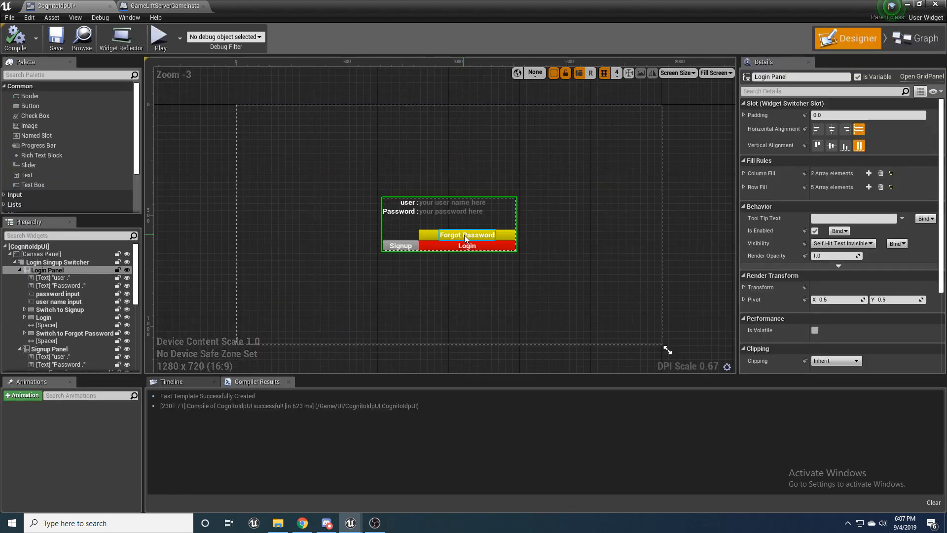
{"action": "left_click", "coordinate": [914, 38]}
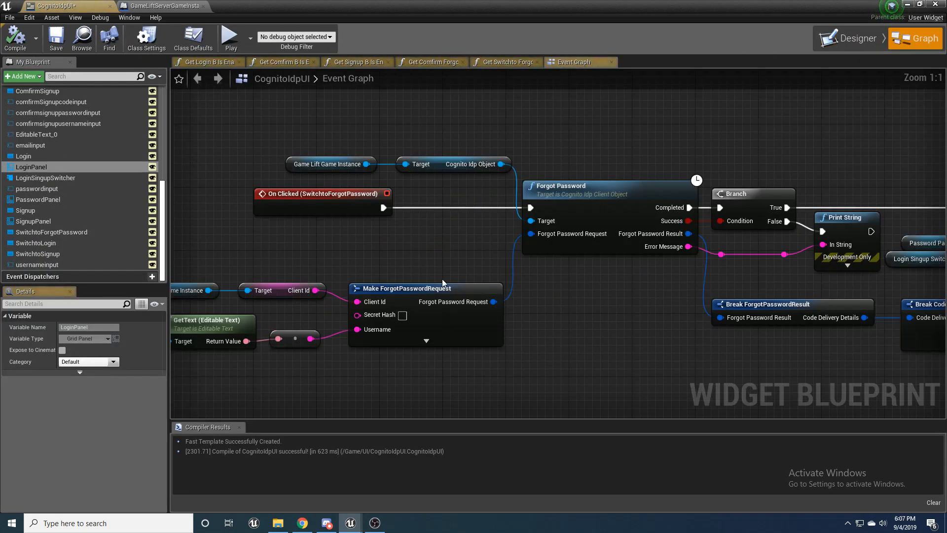
{"action": "mouse_move", "coordinate": [571, 214]}
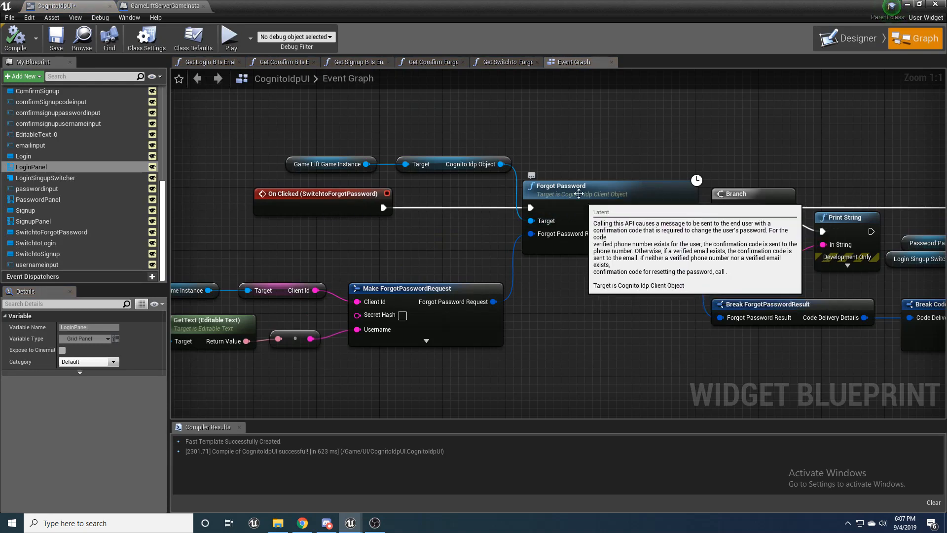
{"action": "mouse_move", "coordinate": [576, 147]}
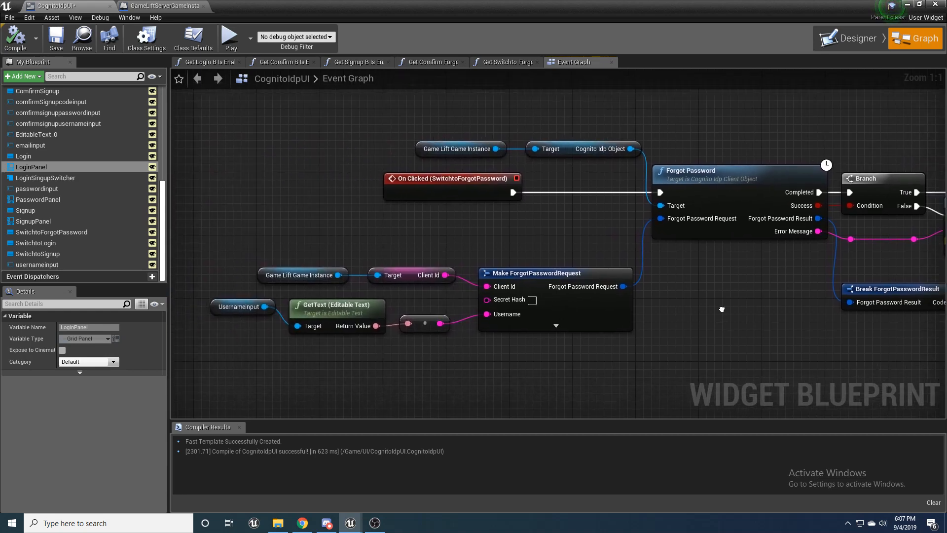
{"action": "scroll", "scroll_direction": "down", "scroll_amount": 3}
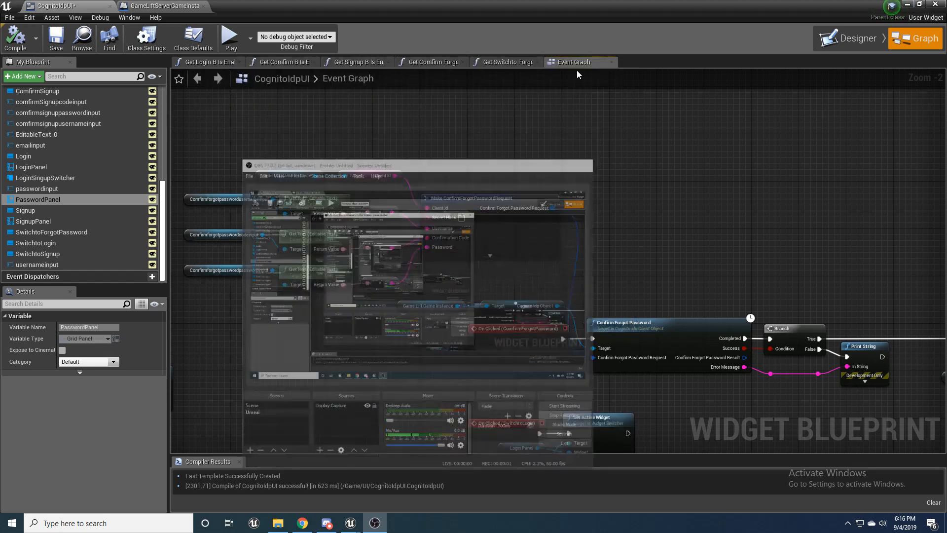
{"action": "left_click", "coordinate": [854, 38]}
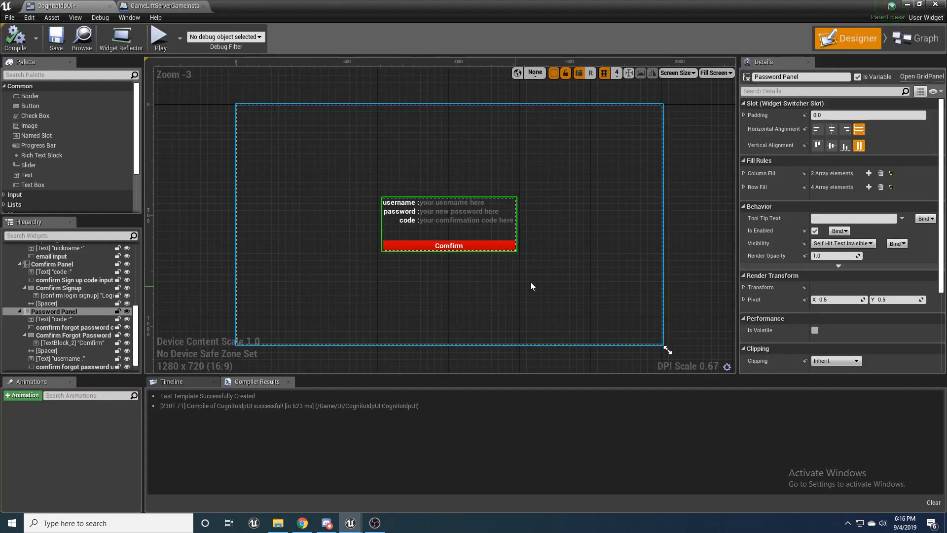
{"action": "left_click", "coordinate": [914, 38]}
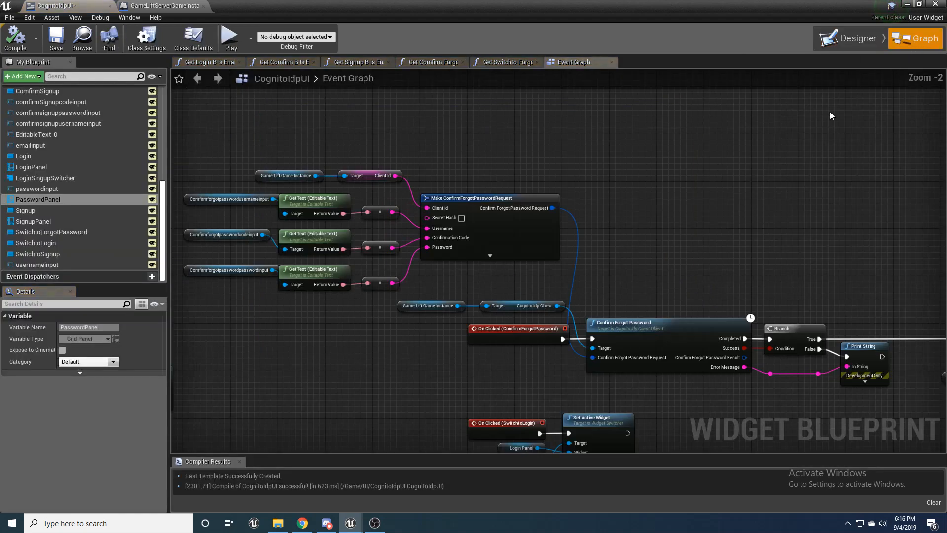
{"action": "left_click", "coordinate": [854, 37]}
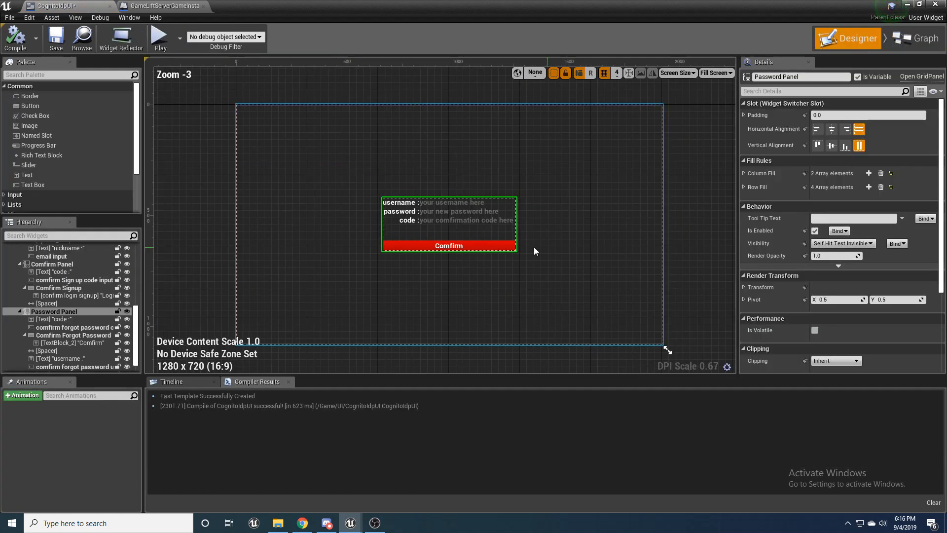
{"action": "left_click", "coordinate": [450, 202]}
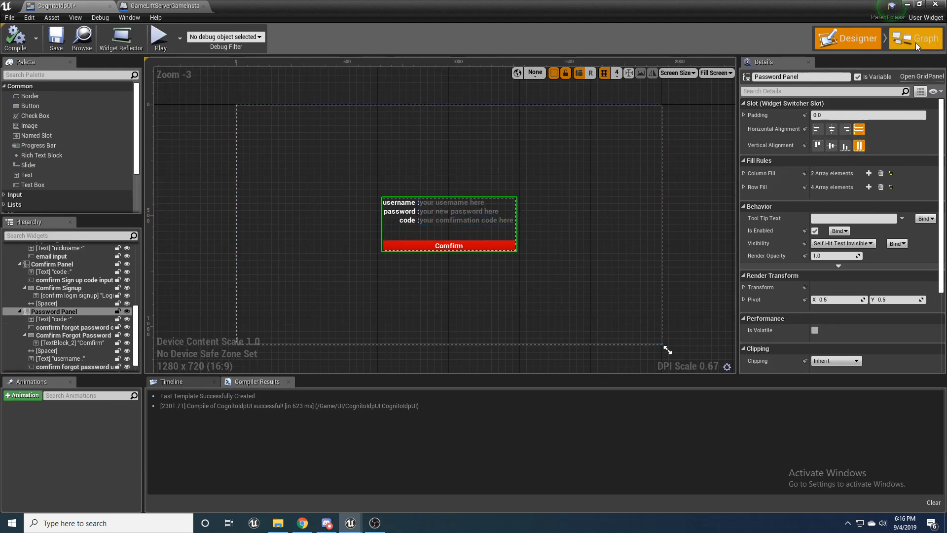
{"action": "left_click", "coordinate": [915, 38]}
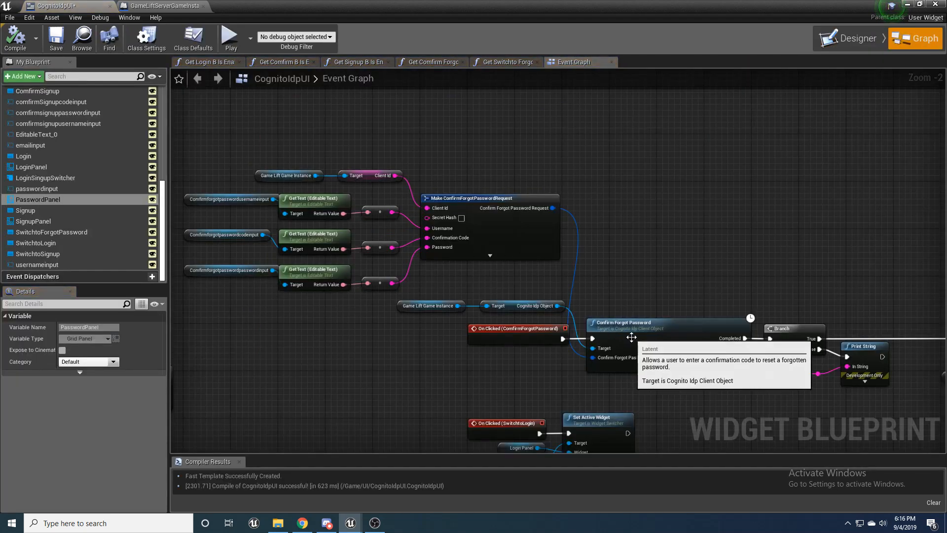
{"action": "mouse_move", "coordinate": [670, 267]}
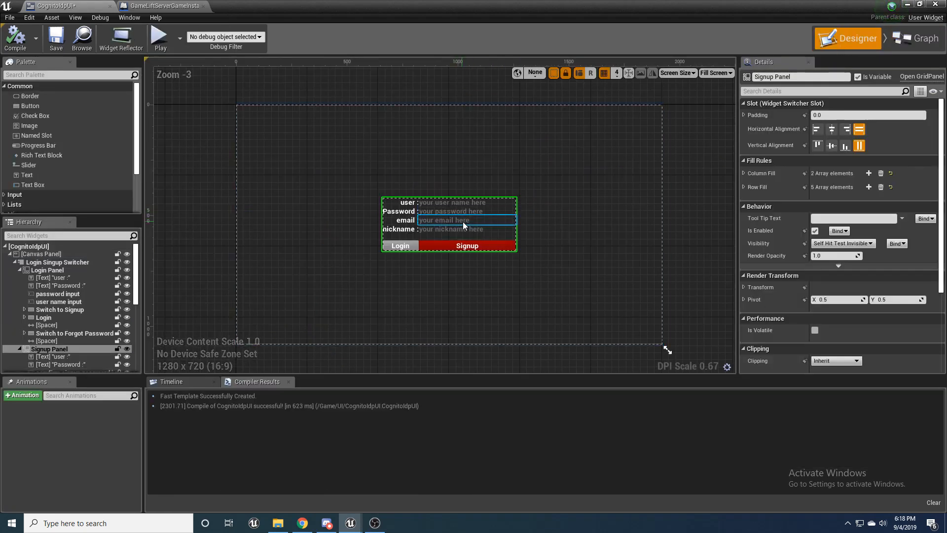
- Point out the Signup Panel's user name, password and email fields, then trace the Sign Up graph
{"action": "left_click", "coordinate": [47, 270]}
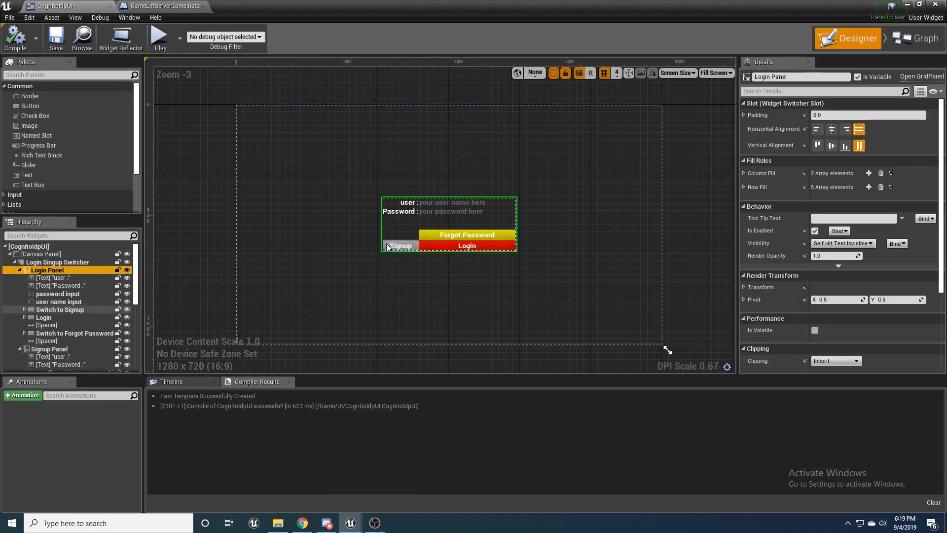
{"action": "left_click", "coordinate": [49, 348]}
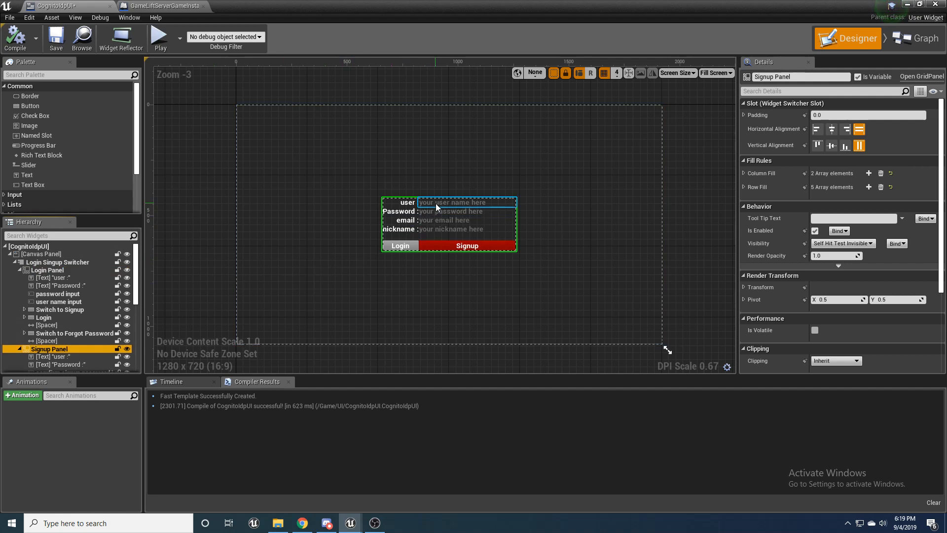
{"action": "left_click", "coordinate": [450, 211]}
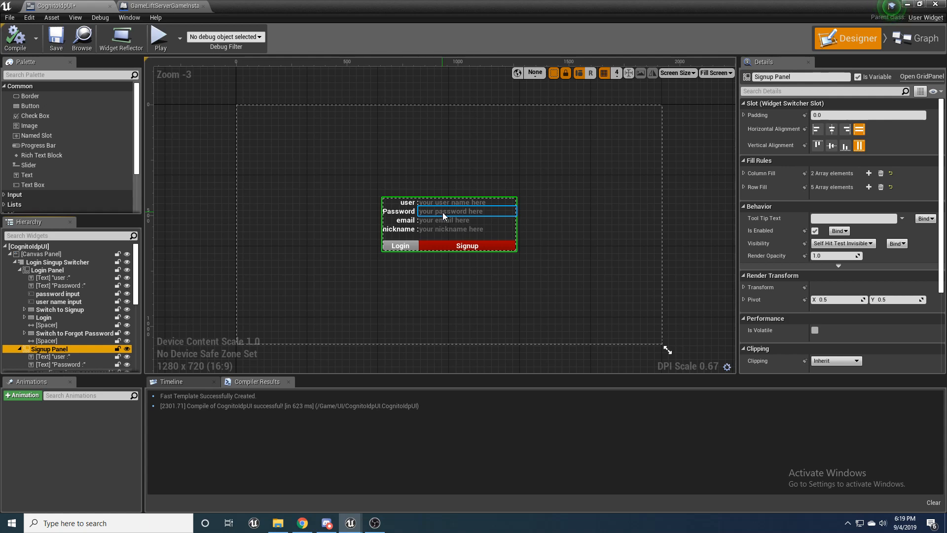
{"action": "left_click", "coordinate": [465, 220]}
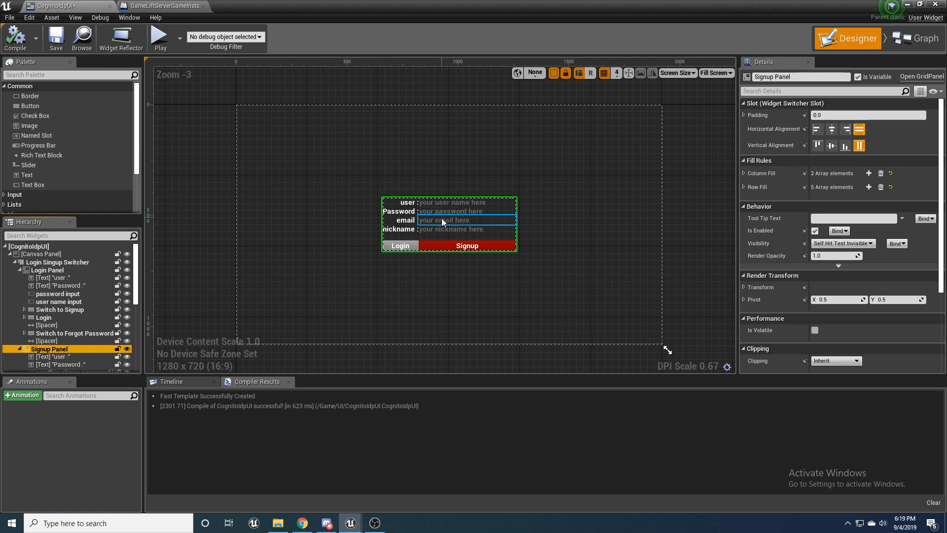
{"action": "left_click", "coordinate": [467, 229]}
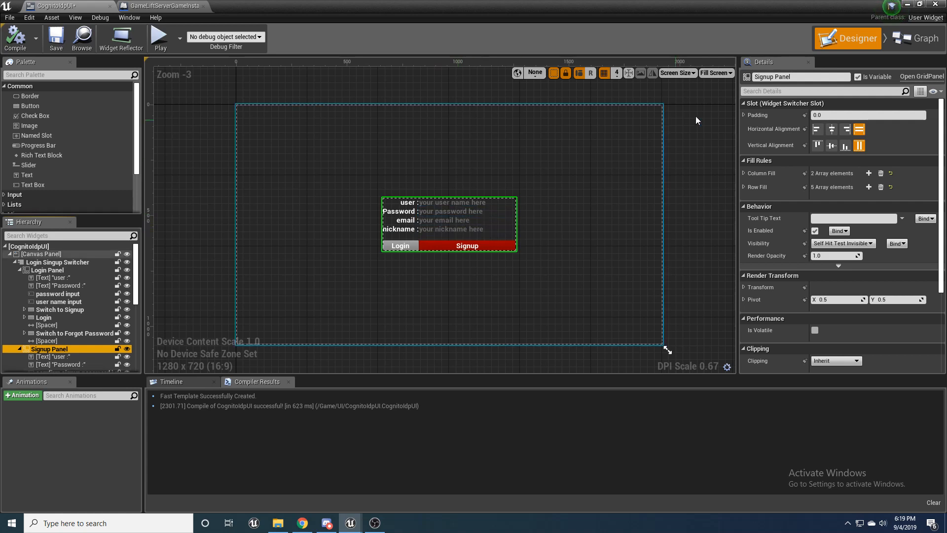
{"action": "left_click", "coordinate": [914, 38]}
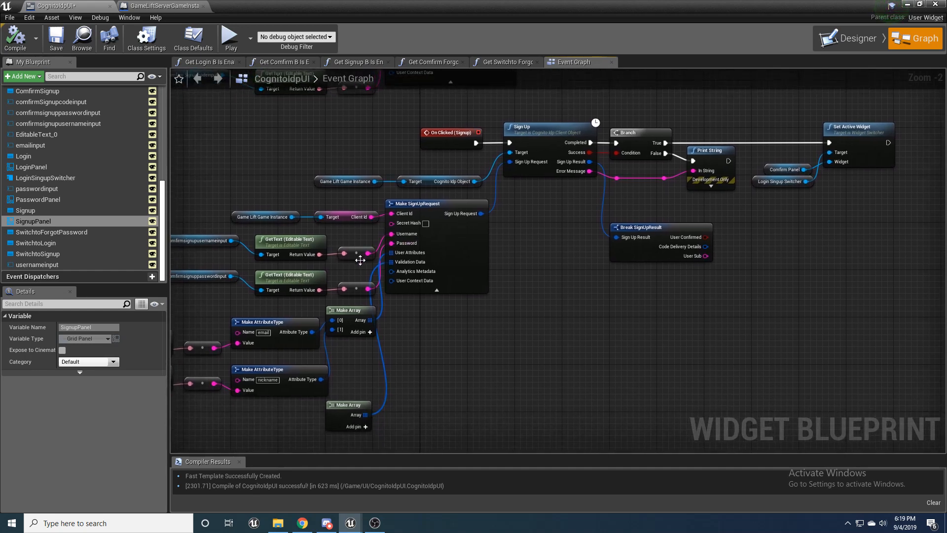
{"action": "mouse_move", "coordinate": [444, 236]}
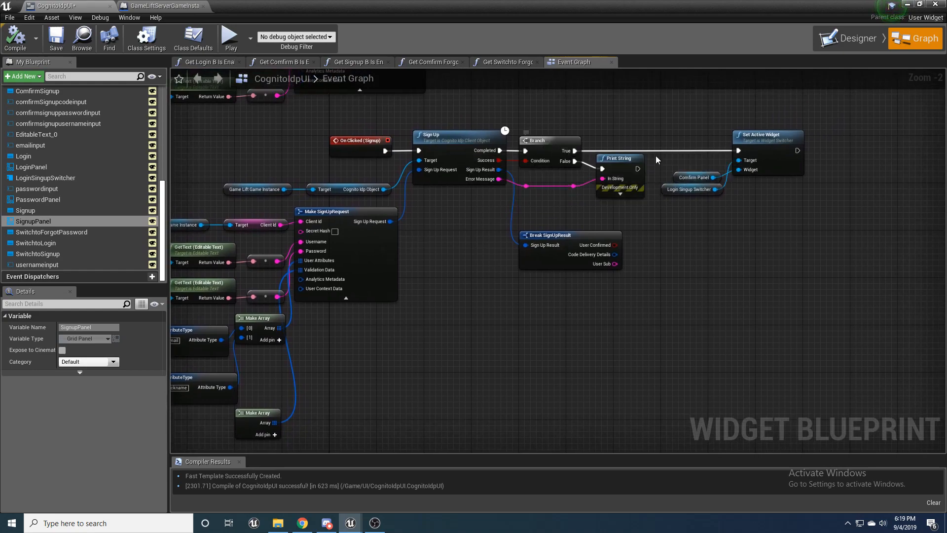
{"action": "mouse_move", "coordinate": [677, 140]}
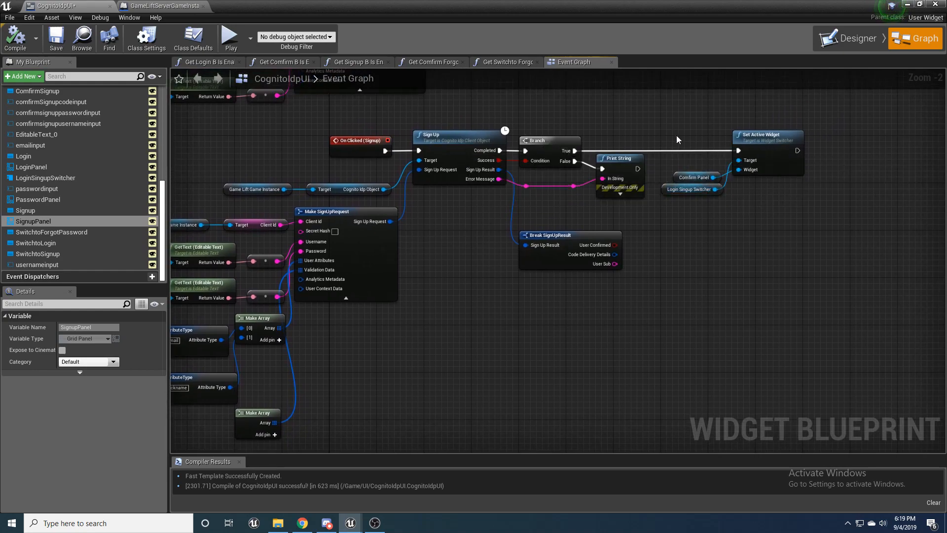
{"action": "scroll", "scroll_direction": "down", "scroll_amount": 3}
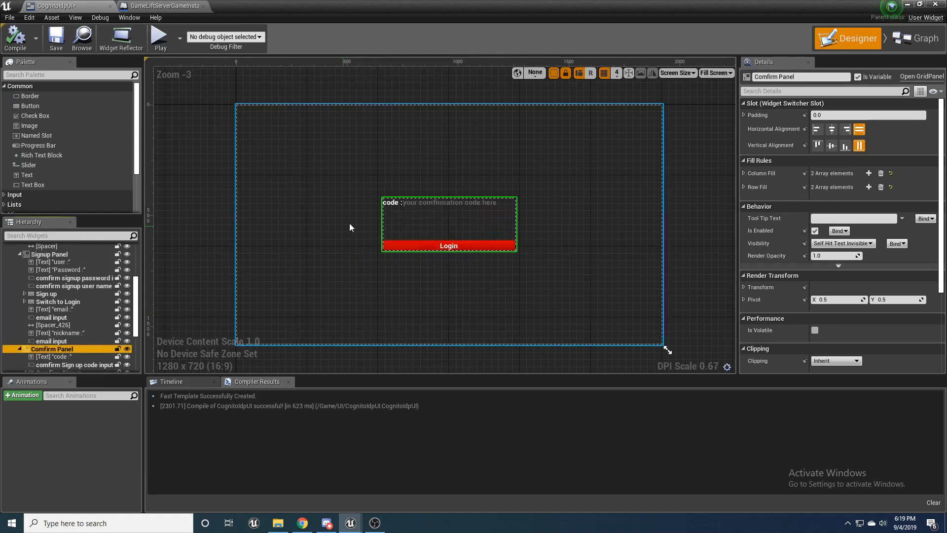
{"action": "mouse_move", "coordinate": [452, 194]}
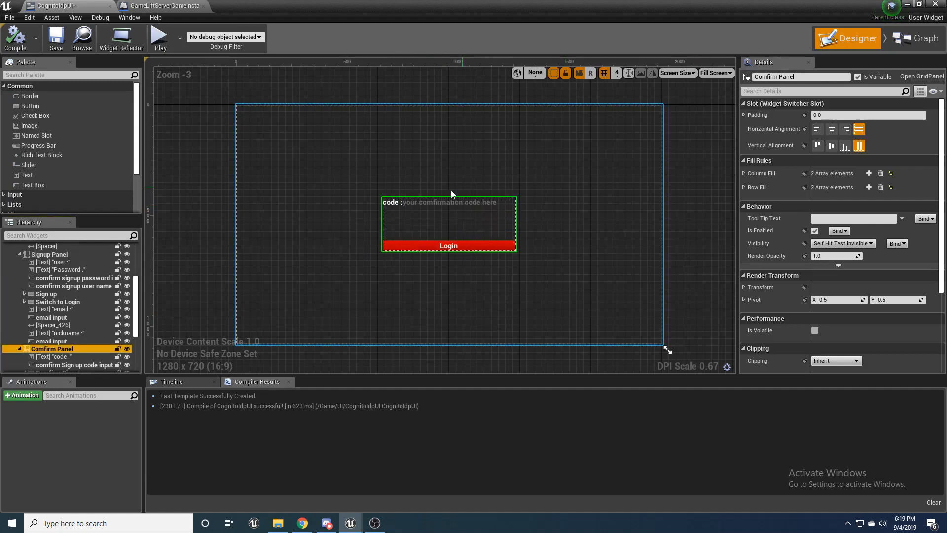
- Trace the Confirm Sign Up logic, then open the Login button's On Clicked Initiate Auth handler
{"action": "left_click", "coordinate": [914, 38]}
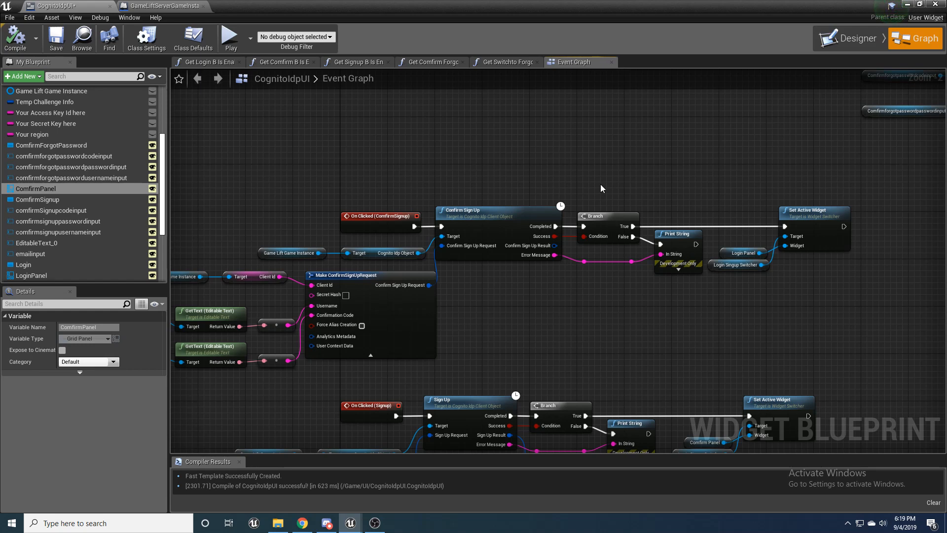
{"action": "mouse_move", "coordinate": [684, 199]}
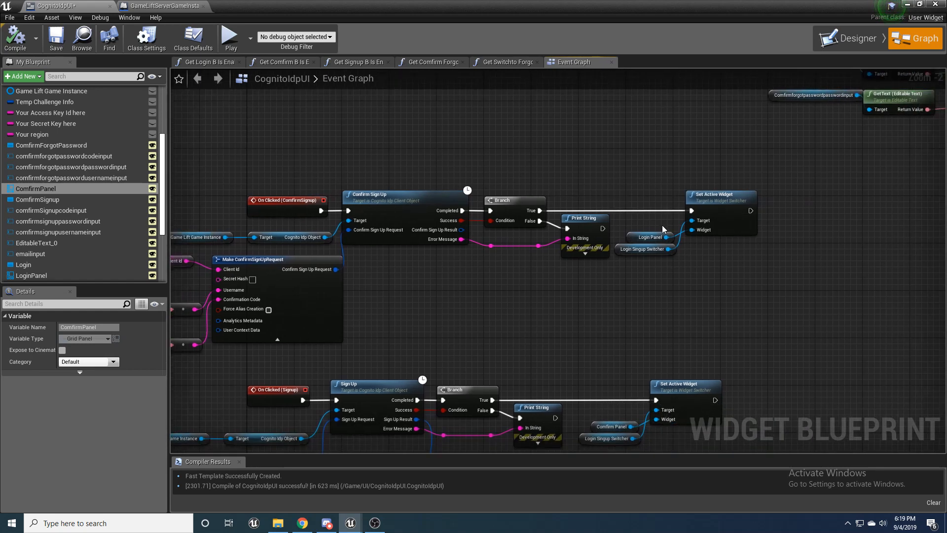
{"action": "left_click", "coordinate": [855, 38]}
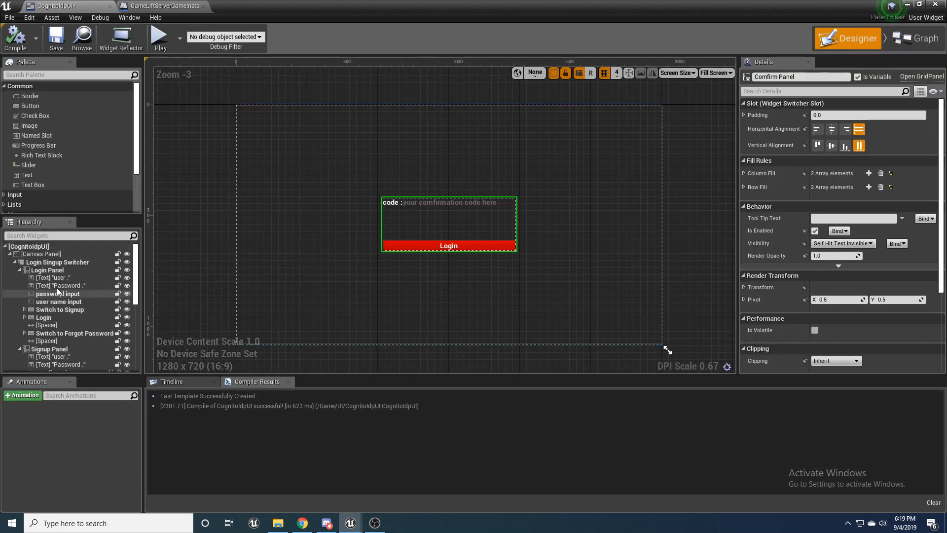
{"action": "left_click", "coordinate": [47, 270]}
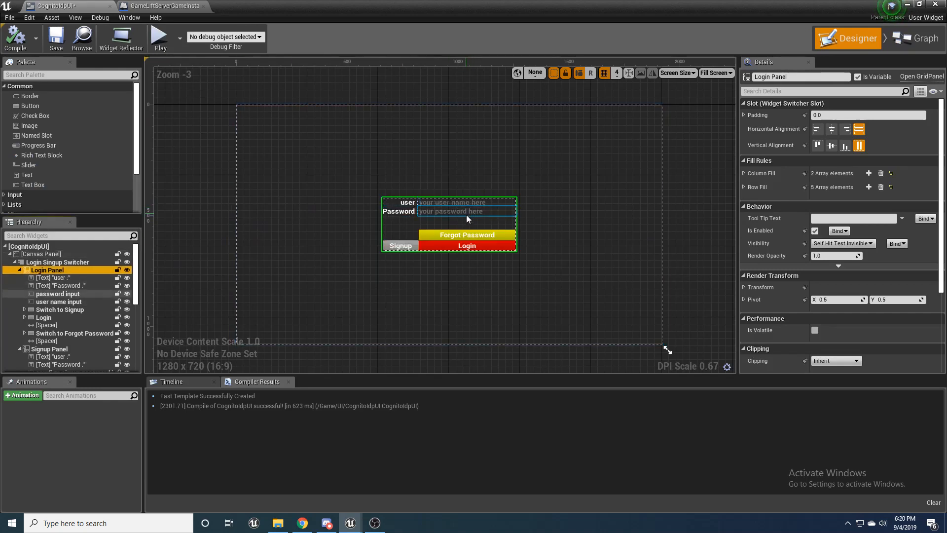
{"action": "left_click", "coordinate": [915, 38]}
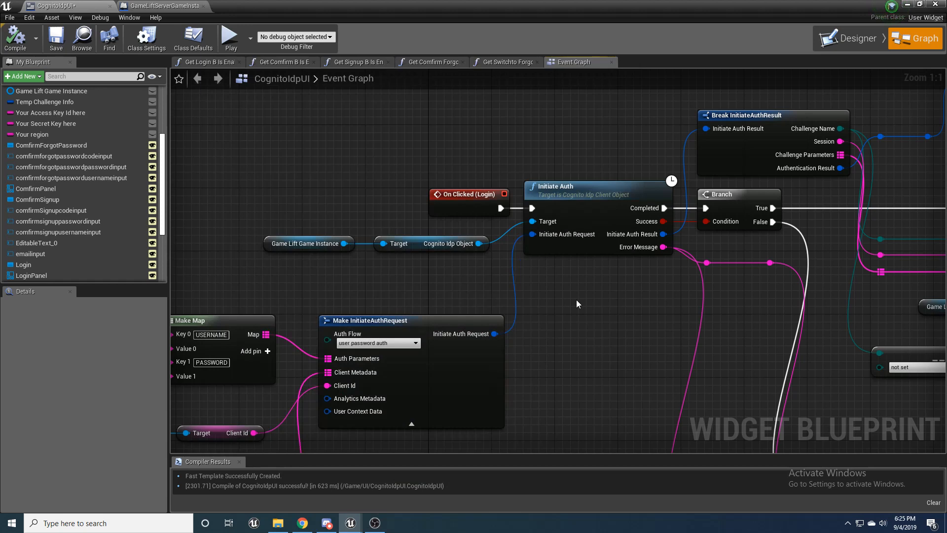
- Review the Initiate Auth success branch and its access and refresh token SET nodes
{"action": "left_click", "coordinate": [854, 38]}
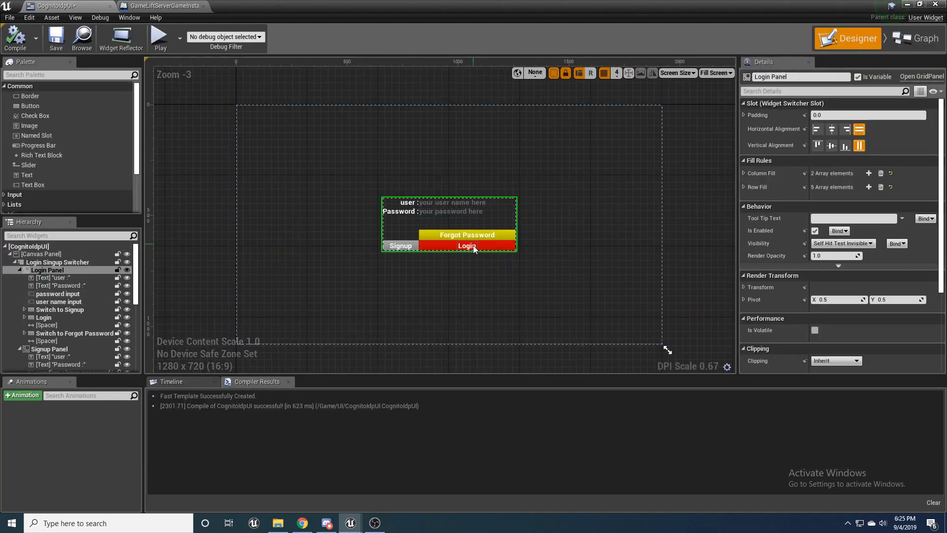
{"action": "left_click", "coordinate": [913, 38]}
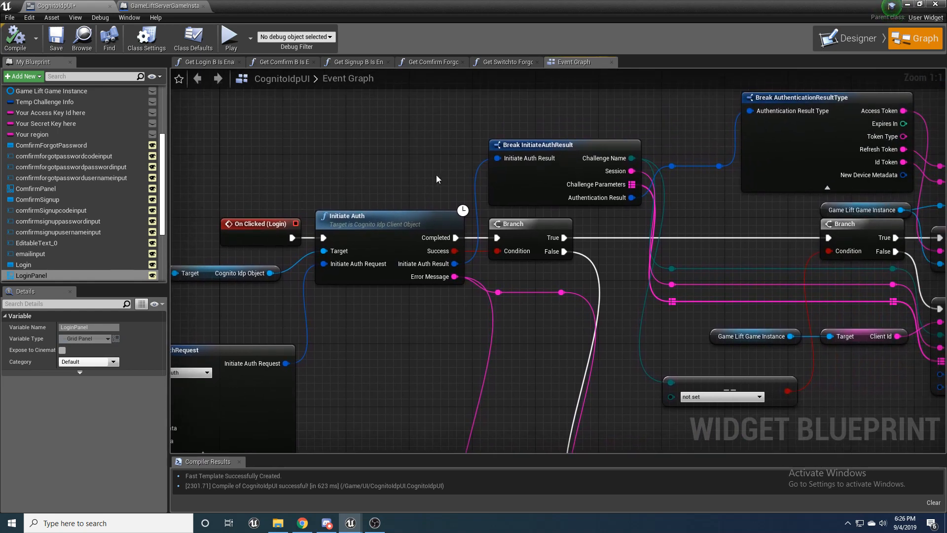
{"action": "mouse_move", "coordinate": [419, 242]}
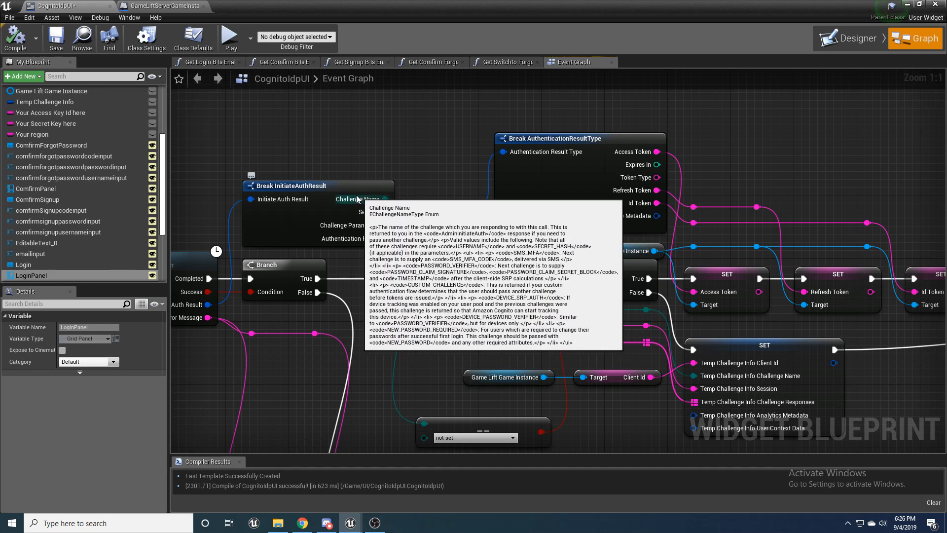
{"action": "mouse_move", "coordinate": [344, 184]}
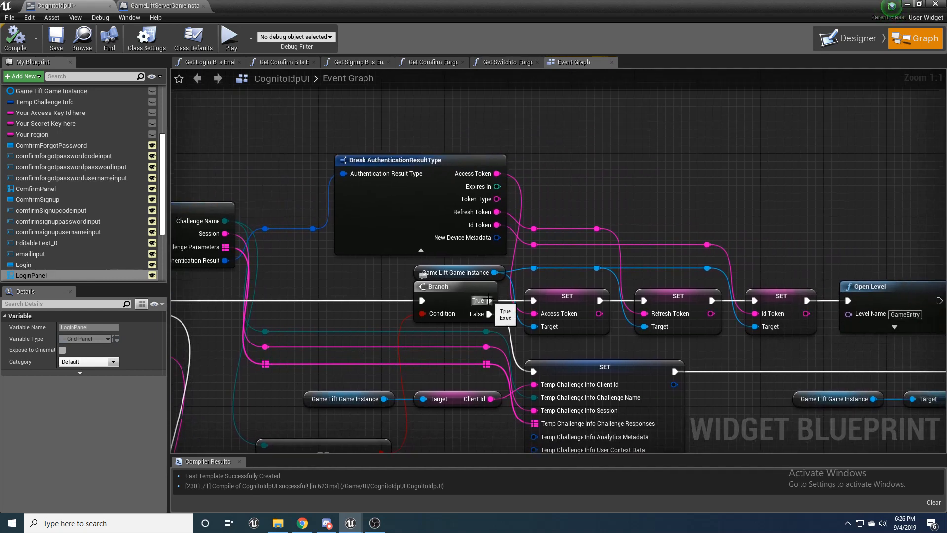
{"action": "left_click", "coordinate": [565, 296]}
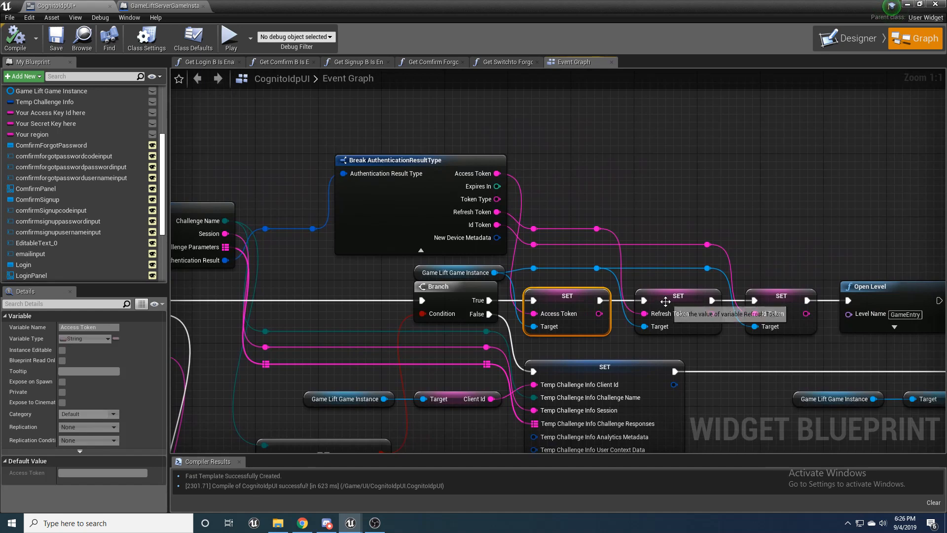
{"action": "left_click", "coordinate": [779, 296]}
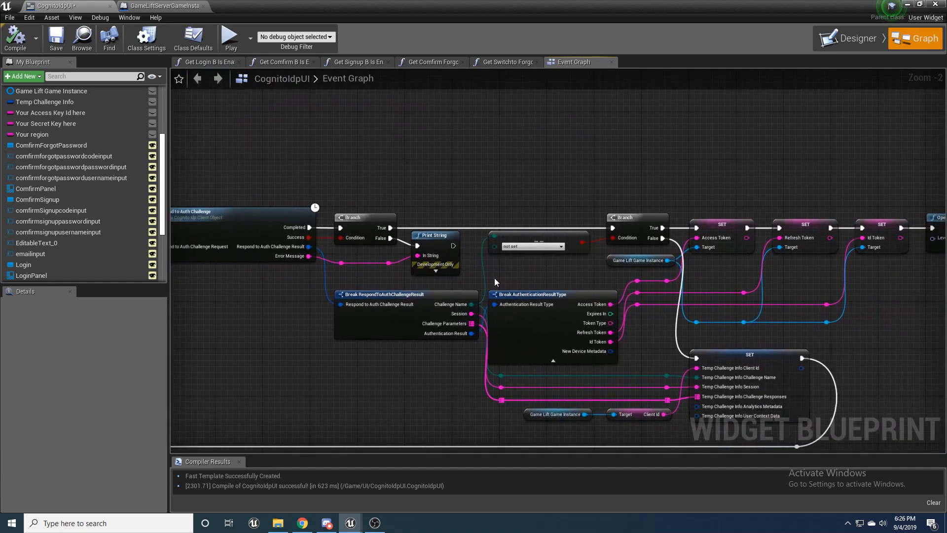
{"action": "mouse_move", "coordinate": [541, 232]}
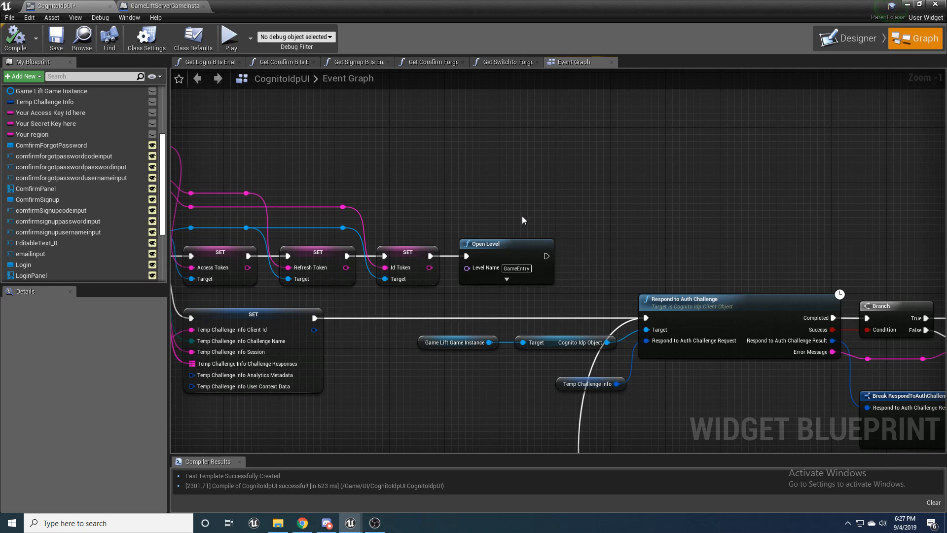
{"action": "mouse_move", "coordinate": [579, 220]}
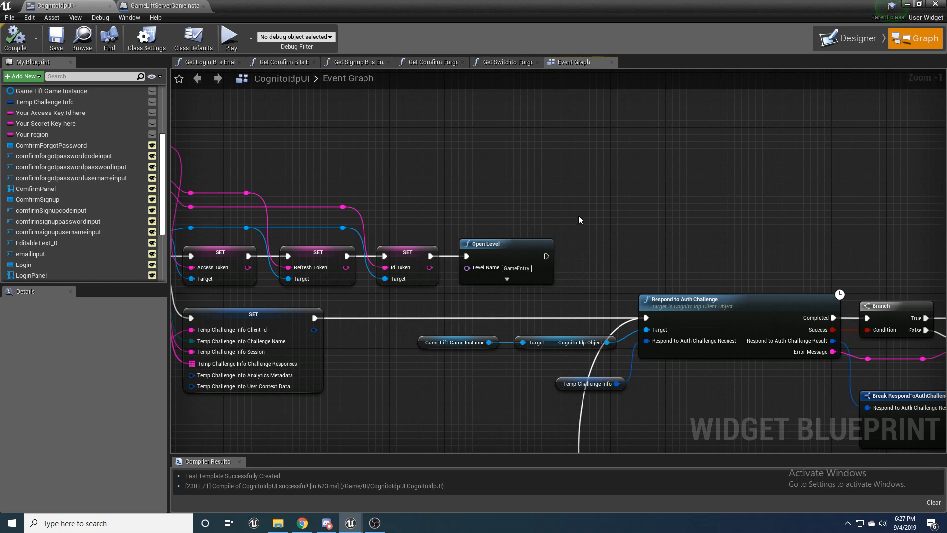
{"action": "mouse_move", "coordinate": [480, 192]}
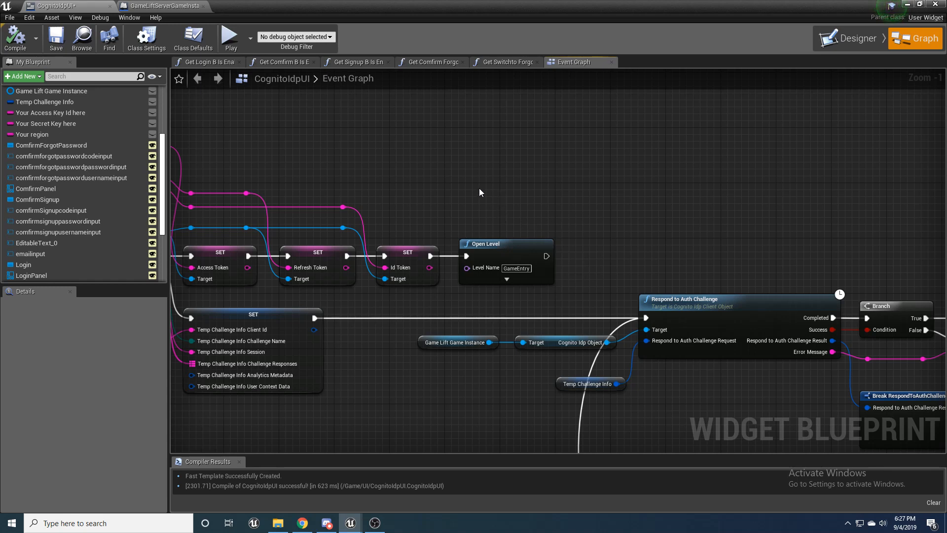
{"action": "mouse_move", "coordinate": [601, 199]}
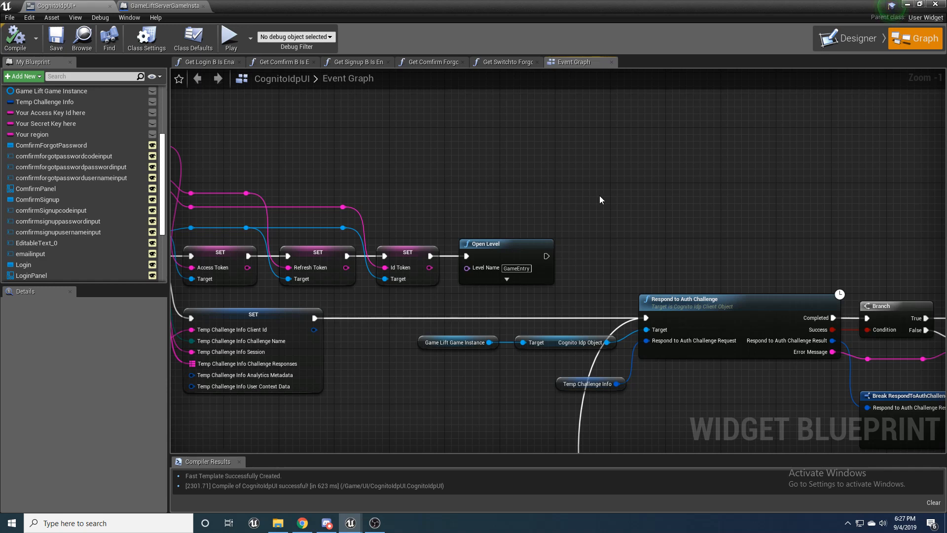
{"action": "mouse_move", "coordinate": [600, 210]}
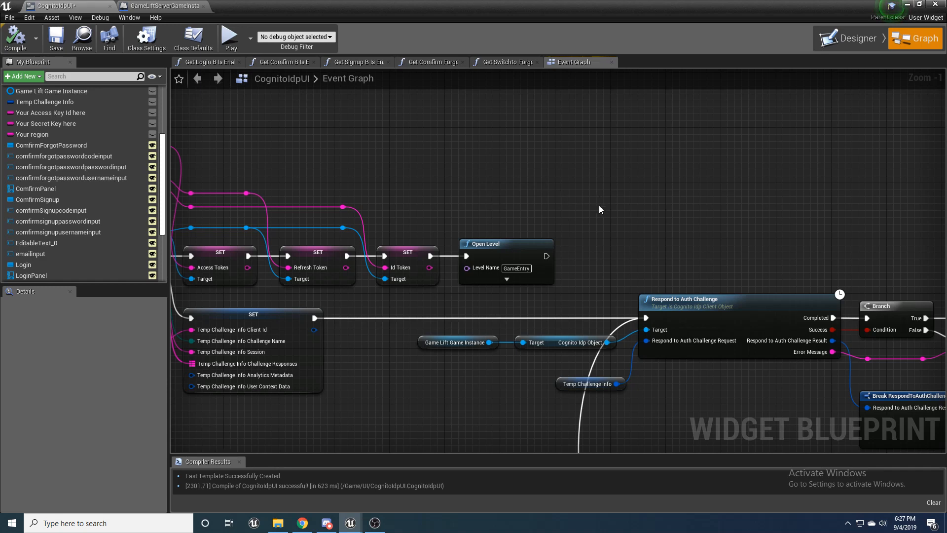
{"action": "mouse_move", "coordinate": [399, 181]}
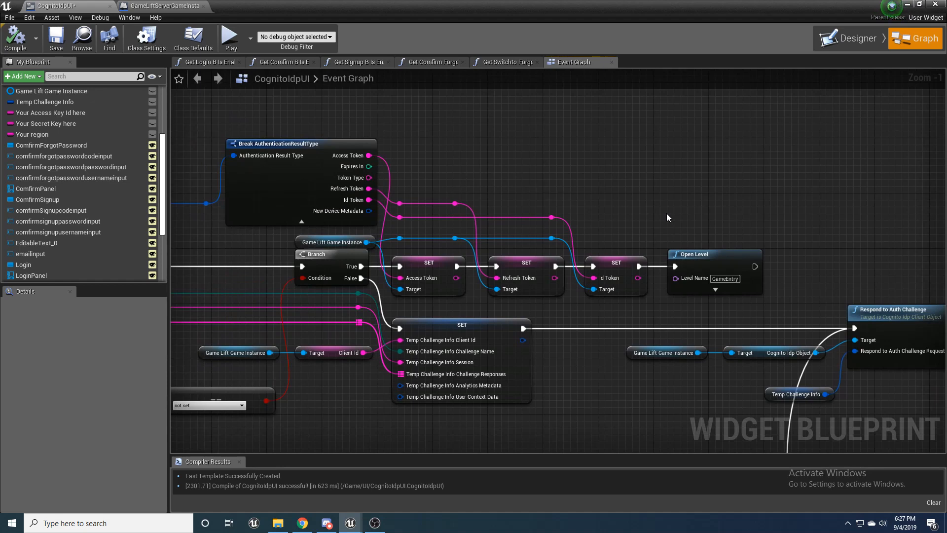
{"action": "mouse_move", "coordinate": [673, 217]}
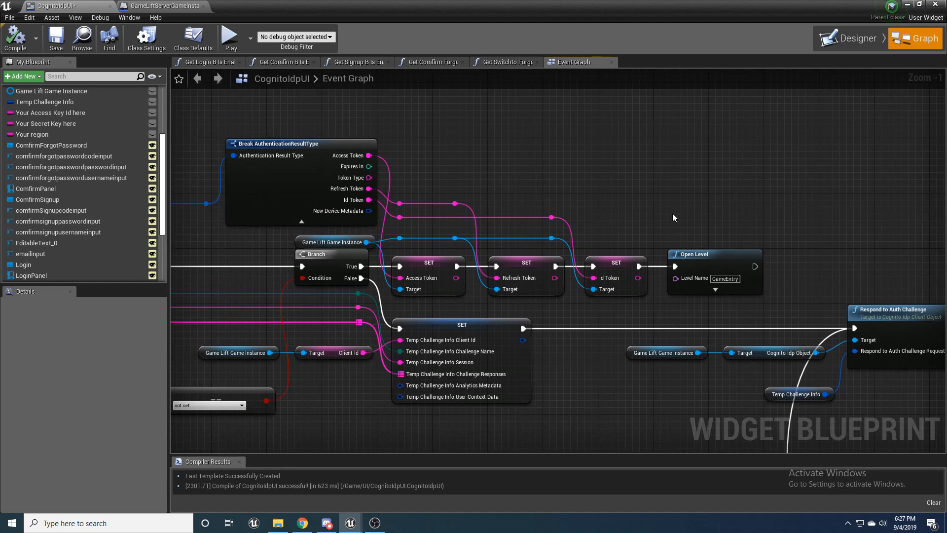
{"action": "mouse_move", "coordinate": [828, 237]}
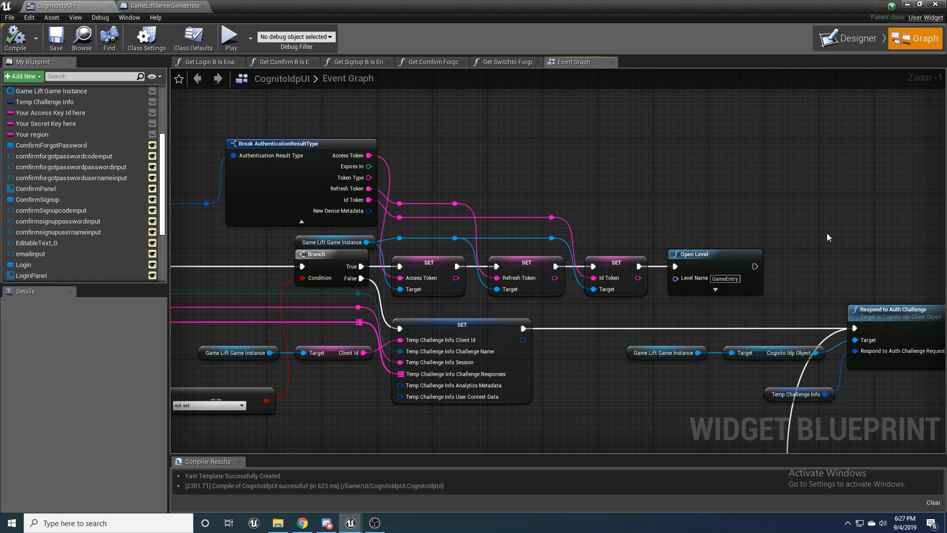
{"action": "scroll", "scroll_direction": "down", "scroll_amount": 3}
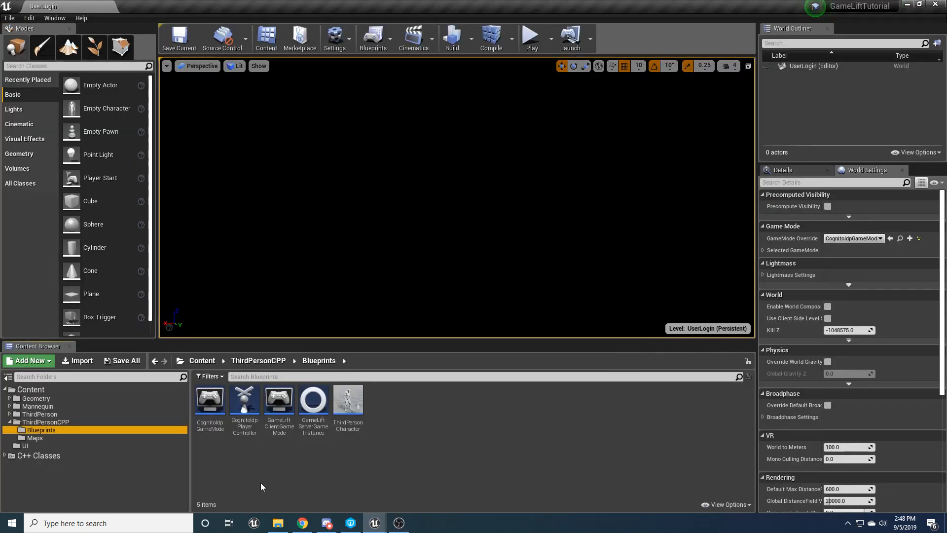
- Browse the Blueprints folder and open CognitoIdpPlayerController
{"action": "left_click", "coordinate": [244, 398]}
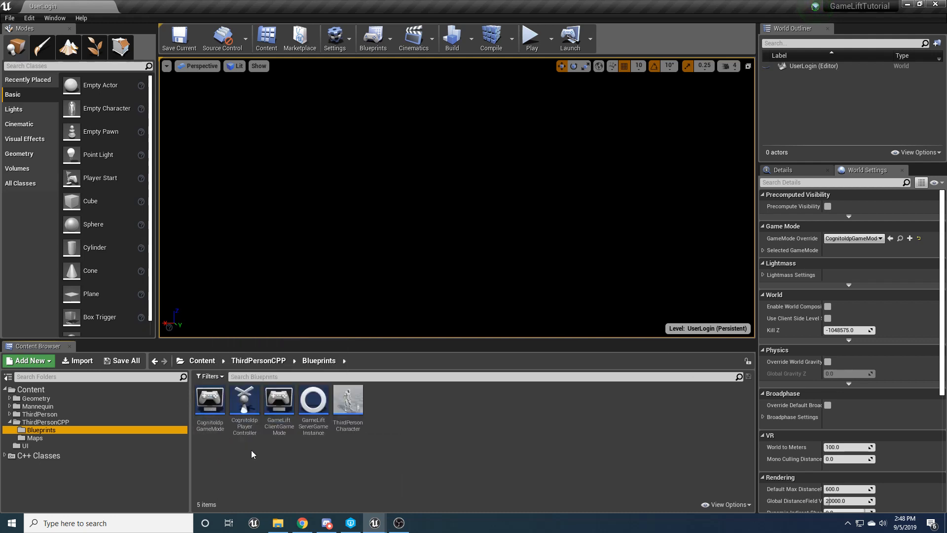
{"action": "mouse_move", "coordinate": [244, 401]}
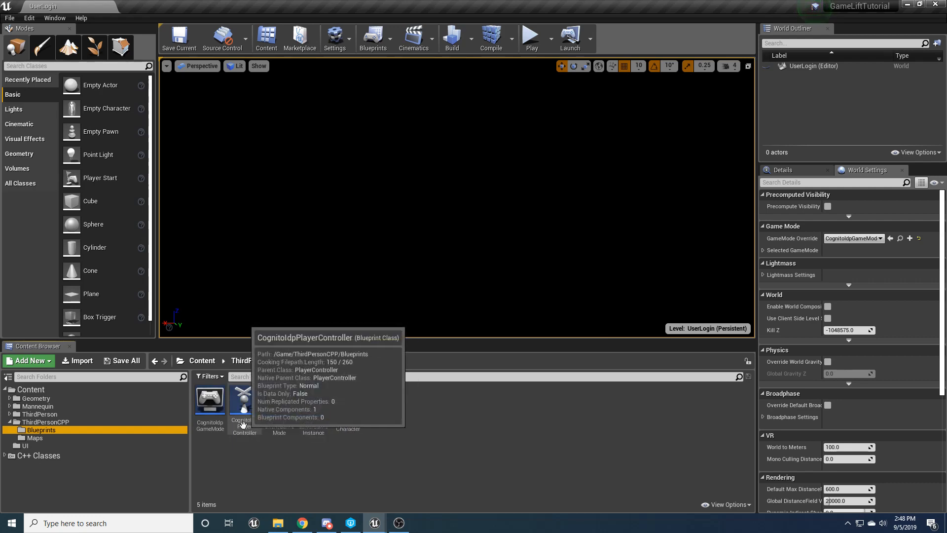
{"action": "left_click", "coordinate": [210, 401]}
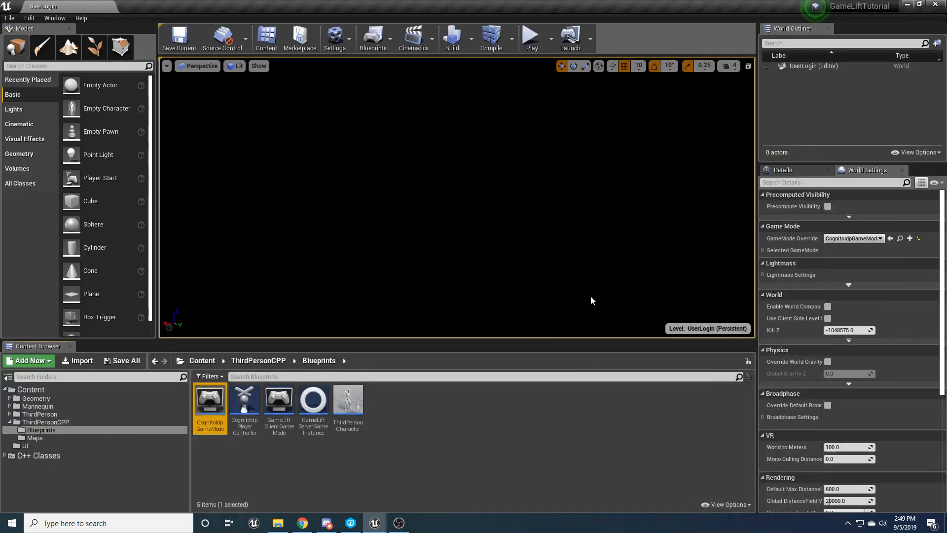
{"action": "double_click", "coordinate": [245, 404]}
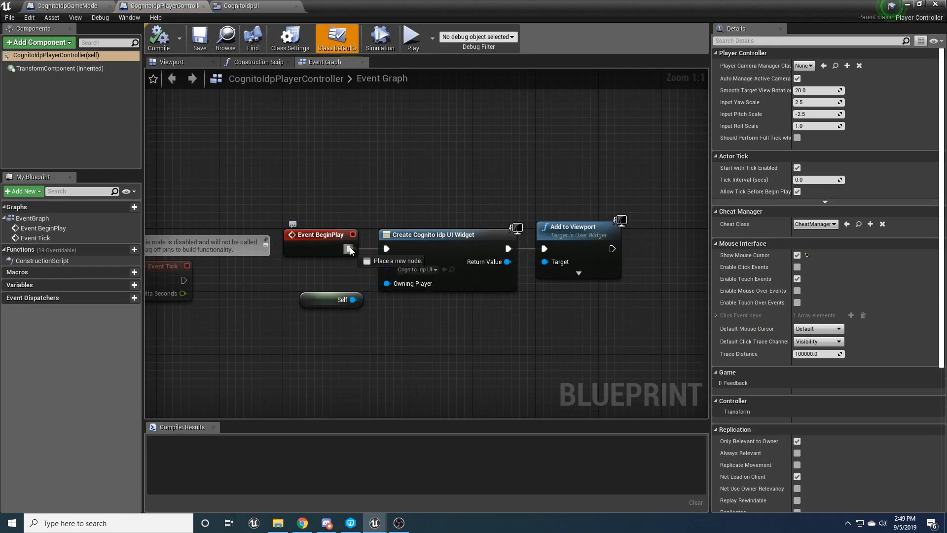
- Add a CognitoIdpUI Create Widget node after BeginPlay, then open CognitoIdpUI from UI
{"action": "left_click_drag", "start_coordinate": [349, 248], "coordinate": [392, 200]}
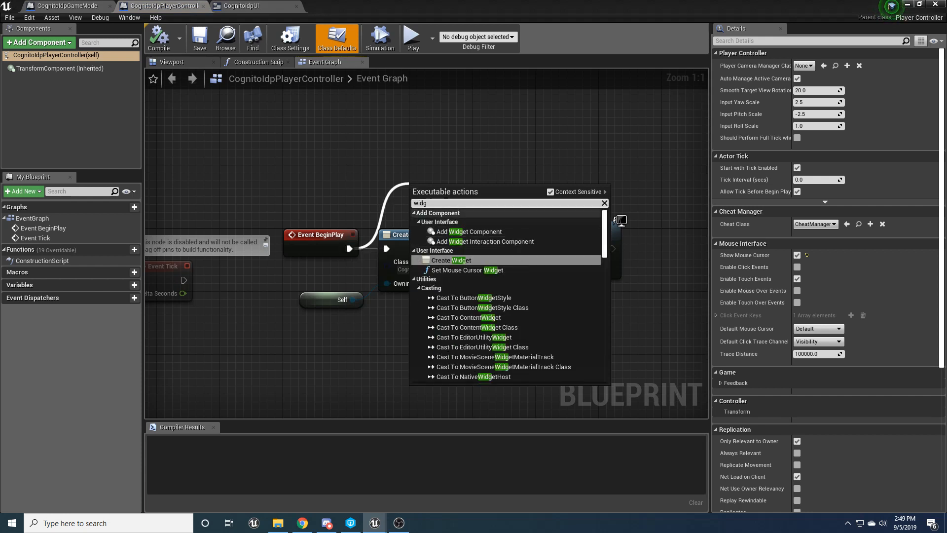
{"action": "left_click", "coordinate": [441, 260]}
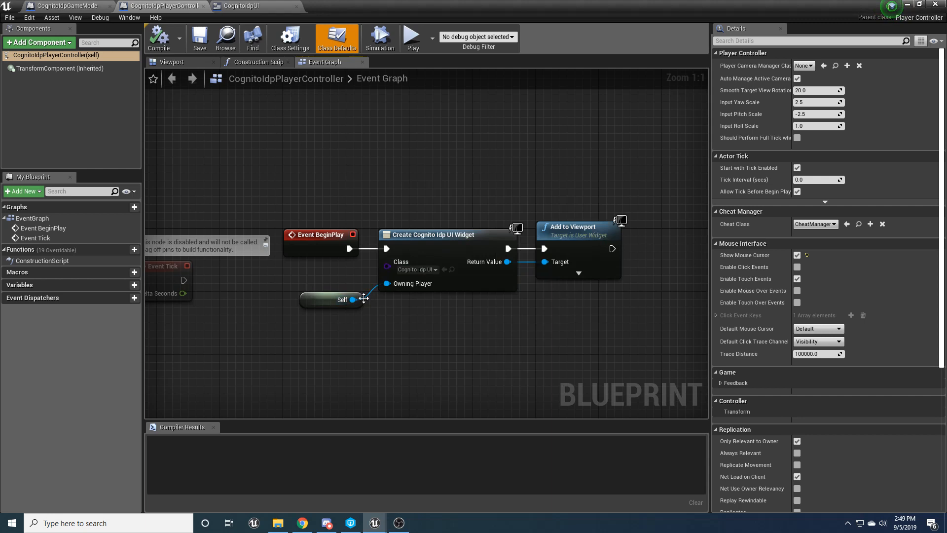
{"action": "left_click", "coordinate": [413, 269]}
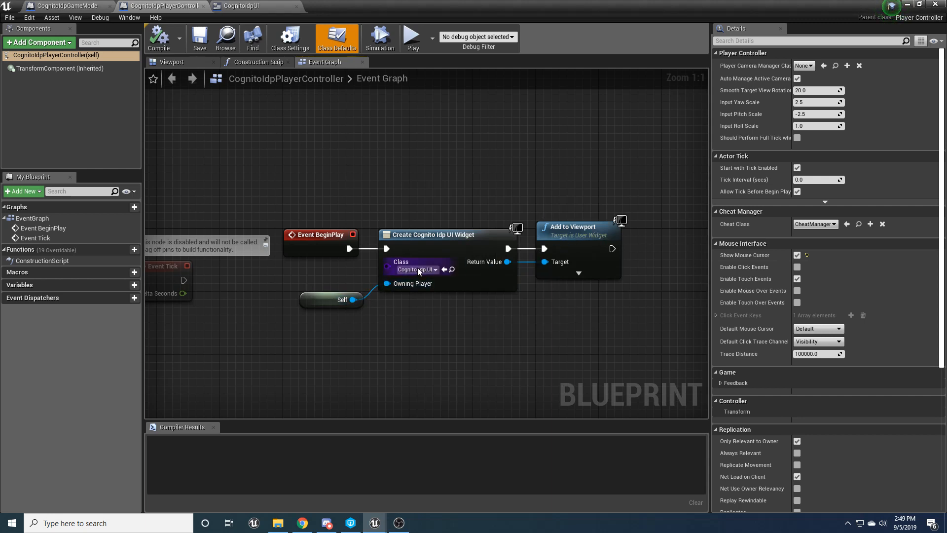
{"action": "left_click", "coordinate": [415, 269]}
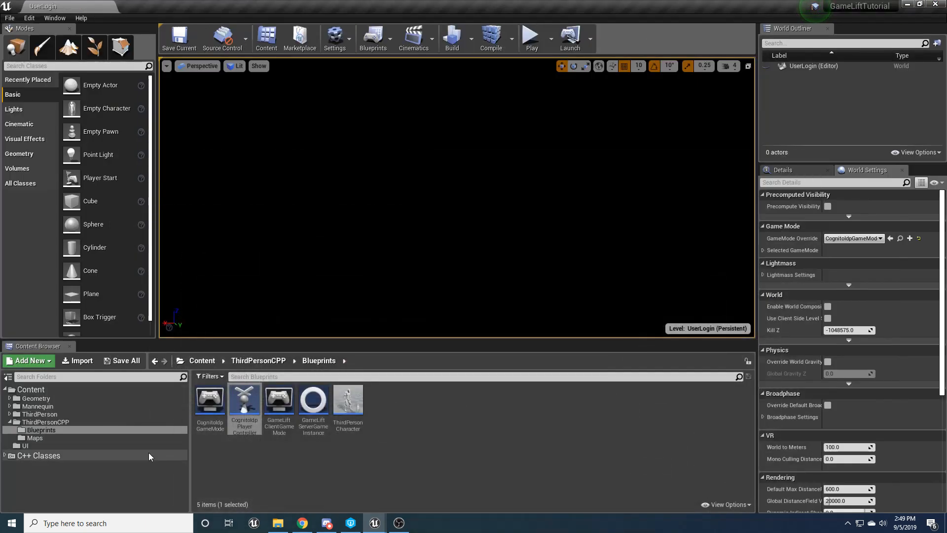
{"action": "left_click", "coordinate": [26, 445]}
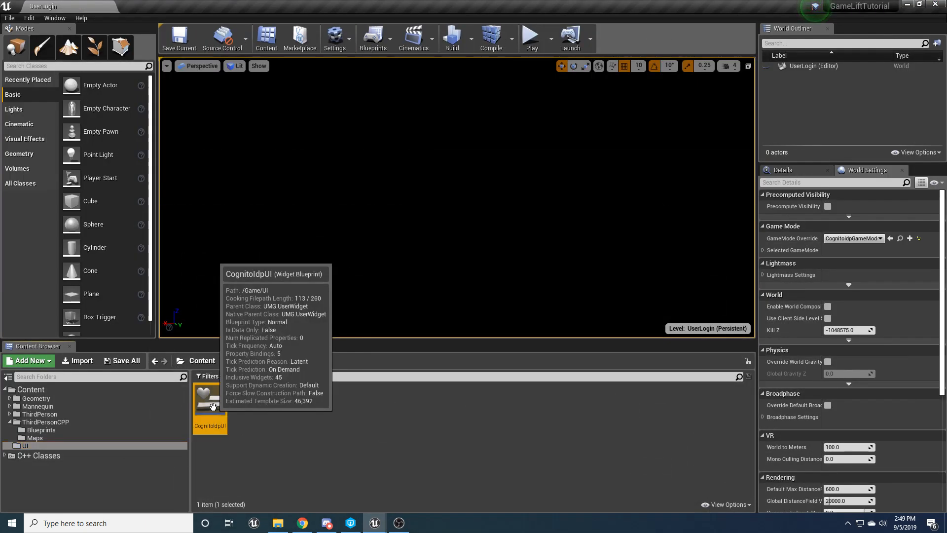
{"action": "double_click", "coordinate": [210, 394]}
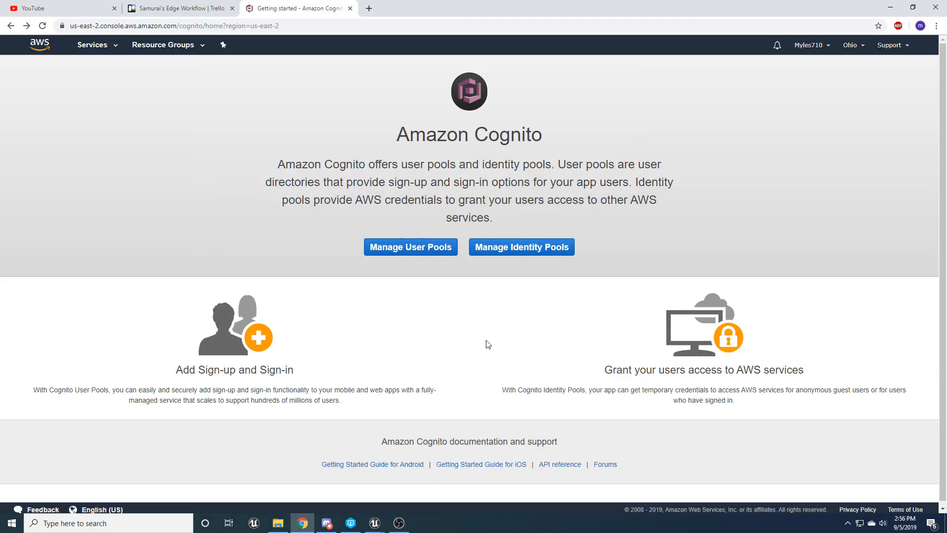
{"action": "mouse_move", "coordinate": [433, 348]}
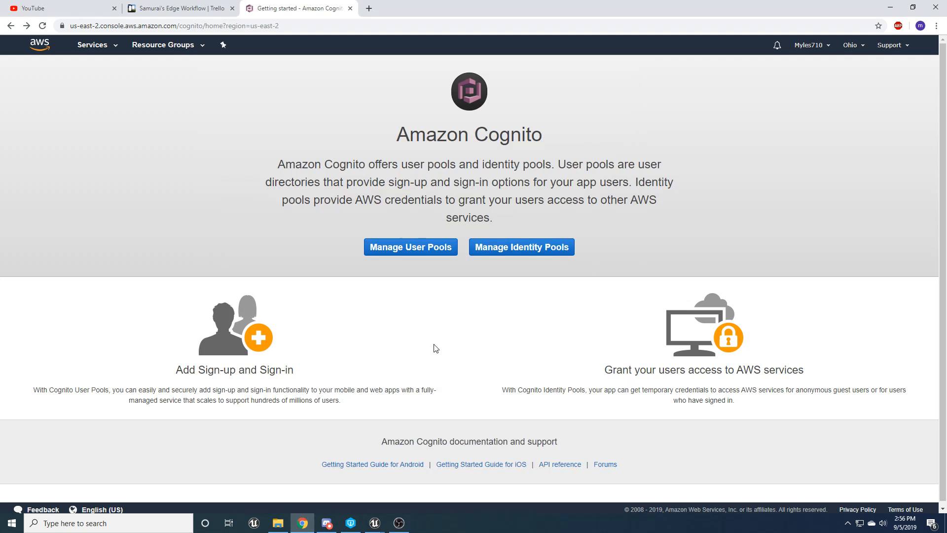
{"action": "mouse_move", "coordinate": [434, 349]}
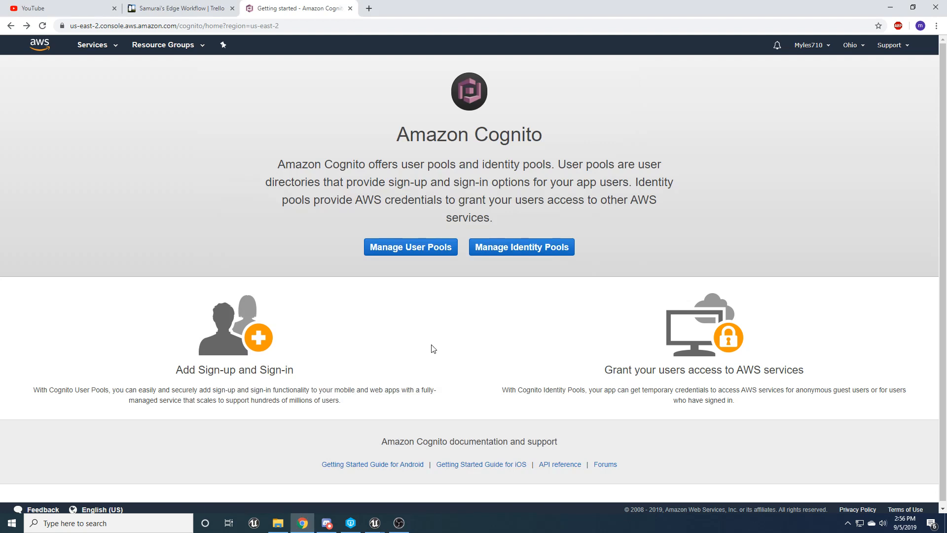
{"action": "mouse_move", "coordinate": [568, 335]}
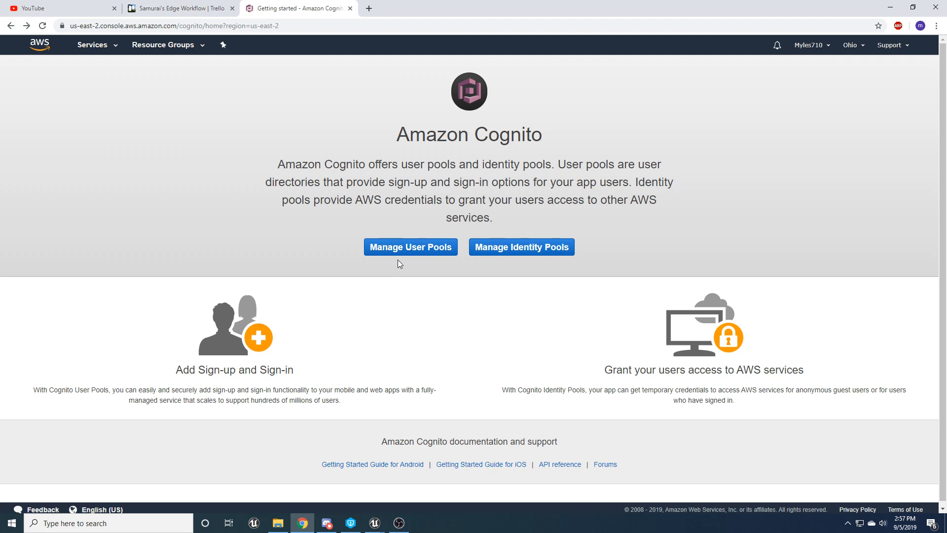
- Name the new user pool 'cognito tutorial' and bring up its default settings for review
{"action": "left_click", "coordinate": [409, 247]}
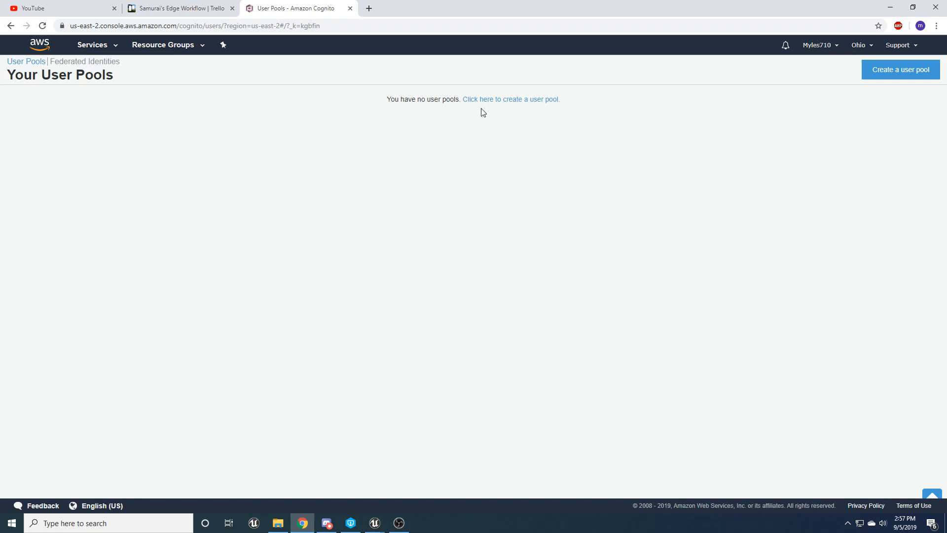
{"action": "left_click", "coordinate": [899, 70]}
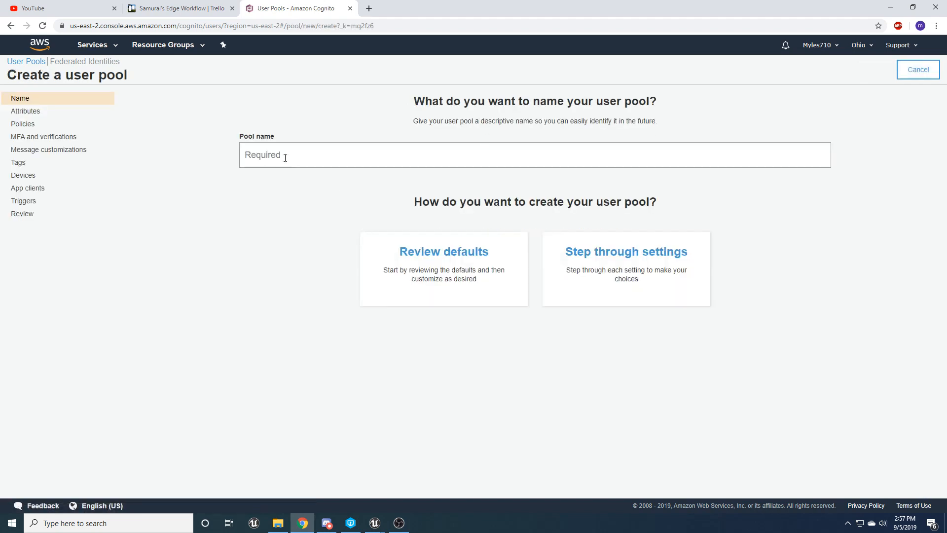
{"action": "type", "text": "cognito tutorial"}
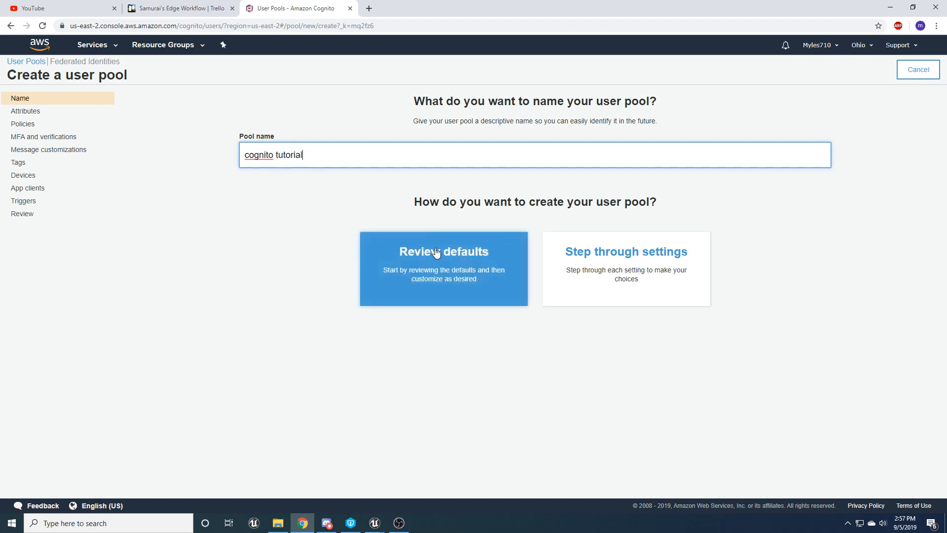
{"action": "left_click", "coordinate": [443, 251]}
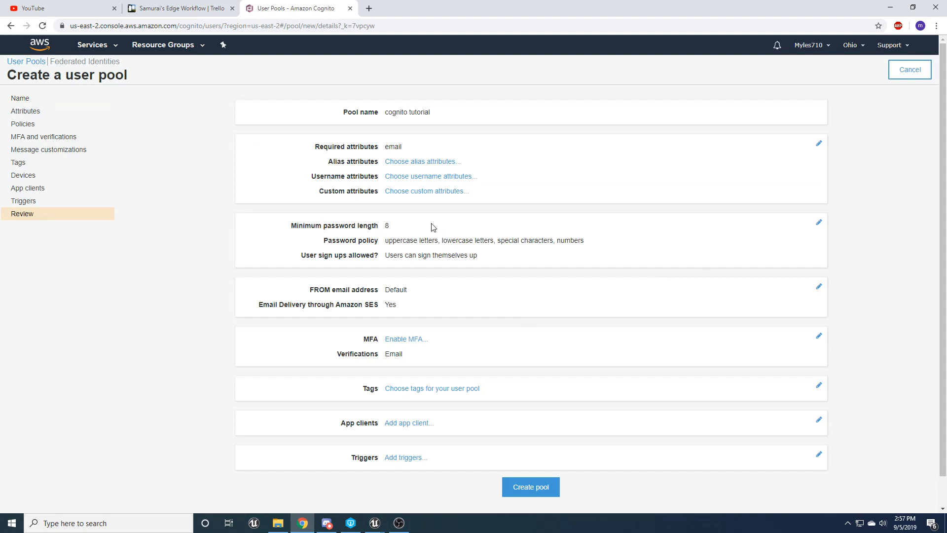
- Go back to the pool's sign-in attributes step and add a blank custom attribute row
{"action": "left_click", "coordinate": [25, 110]}
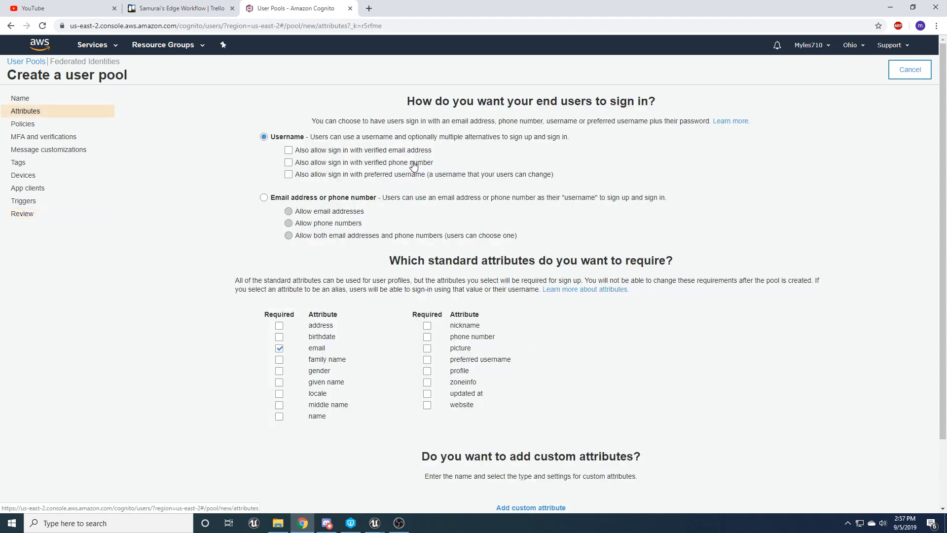
{"action": "mouse_move", "coordinate": [511, 302]}
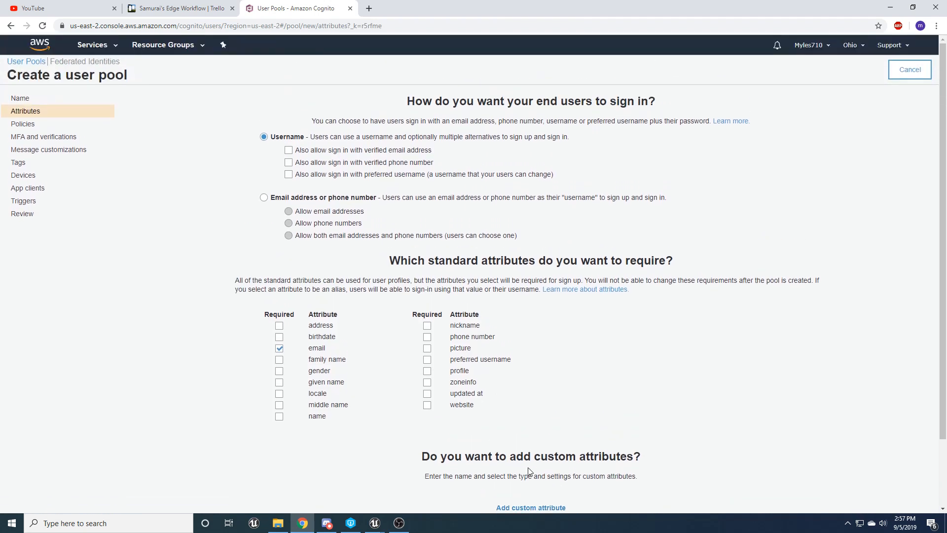
{"action": "scroll", "scroll_direction": "down", "scroll_amount": 3}
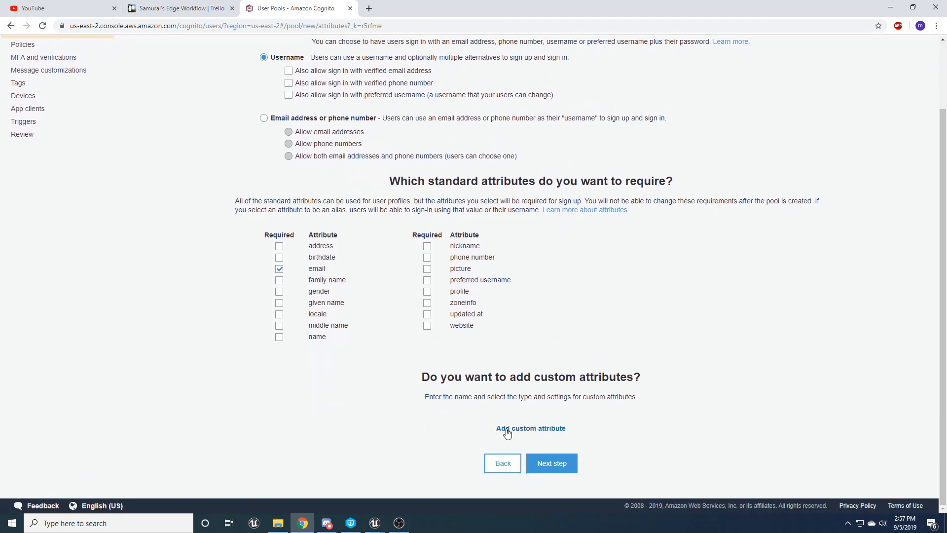
{"action": "left_click", "coordinate": [530, 427]}
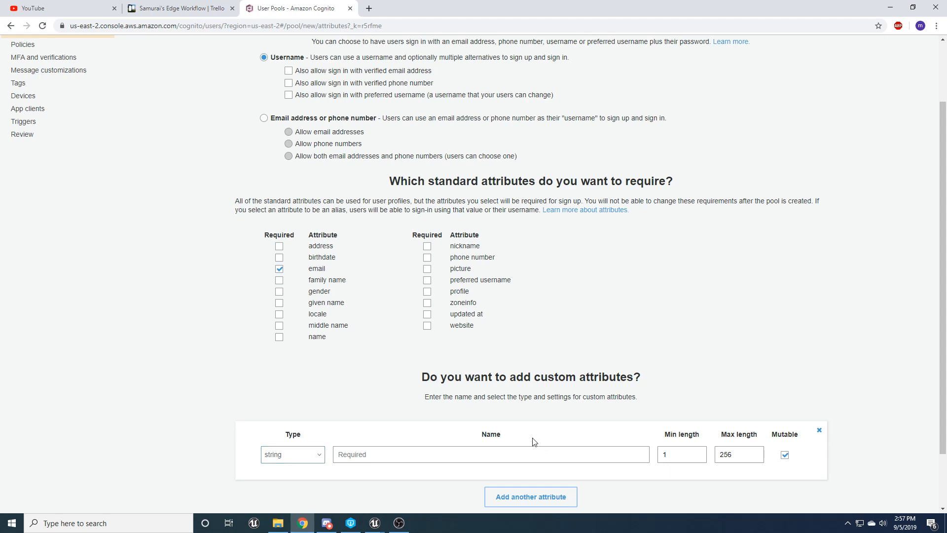
{"action": "mouse_move", "coordinate": [448, 430]}
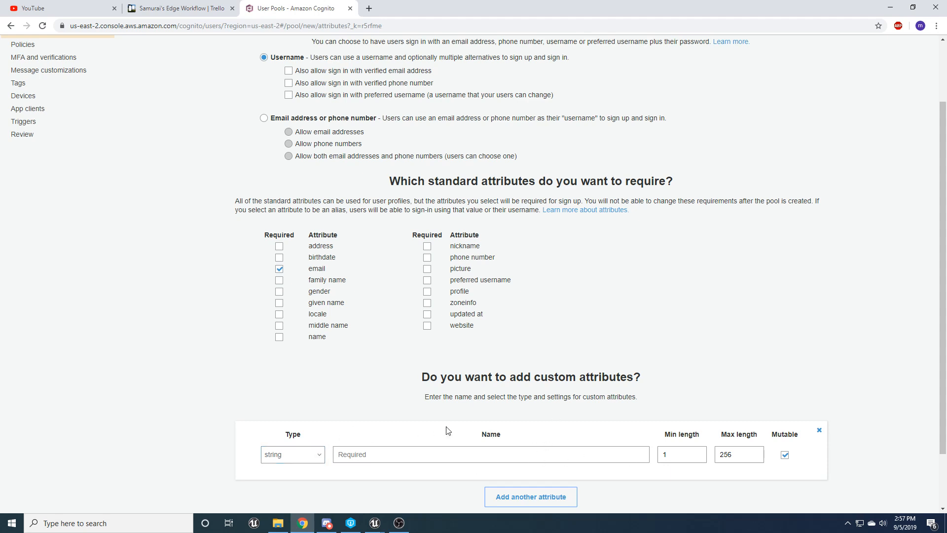
{"action": "mouse_move", "coordinate": [598, 363]}
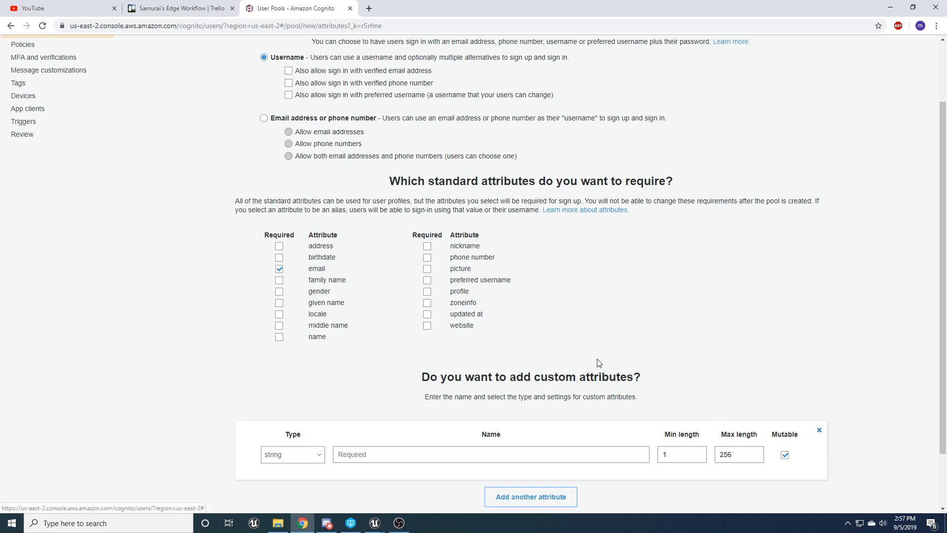
{"action": "mouse_move", "coordinate": [655, 422]}
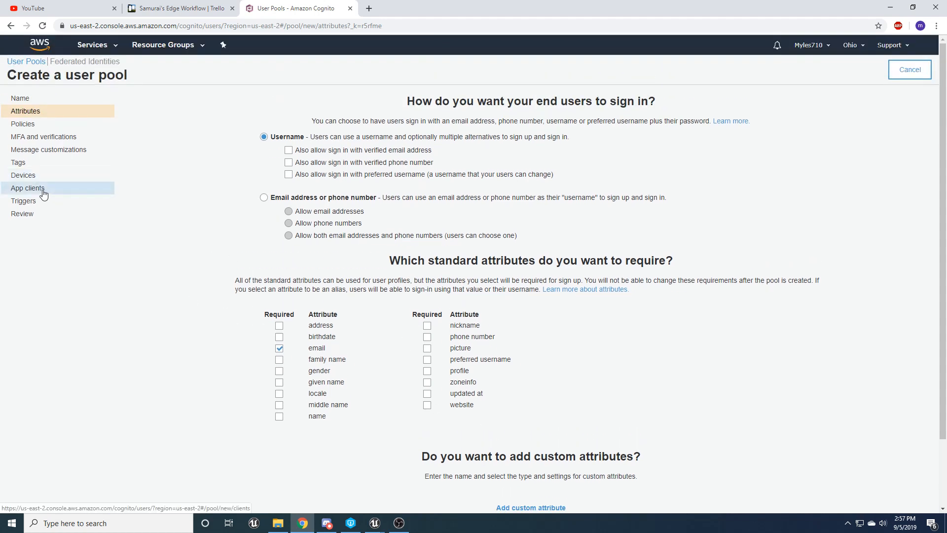
- Create app client 'cognito tutorial' with no client secret and USER_PASSWORD_AUTH enabled
{"action": "left_click", "coordinate": [28, 188]}
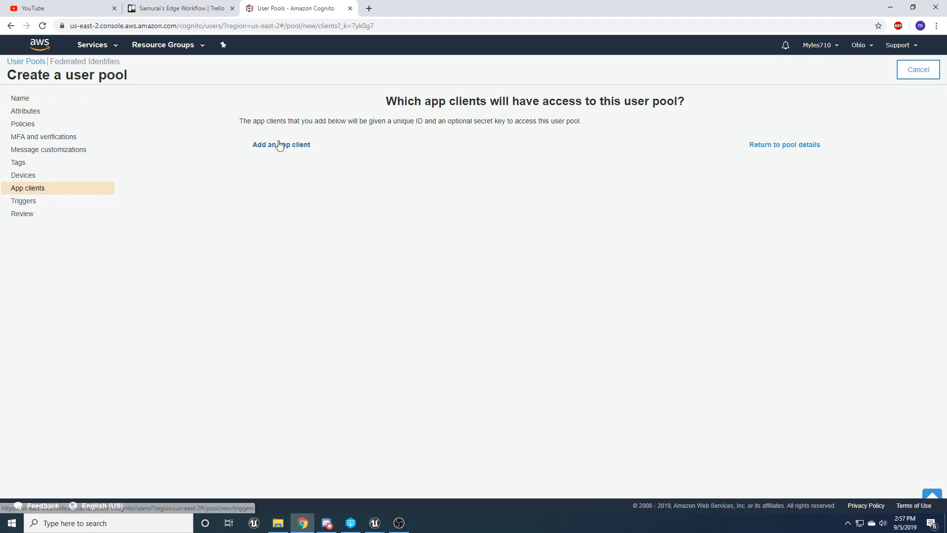
{"action": "left_click", "coordinate": [280, 144]}
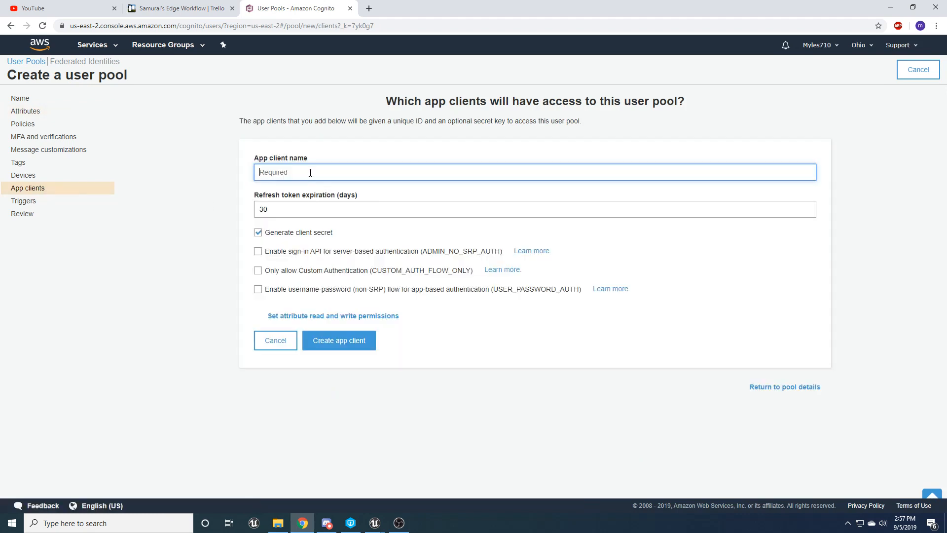
{"action": "type", "text": "cognito"}
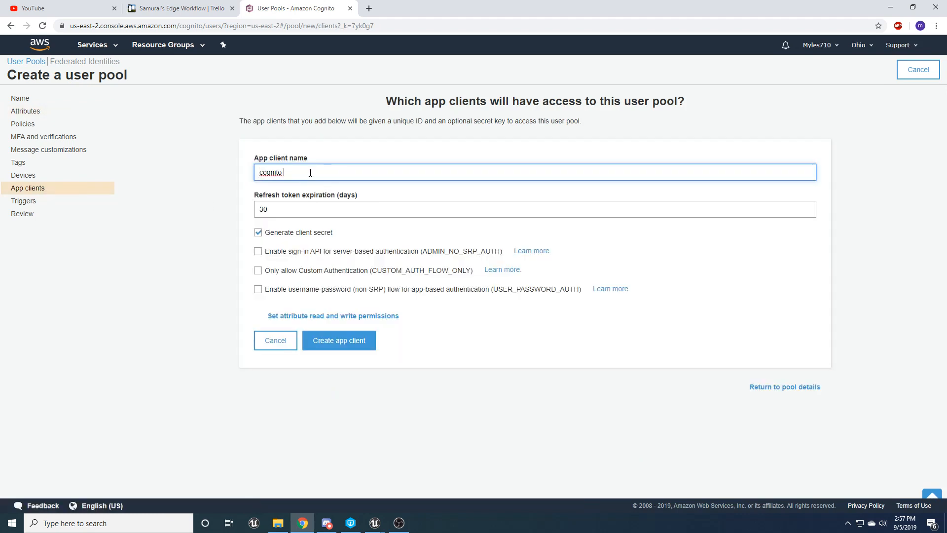
{"action": "type", "text": "tutor"}
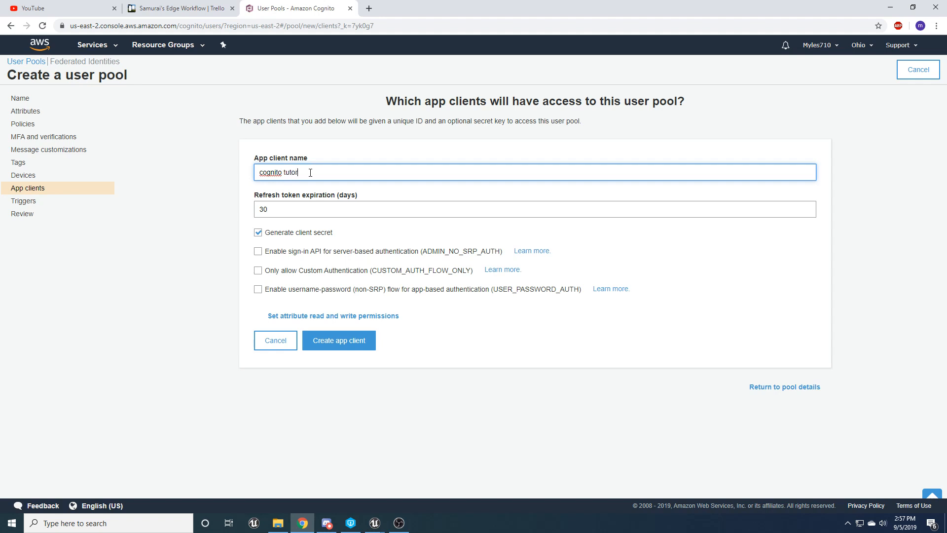
{"action": "type", "text": "ial"}
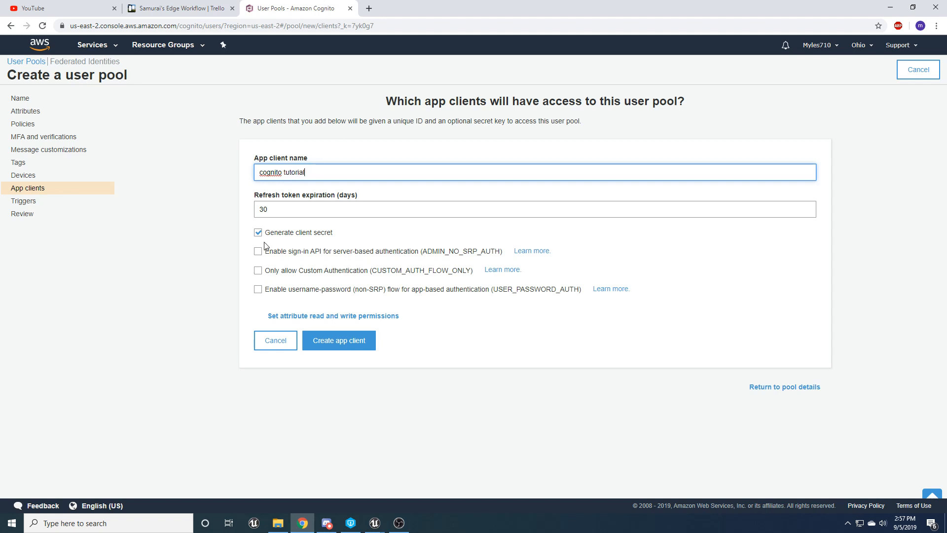
{"action": "left_click", "coordinate": [258, 232]}
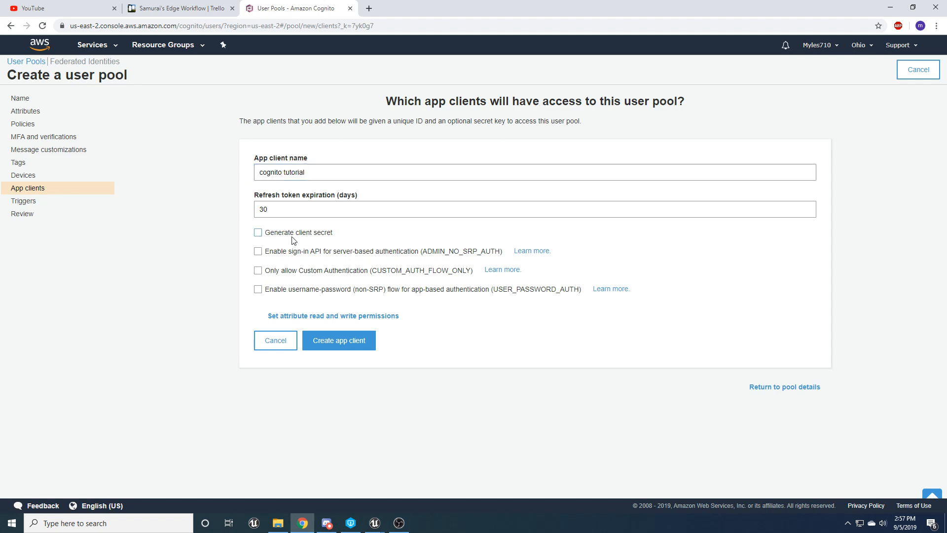
{"action": "left_click", "coordinate": [258, 289]}
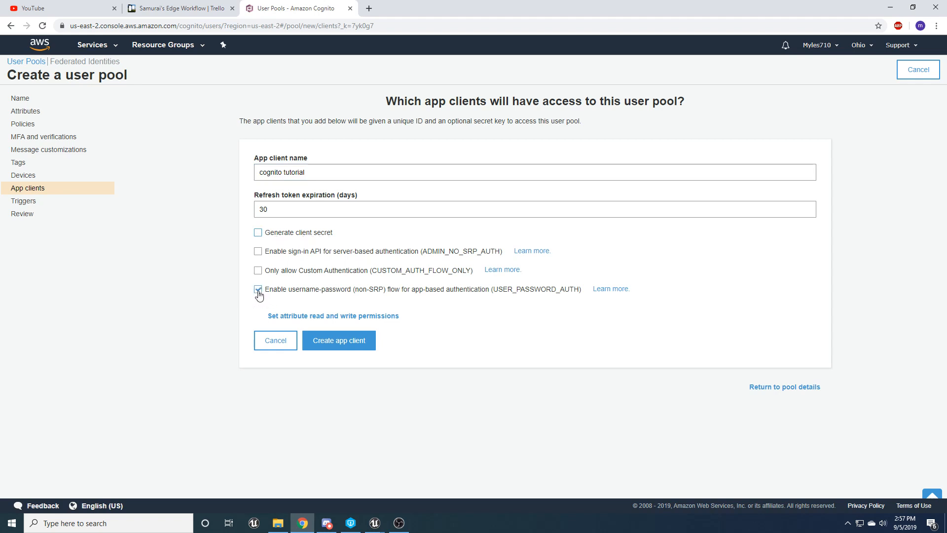
{"action": "left_click", "coordinate": [258, 289]}
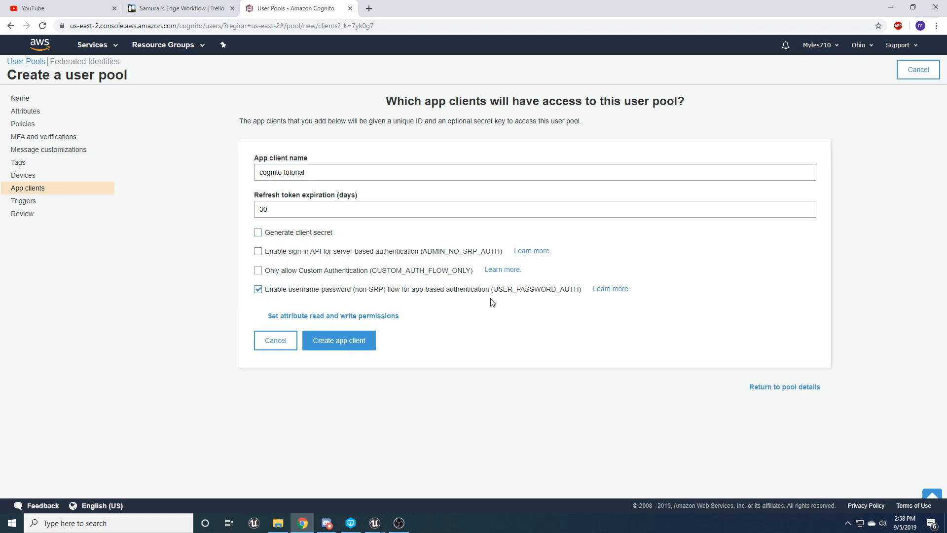
{"action": "mouse_move", "coordinate": [397, 302]}
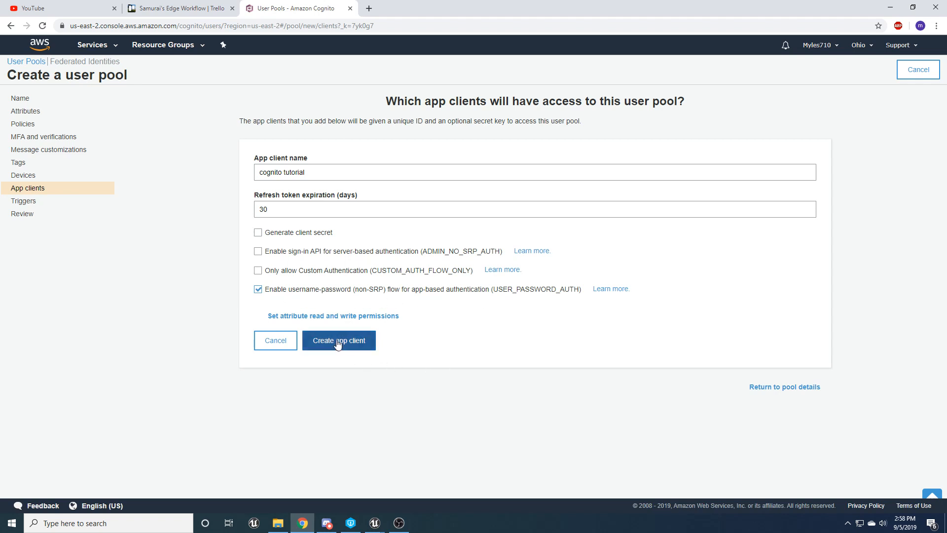
{"action": "left_click", "coordinate": [339, 340]}
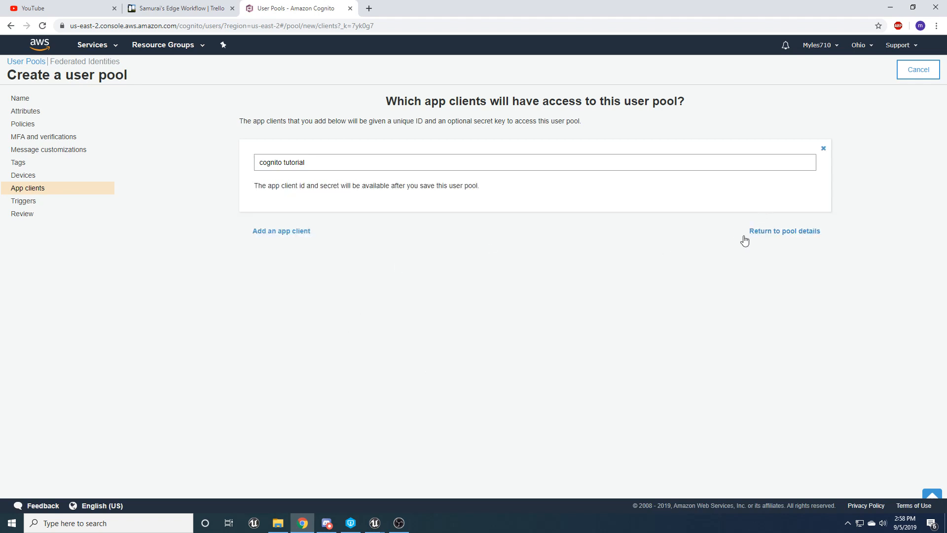
- Review the pool settings and create the 'cognito tutorial' user pool
{"action": "left_click", "coordinate": [784, 231]}
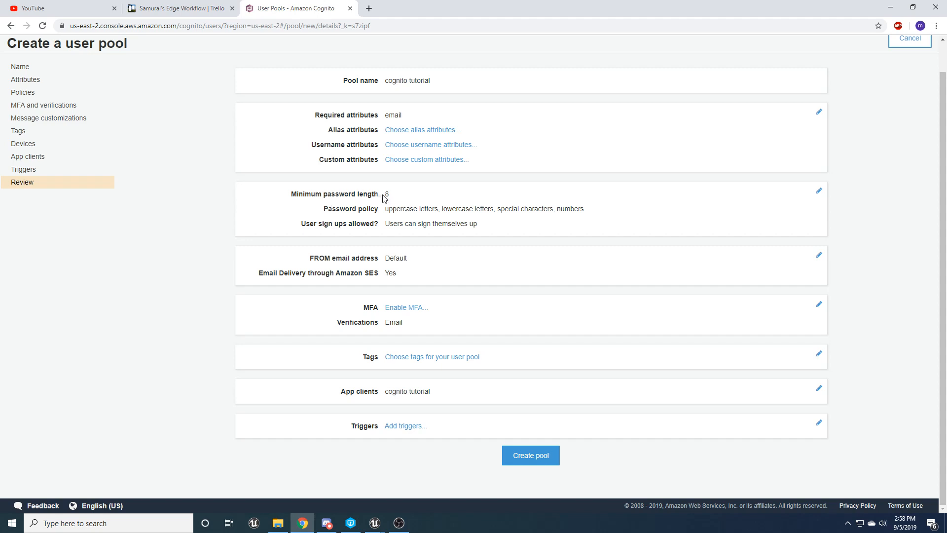
{"action": "left_click_drag", "start_coordinate": [385, 193], "coordinate": [477, 229]}
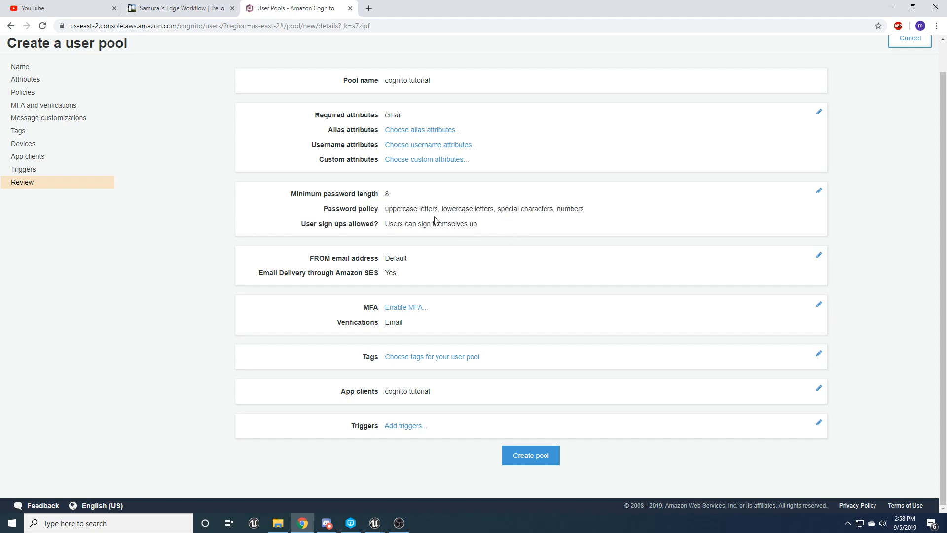
{"action": "mouse_move", "coordinate": [433, 276]}
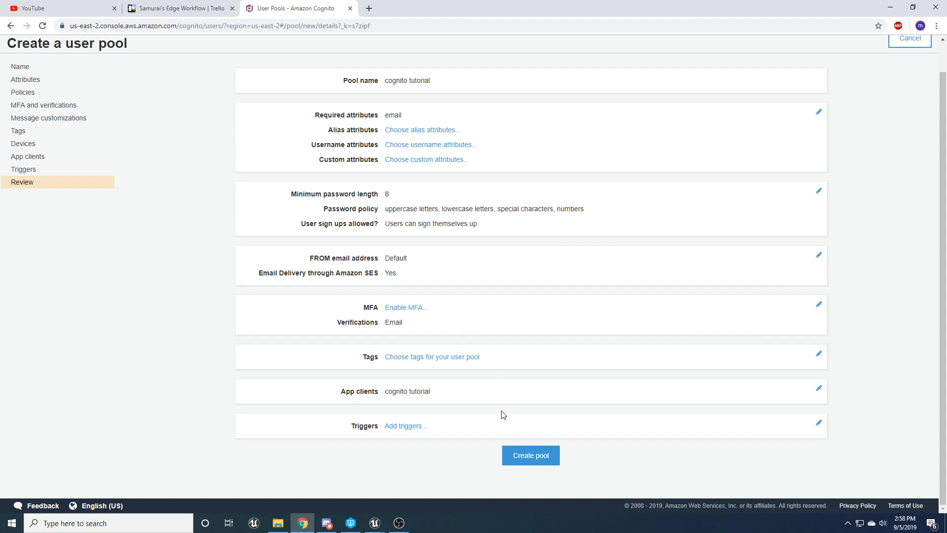
{"action": "mouse_move", "coordinate": [459, 384]}
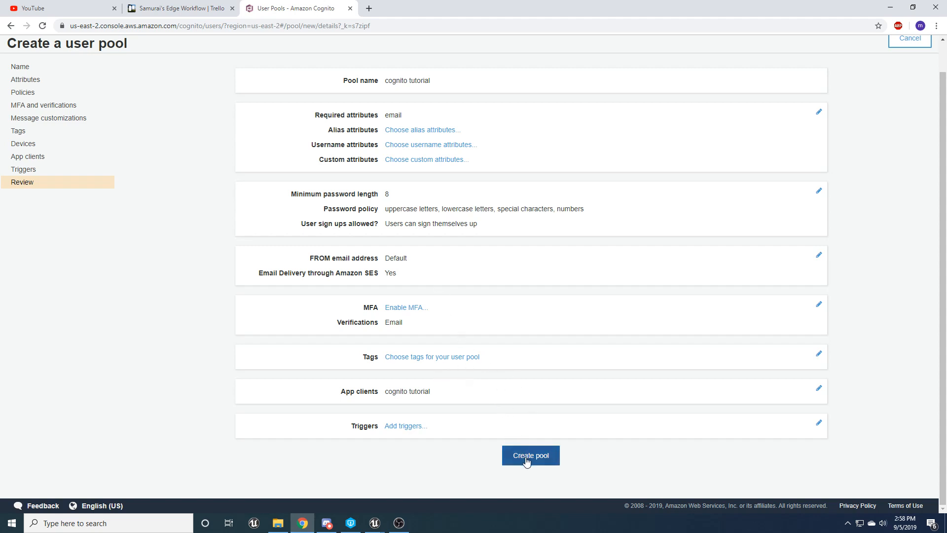
{"action": "left_click", "coordinate": [530, 455]}
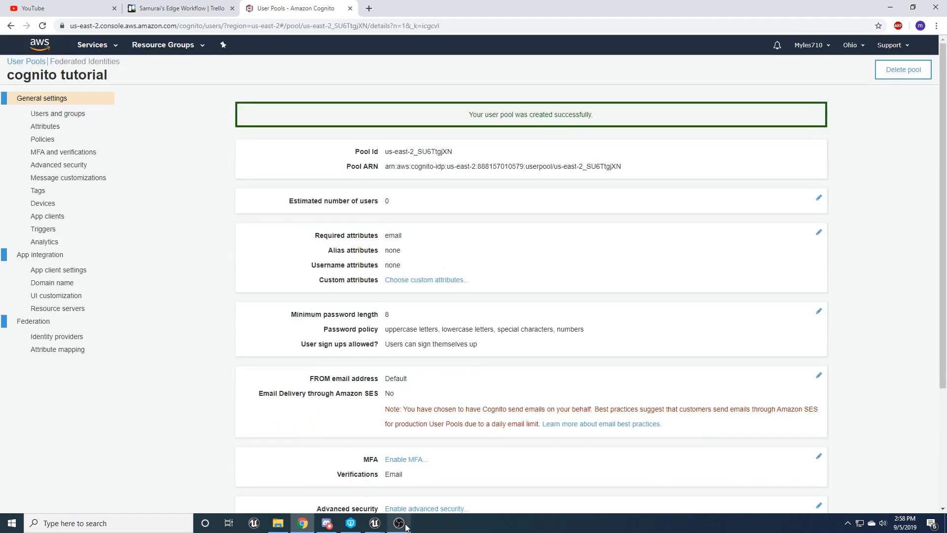
{"action": "mouse_move", "coordinate": [43, 228]}
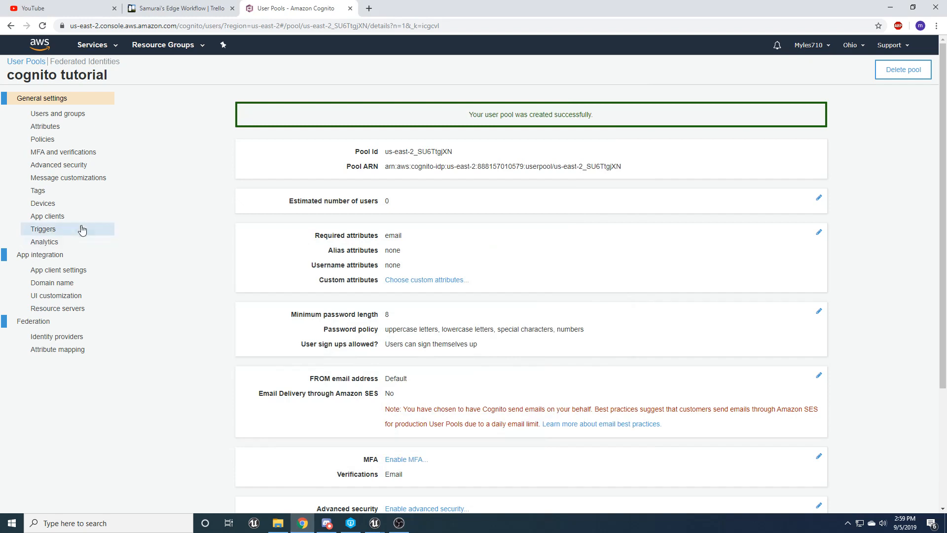
- Open the pool's App clients page and copy the cognito tutorial app client ID
{"action": "left_click", "coordinate": [47, 216]}
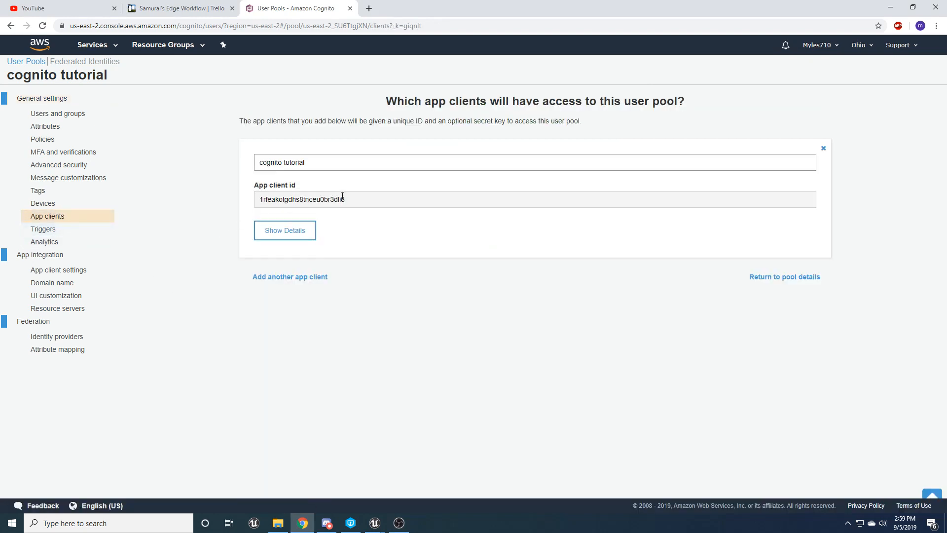
{"action": "right_click", "coordinate": [302, 199]}
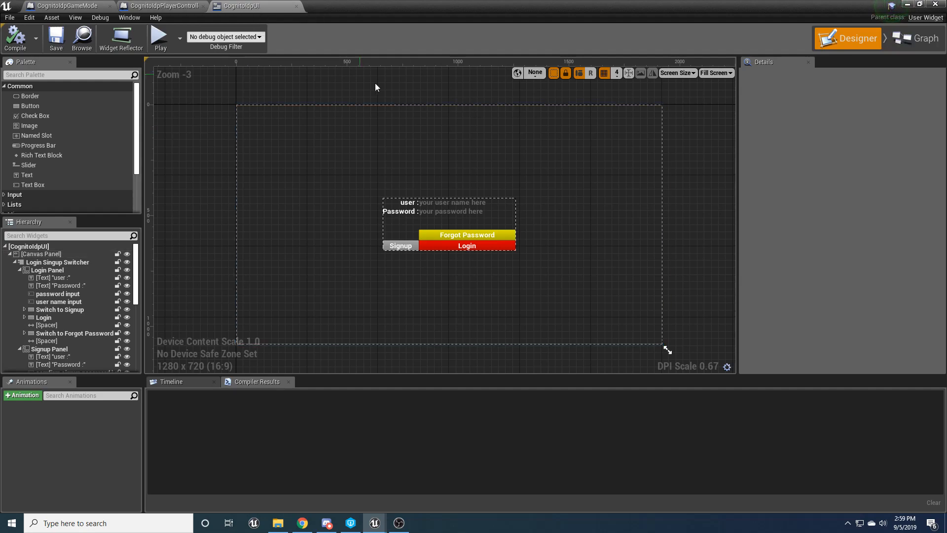
- Revisit the CognitoIdpUI event graph with its access key, secret key and region placeholders
{"action": "left_click", "coordinate": [914, 38]}
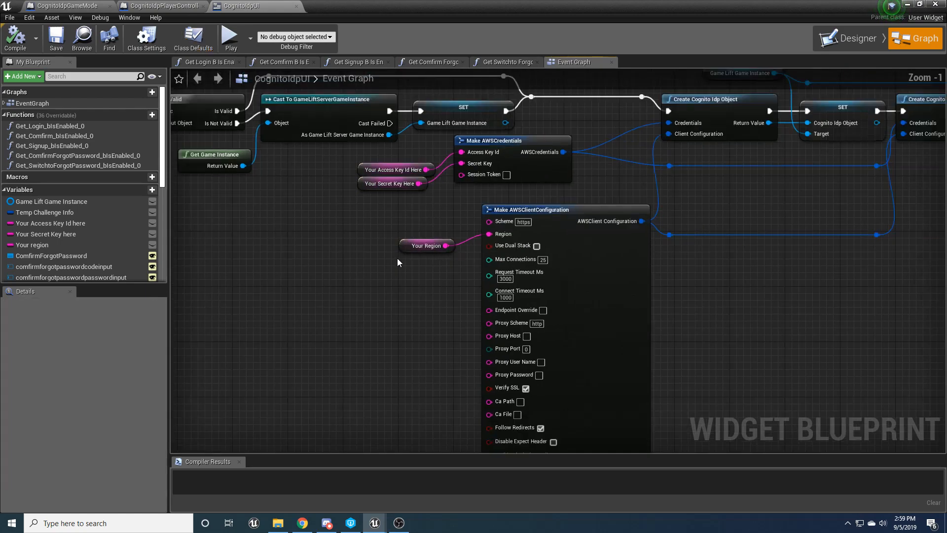
{"action": "scroll", "scroll_direction": "down", "scroll_amount": 3}
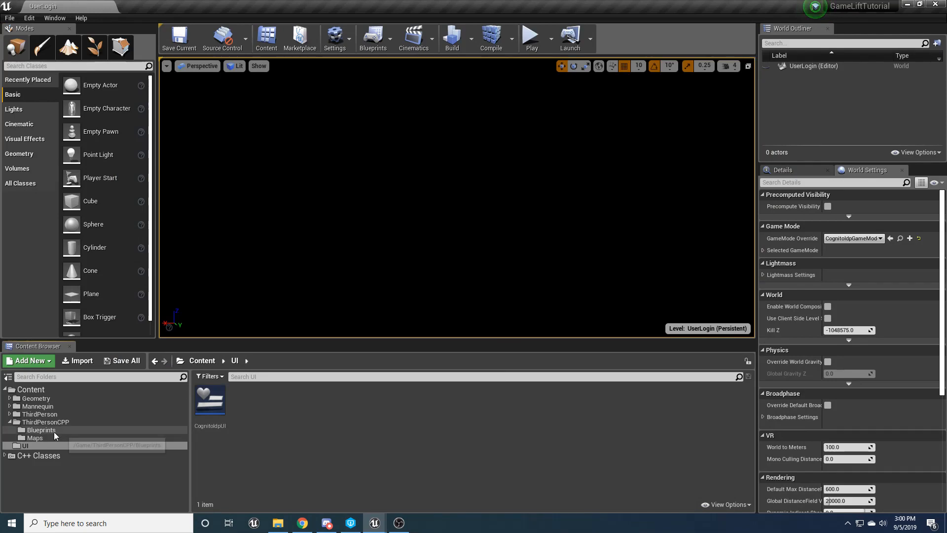
- Set GameLiftServerGameInstance's ClientId default to 1rfeakotgdhs8tnceu0br3dli8 and commit it
{"action": "left_click", "coordinate": [41, 429]}
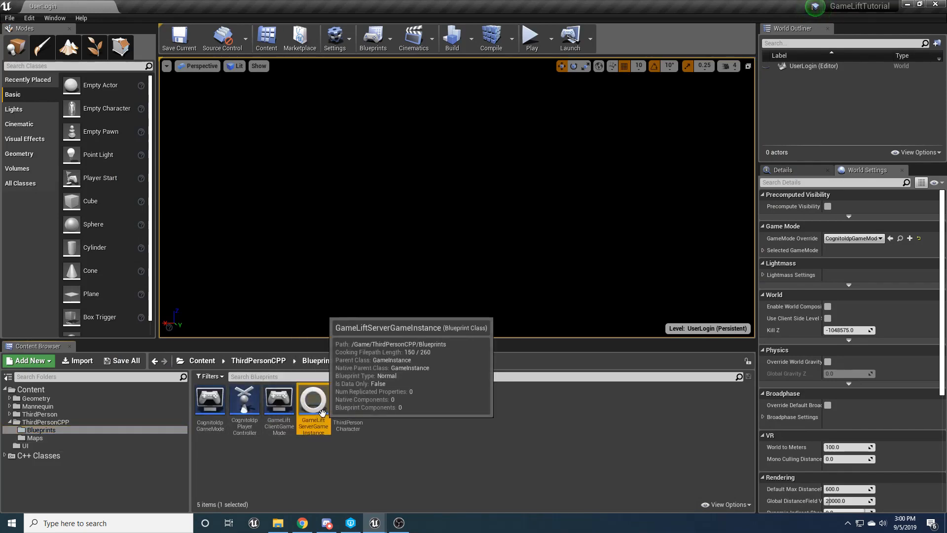
{"action": "double_click", "coordinate": [313, 402]}
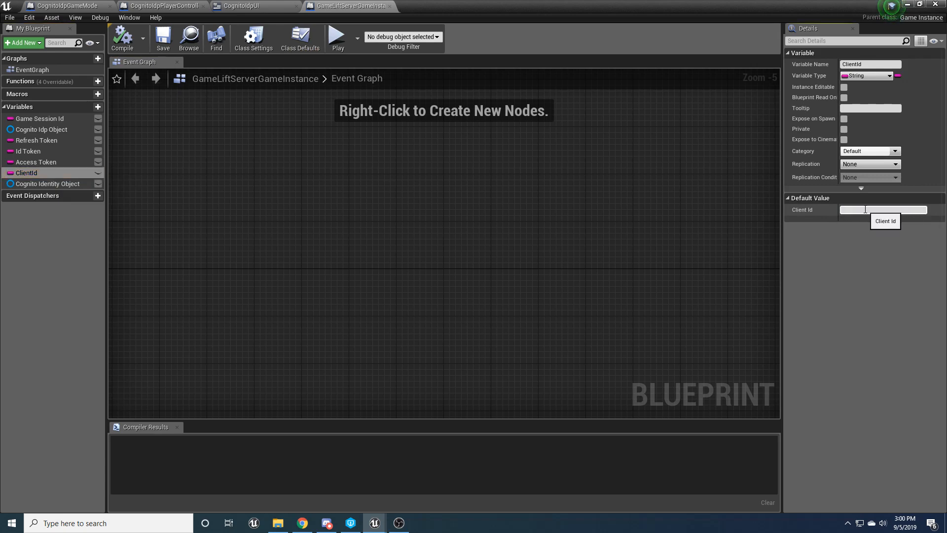
{"action": "type", "text": "1rfeakotgdhs8tnceu0br3dli8"}
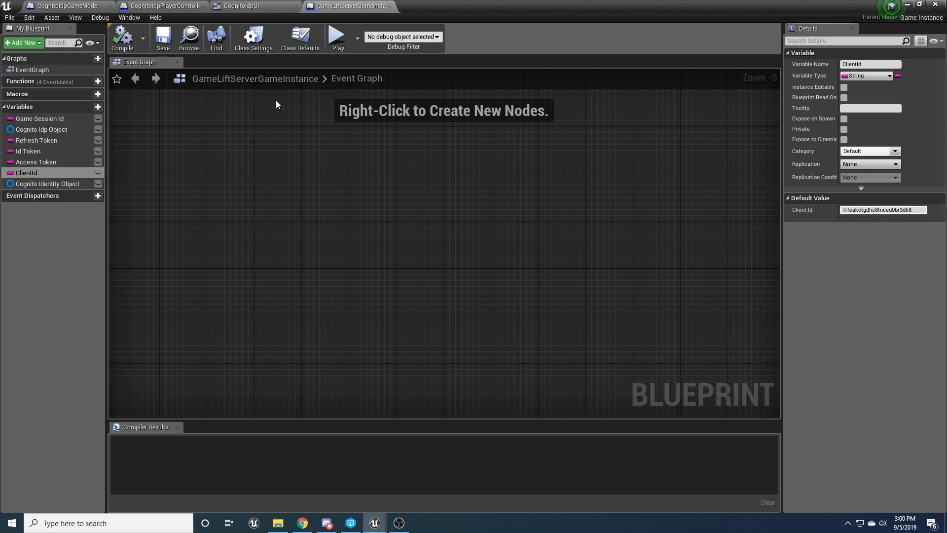
{"action": "left_click", "coordinate": [121, 38]}
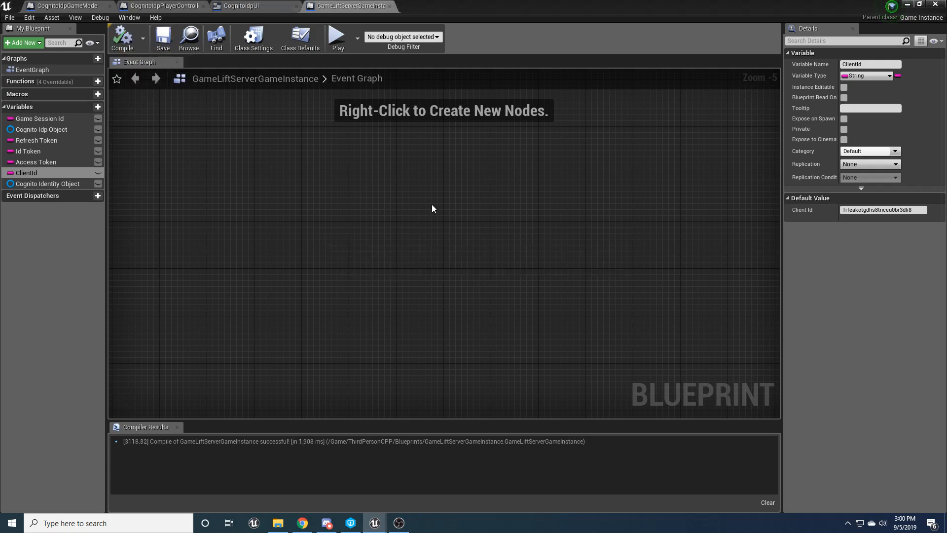
{"action": "left_click", "coordinate": [242, 5]}
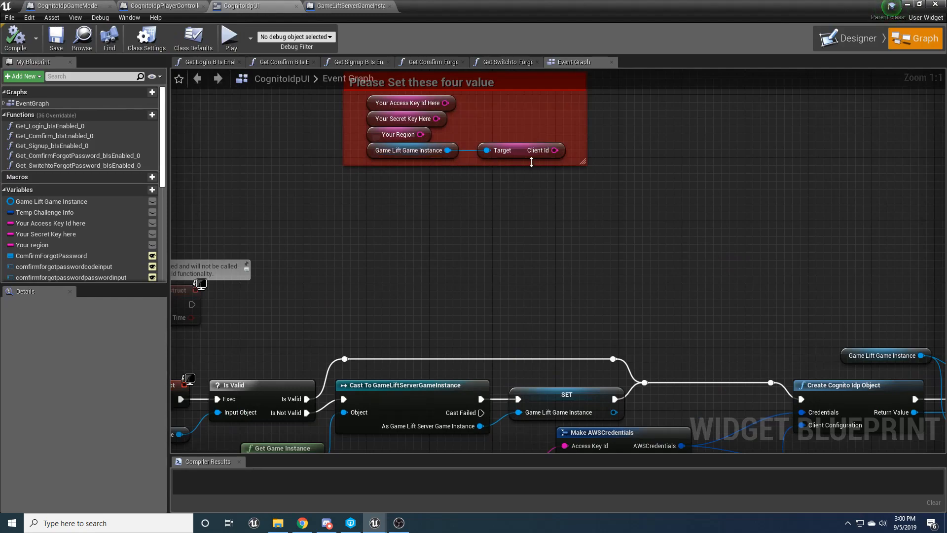
- Scroll the CognitoIdpUI graph to review the sign-up and password-reset nodes reading Client Id
{"action": "scroll", "scroll_direction": "down", "scroll_amount": 3}
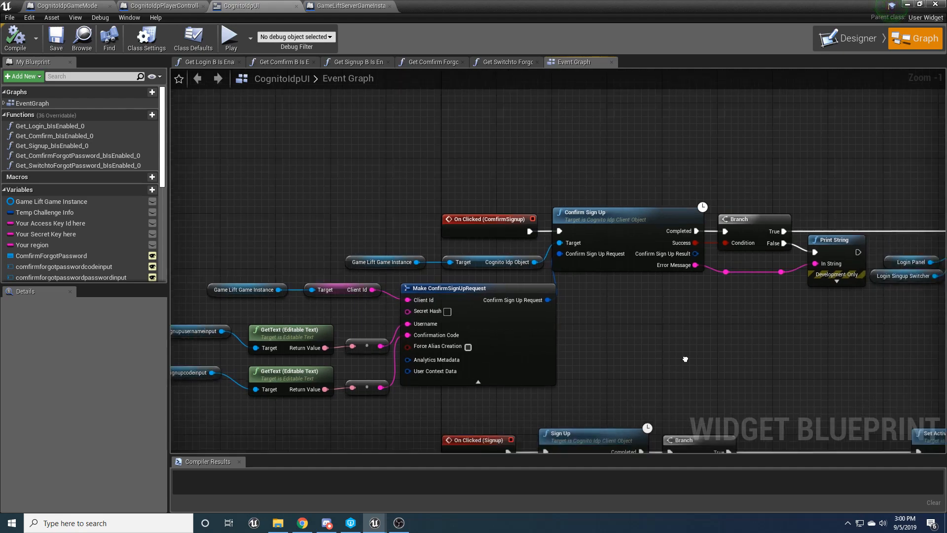
{"action": "scroll", "scroll_direction": "down", "scroll_amount": 3}
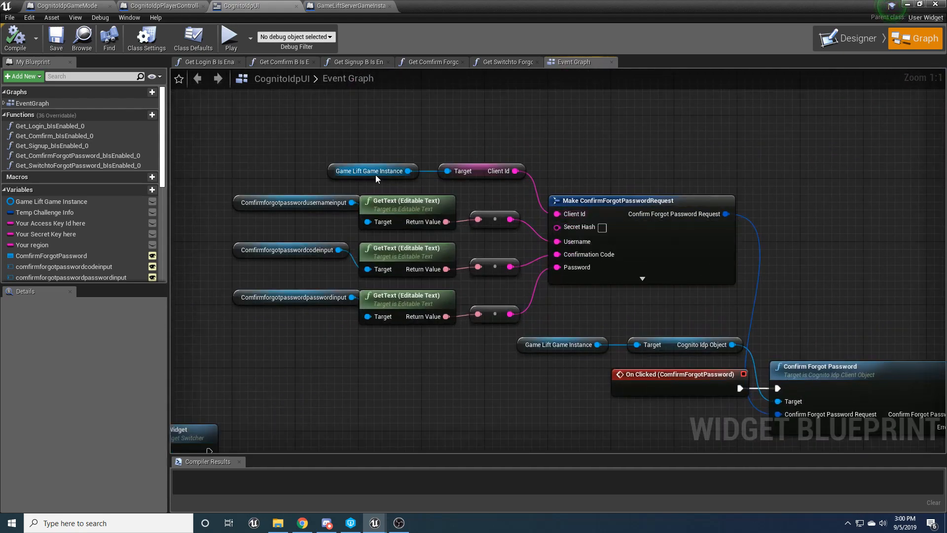
{"action": "scroll", "scroll_direction": "down", "scroll_amount": 3}
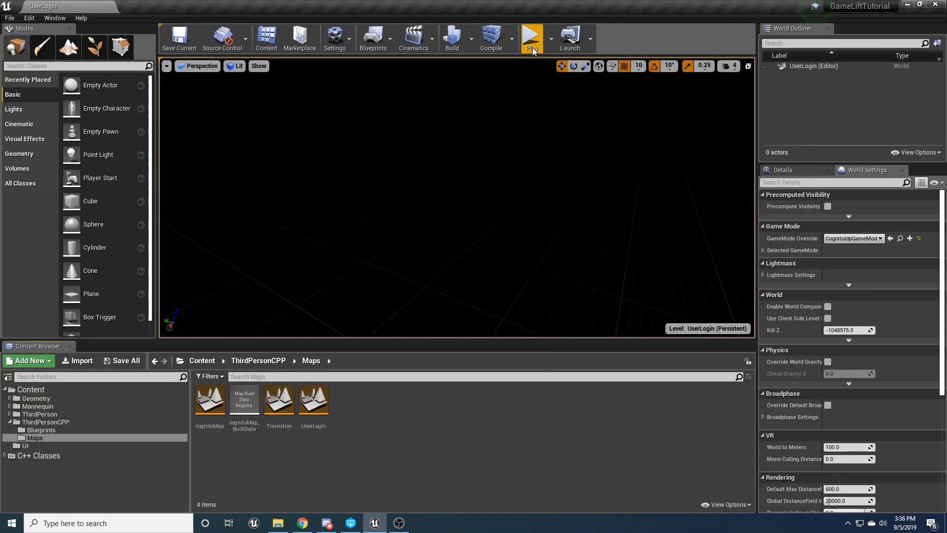
- Play the login level and submit a sign-up with username, password, gmail.com email and nickname
{"action": "left_click", "coordinate": [532, 37]}
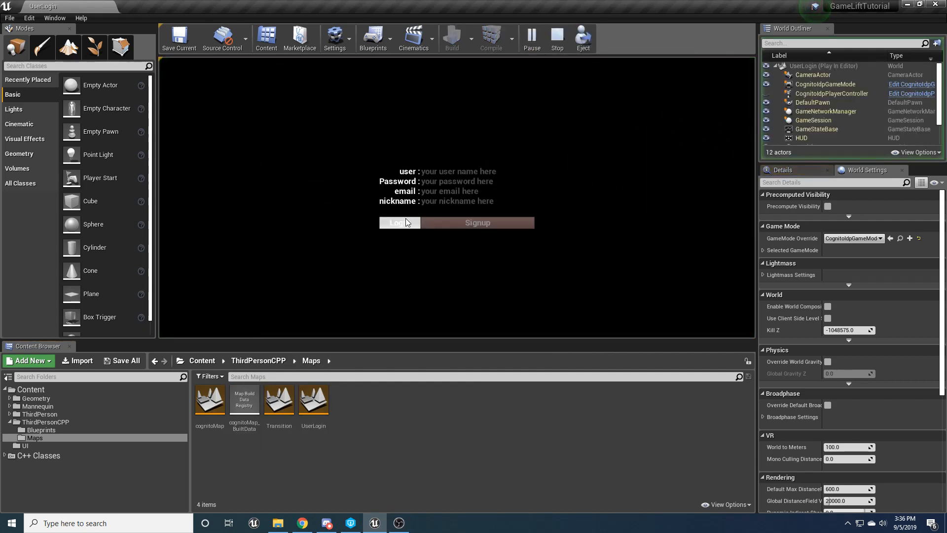
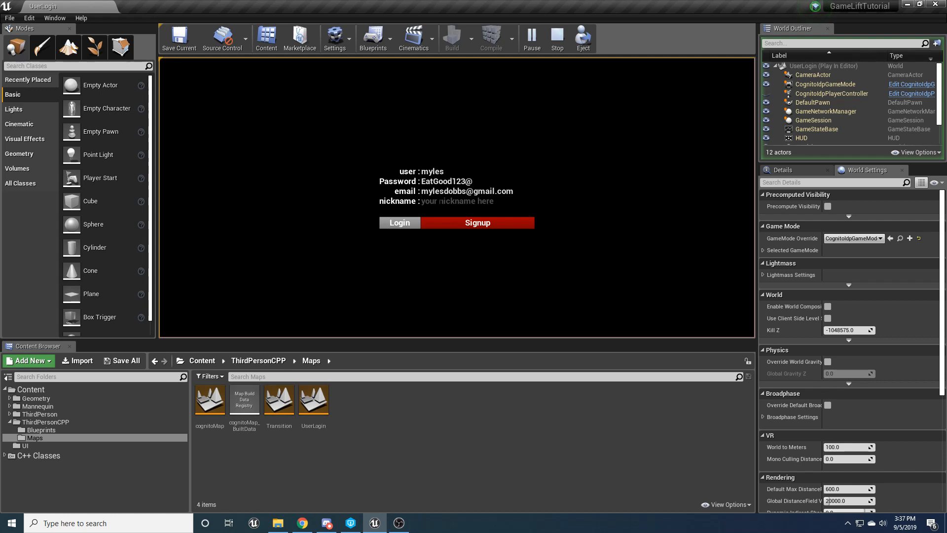
{"action": "left_click", "coordinate": [419, 201]}
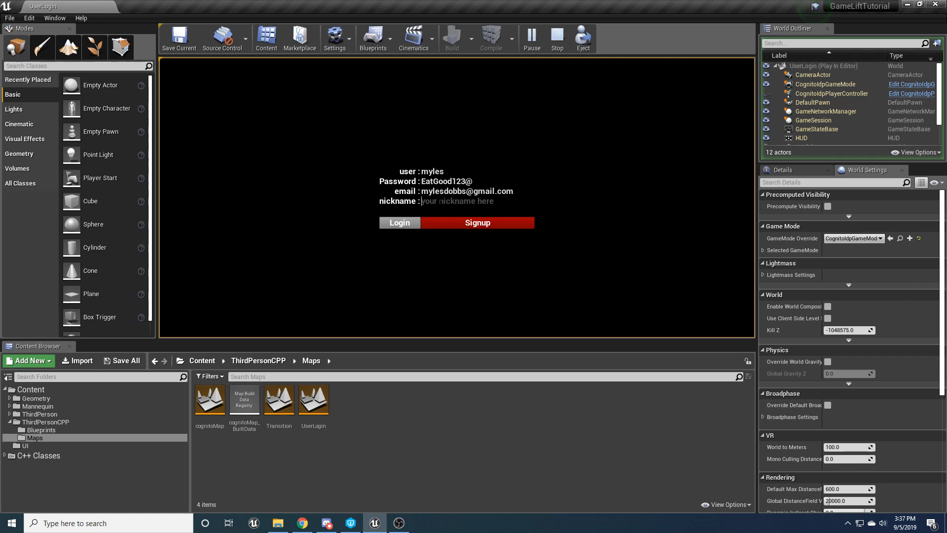
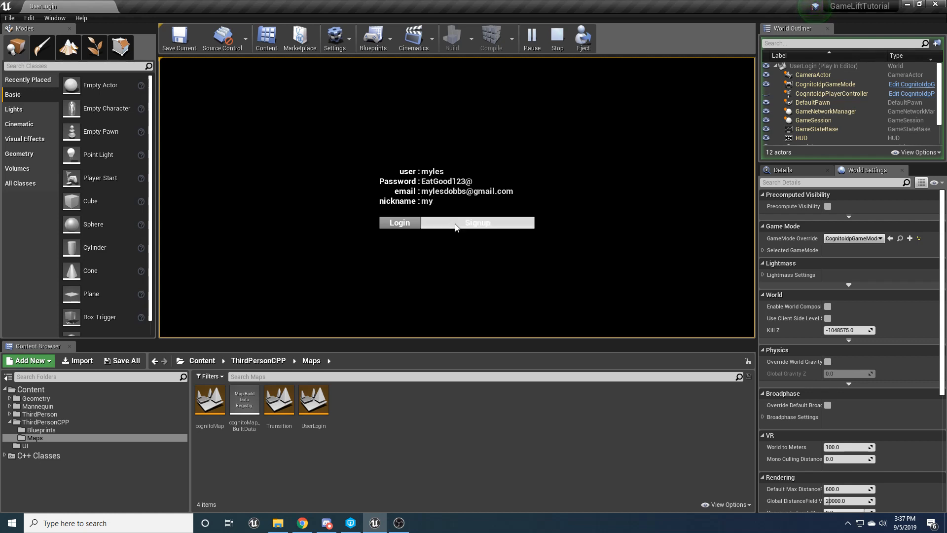
{"action": "left_click", "coordinate": [477, 223]}
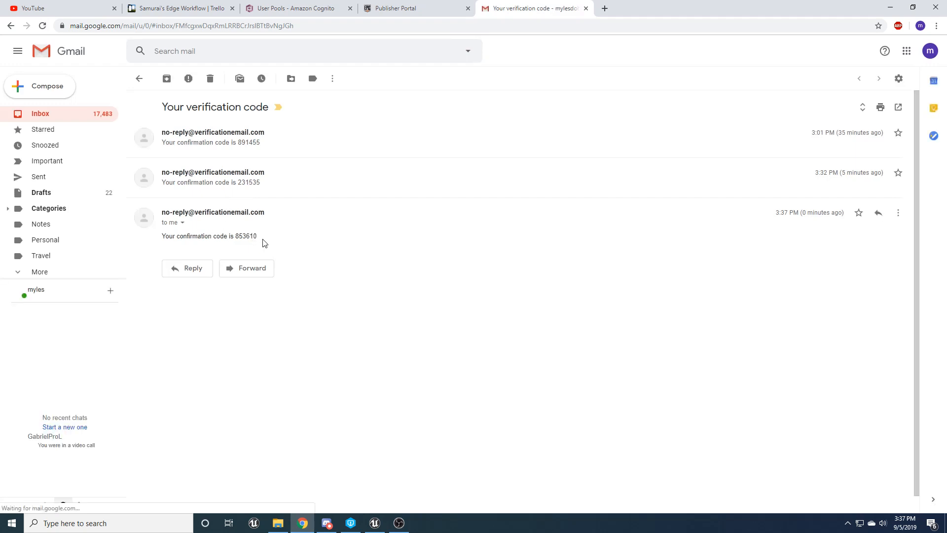
{"action": "triple_click", "coordinate": [208, 236]}
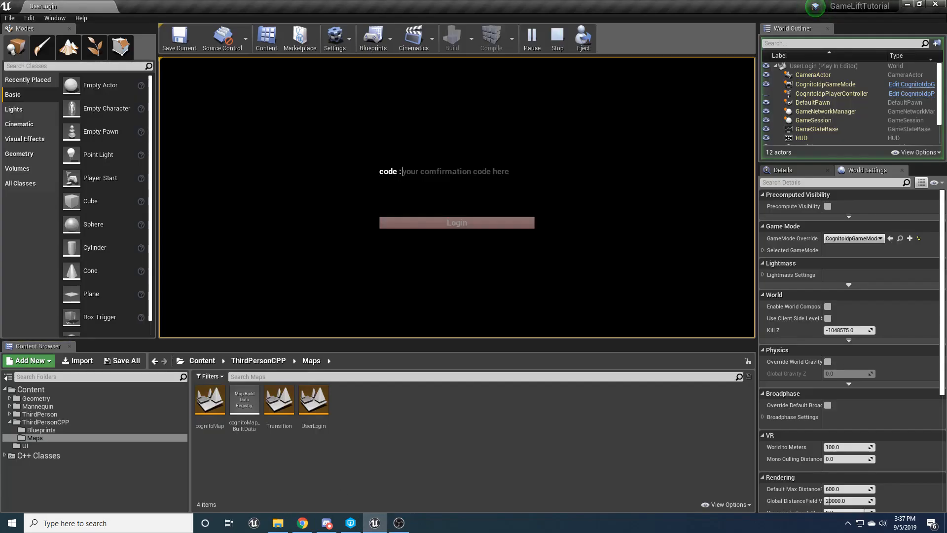
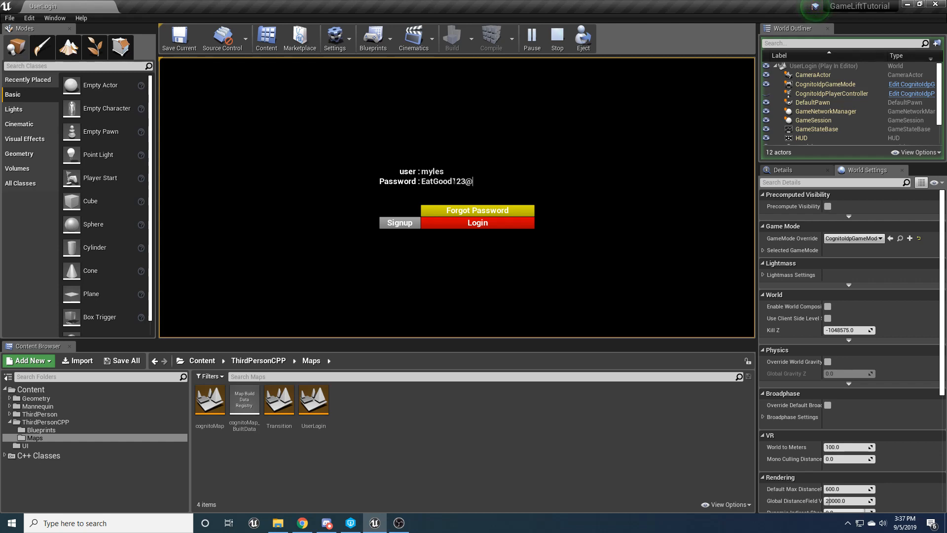
{"action": "left_click", "coordinate": [477, 222]}
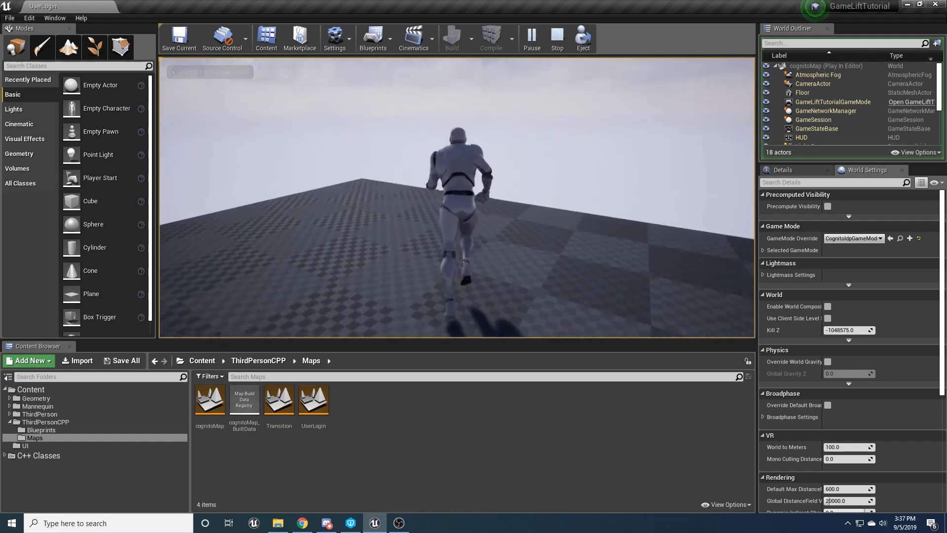
{"action": "left_click", "coordinate": [9, 522]}
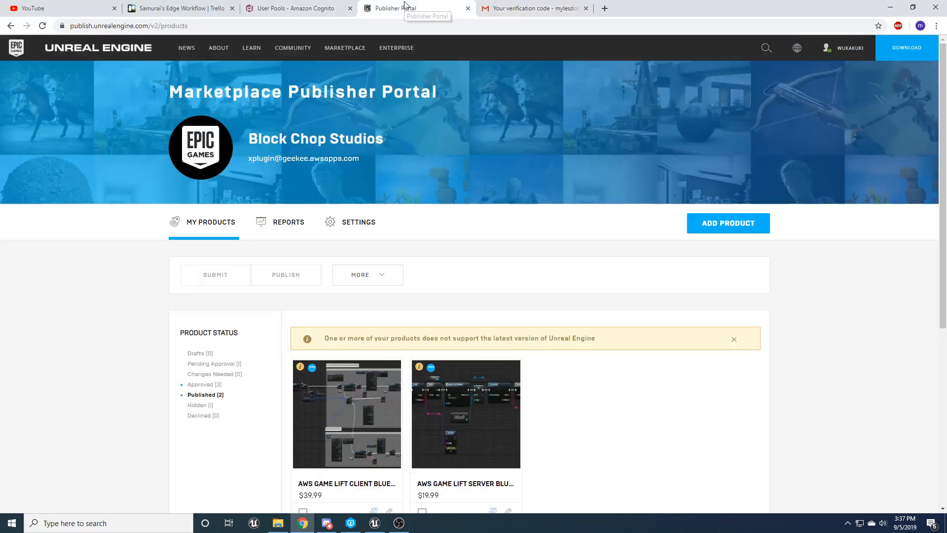
- Open the new user's details in the Cognito user pool, then view the Advanced Matchmaking marketplace page
{"action": "left_click", "coordinate": [296, 8]}
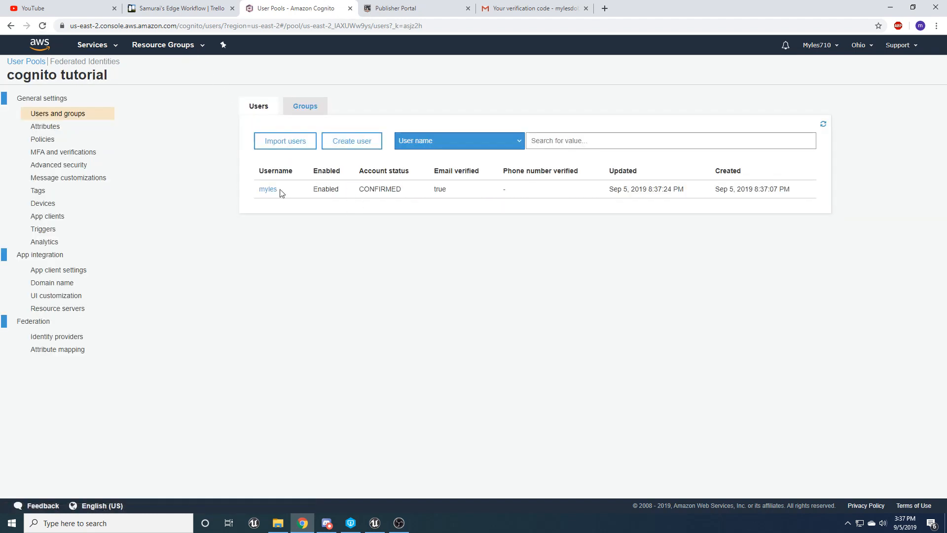
{"action": "left_click", "coordinate": [267, 189]}
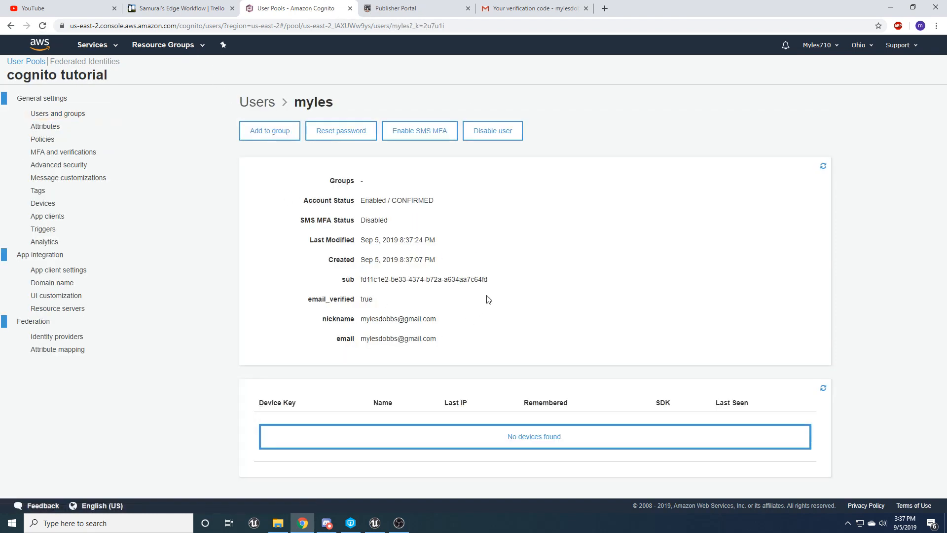
{"action": "mouse_move", "coordinate": [465, 321]}
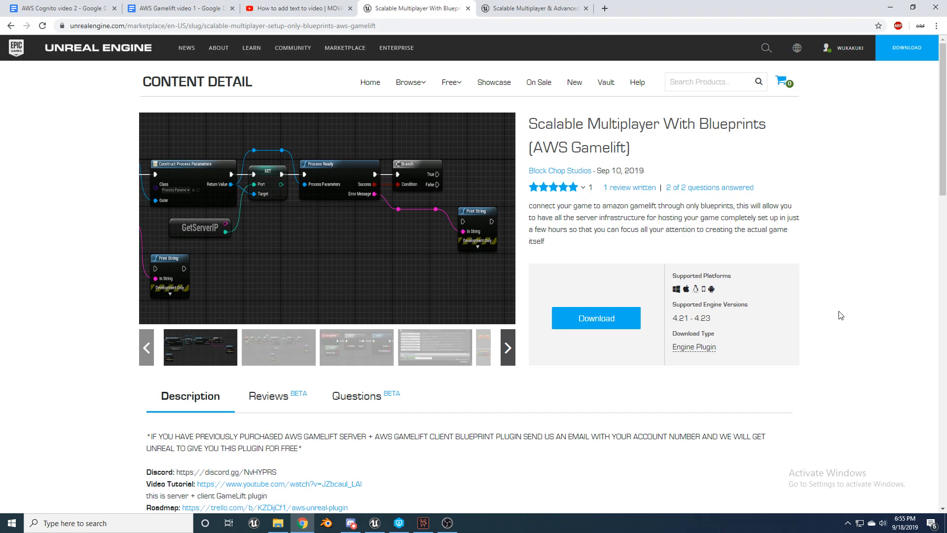
{"action": "left_click", "coordinate": [534, 8]}
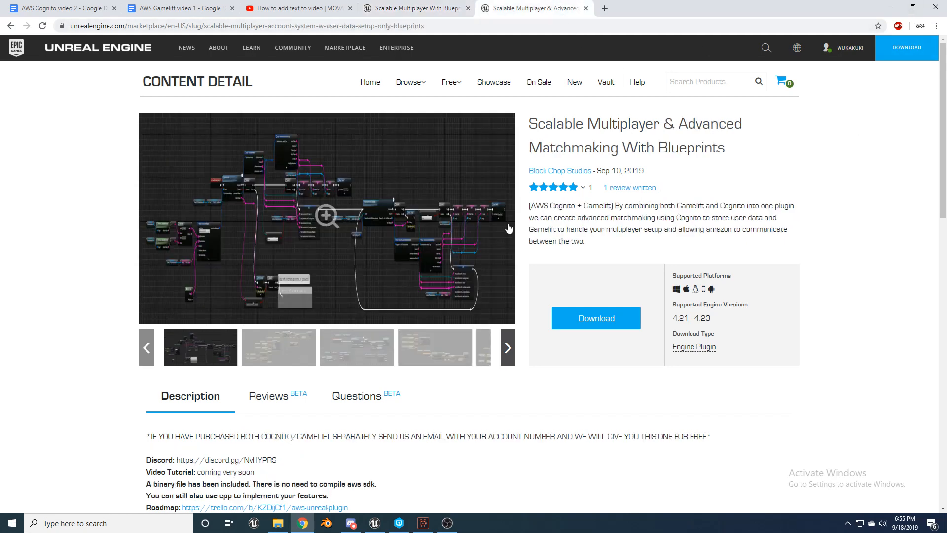